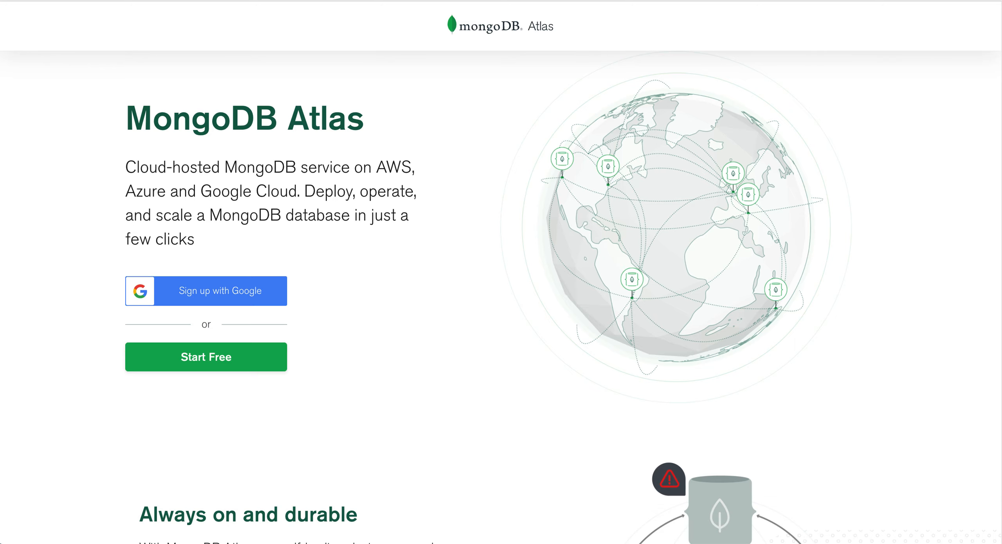
left_click(206, 357)
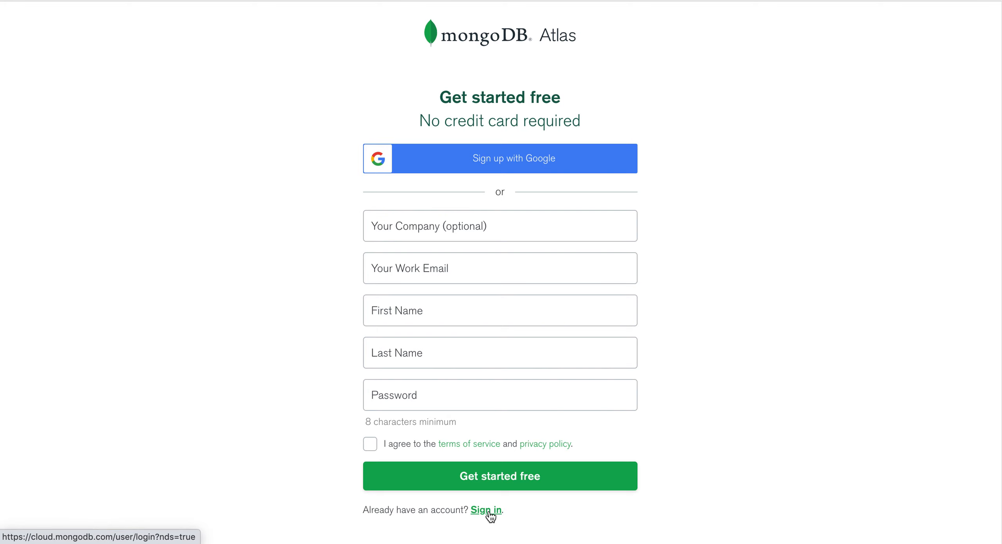
mouse_move(491, 516)
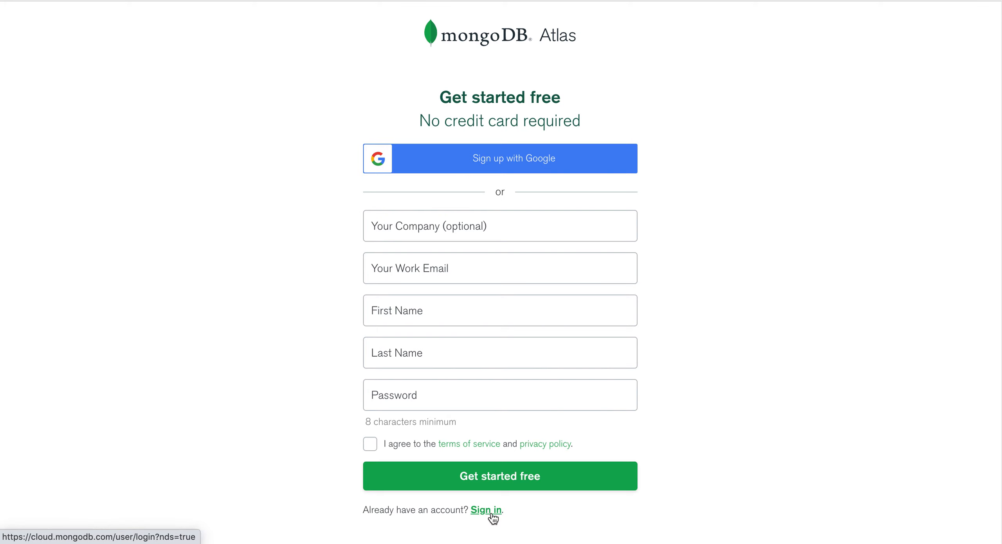
left_click(486, 510)
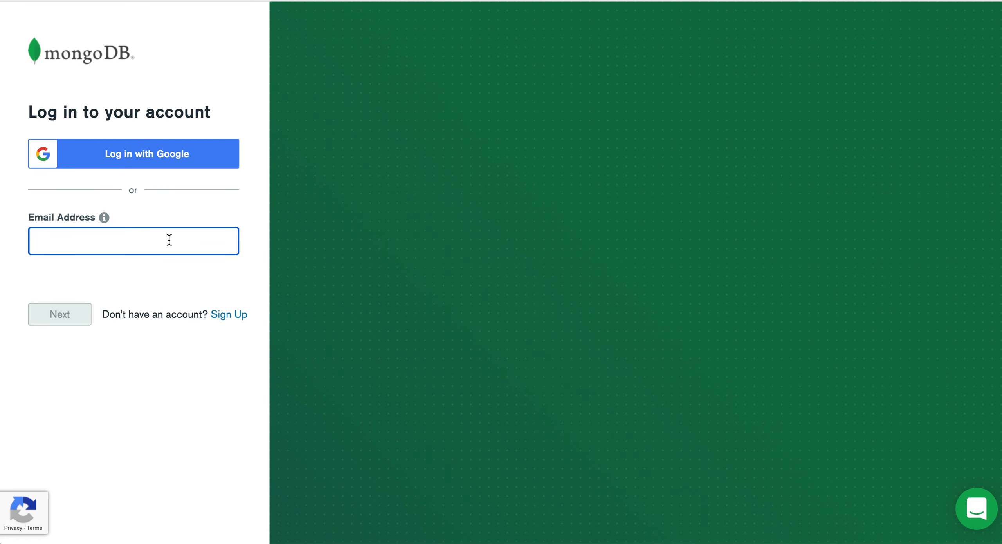
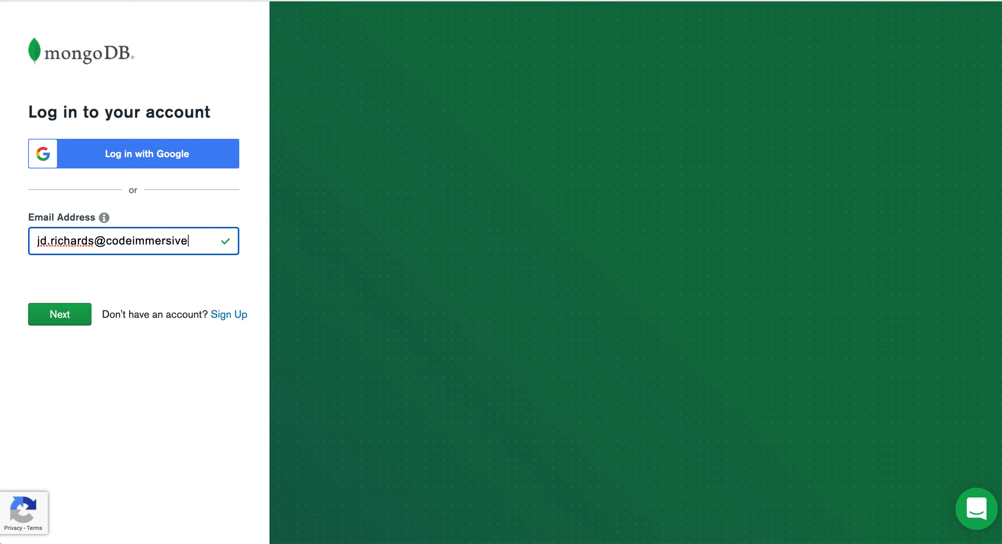
left_click(59, 314)
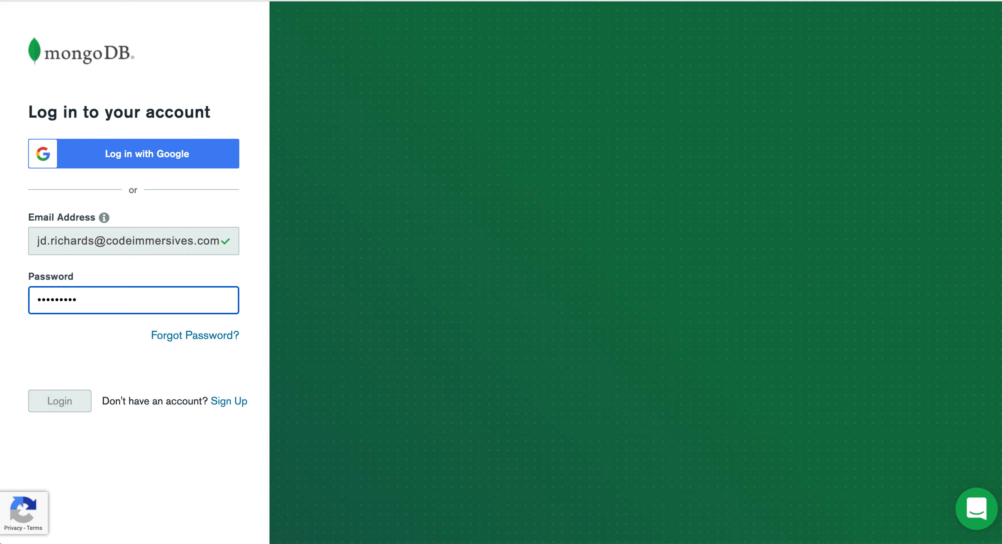
left_click(58, 400)
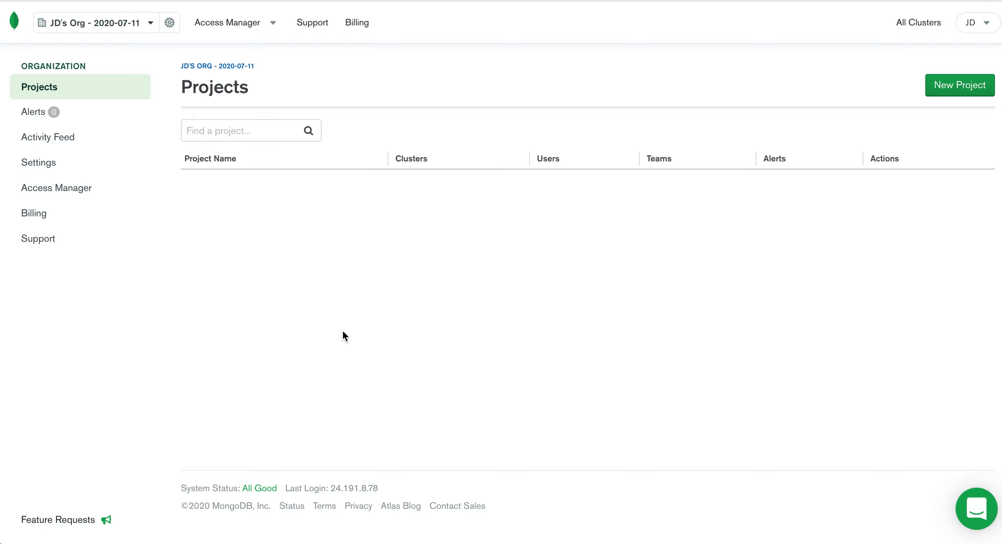
mouse_move(70, 94)
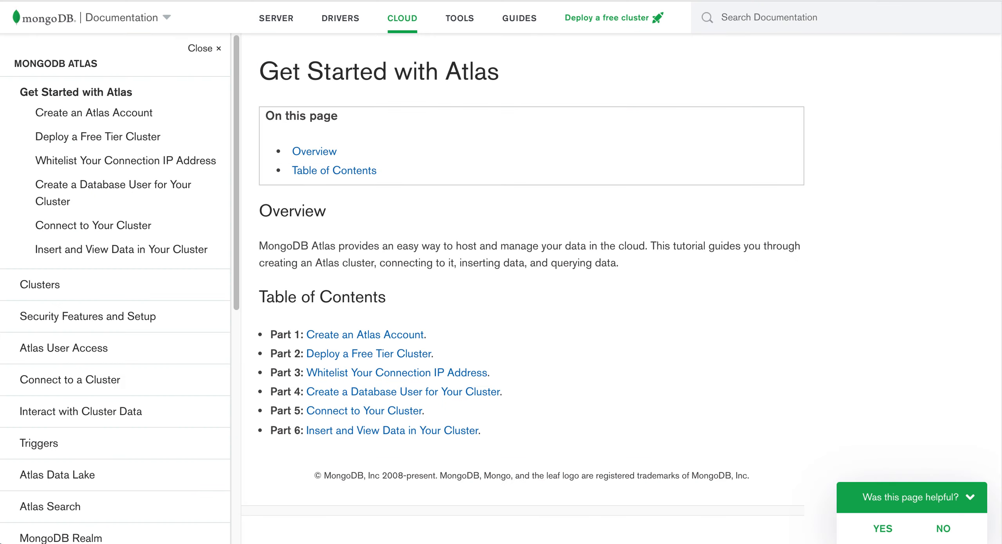
mouse_move(409, 156)
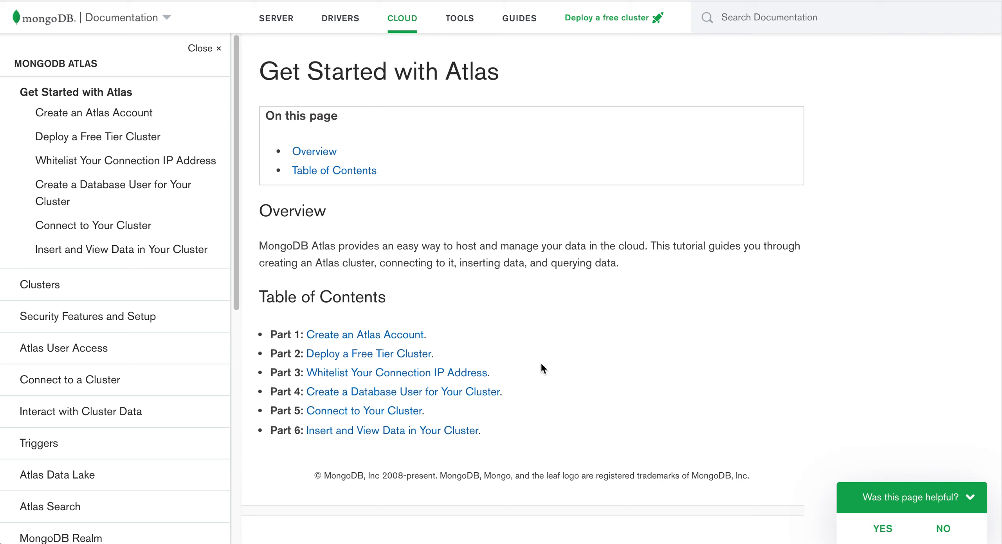
mouse_move(489, 339)
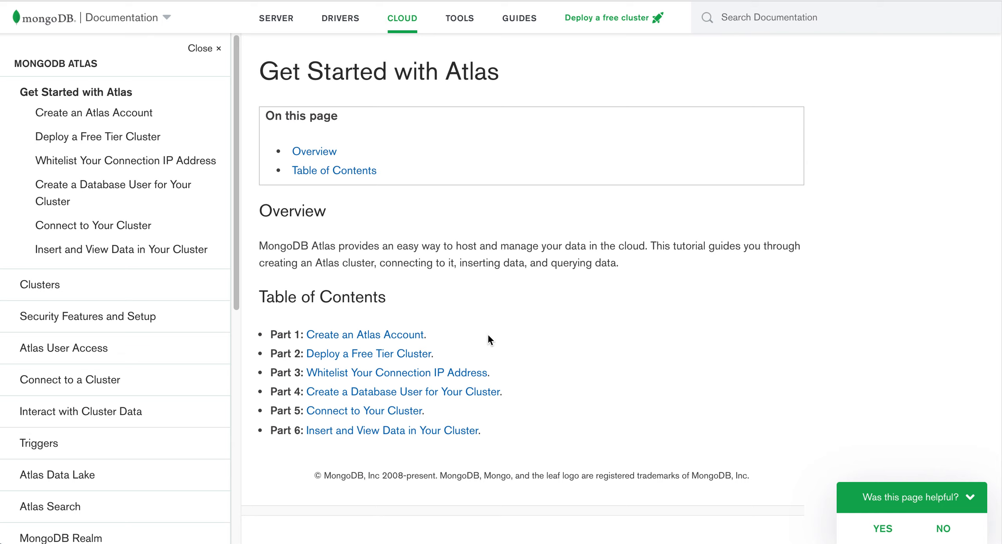
mouse_move(361, 353)
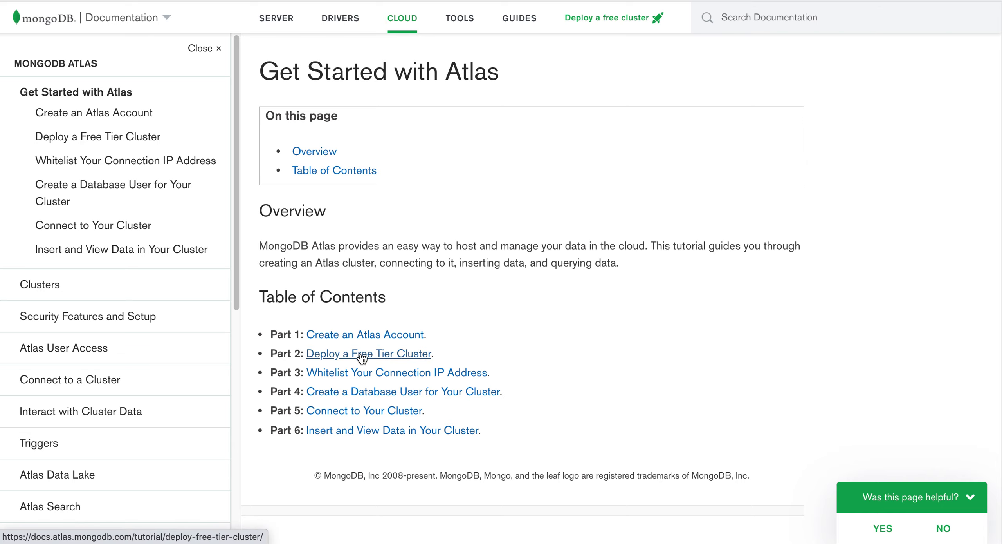
mouse_move(481, 360)
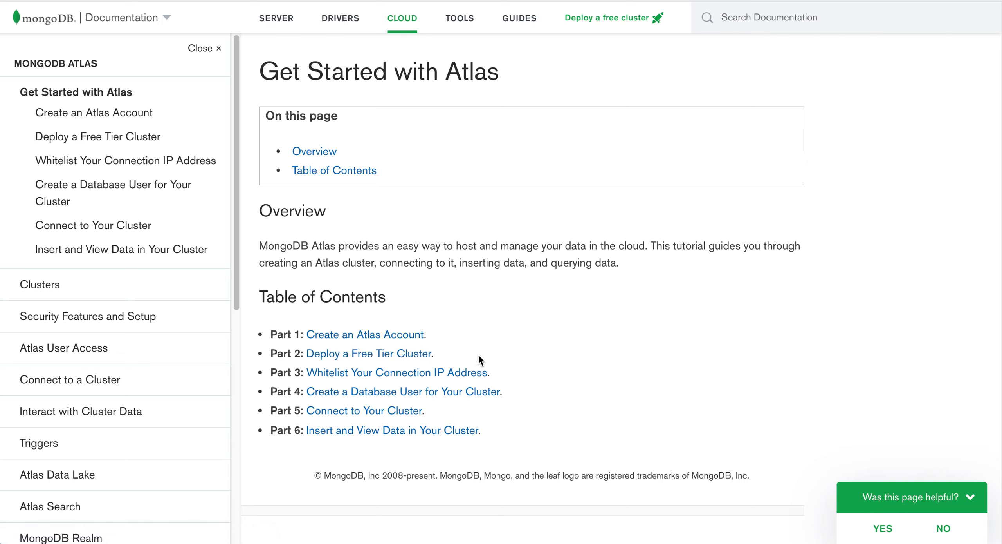
mouse_move(555, 355)
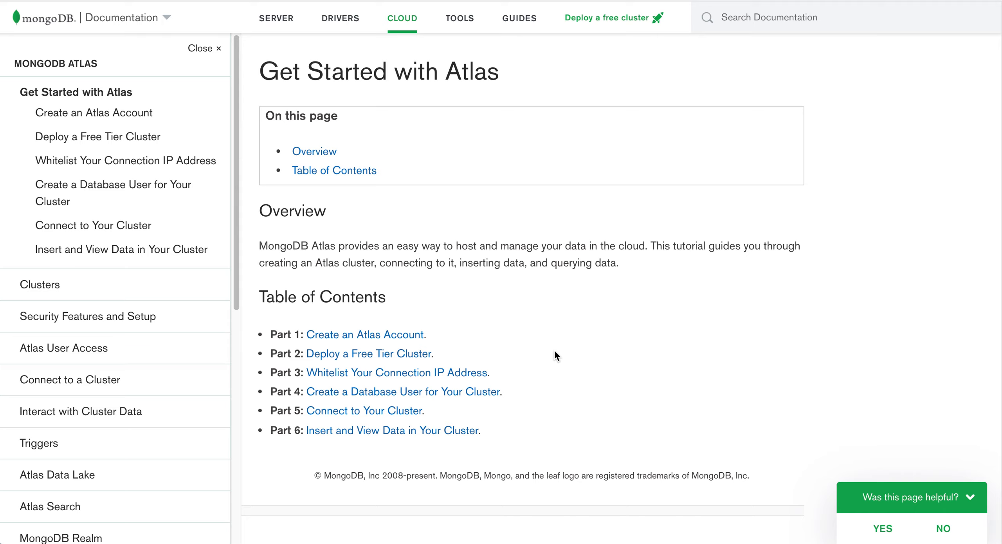
mouse_move(466, 356)
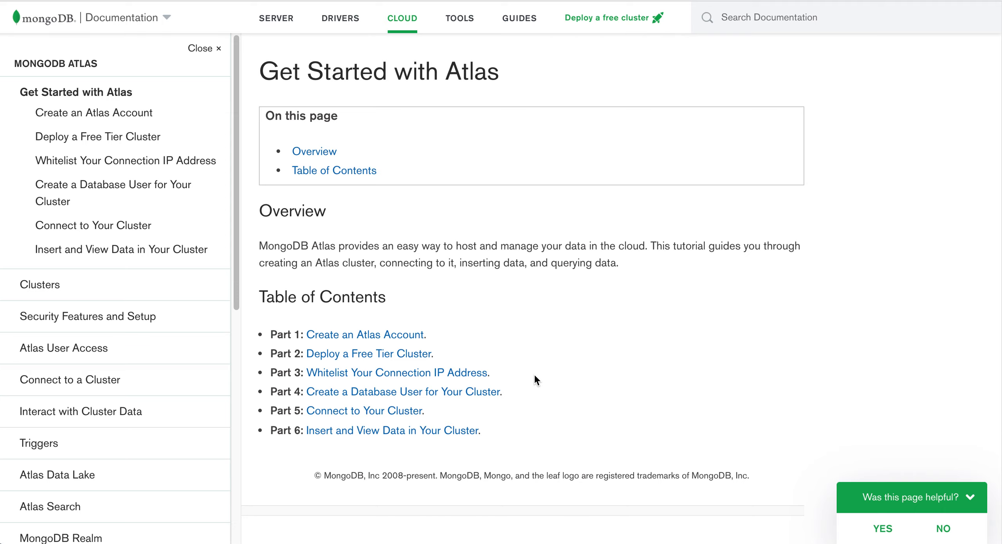
mouse_move(582, 395)
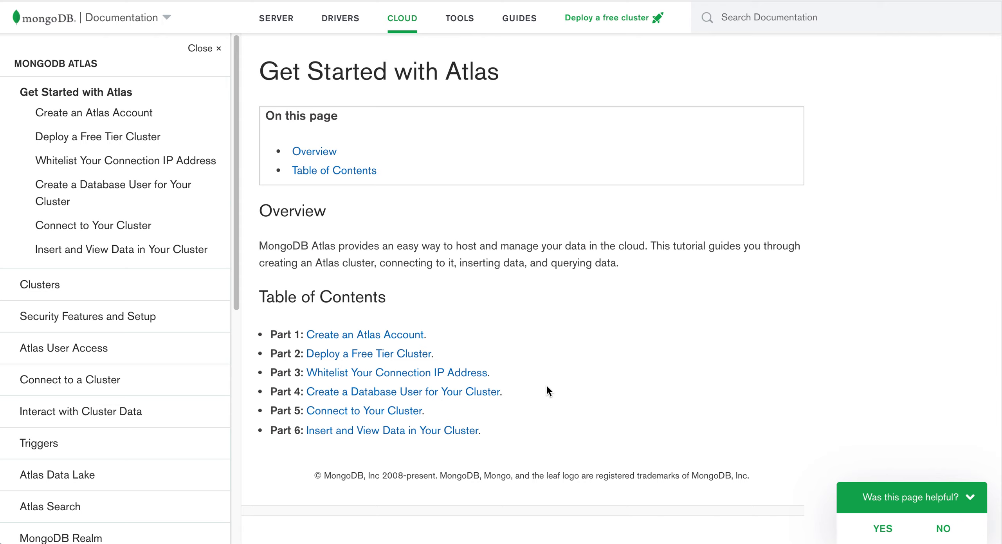
mouse_move(432, 405)
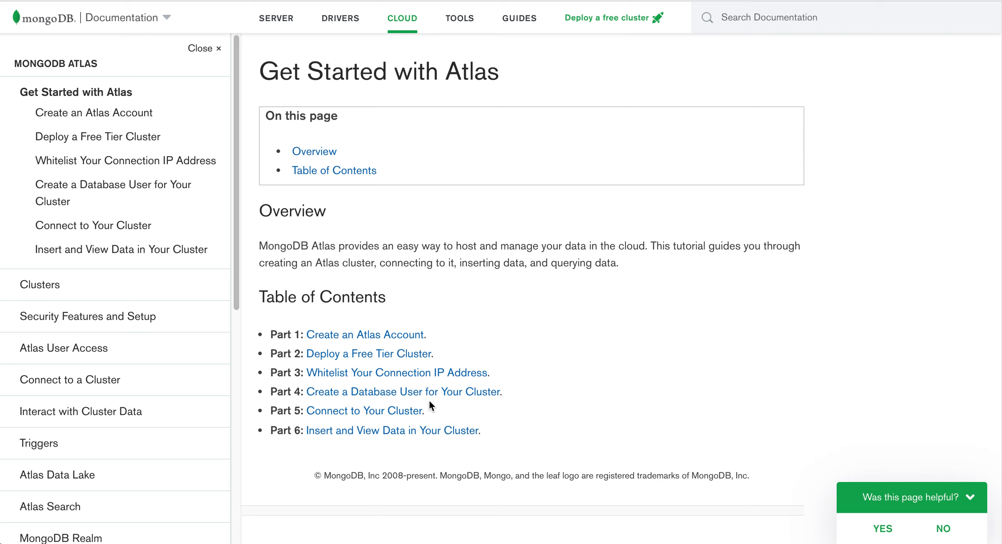
mouse_move(561, 414)
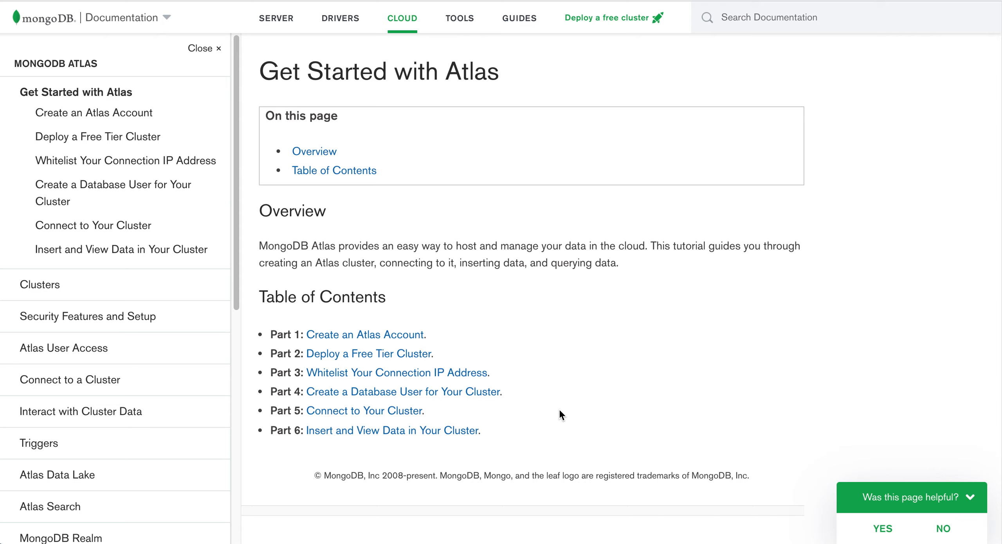
mouse_move(331, 444)
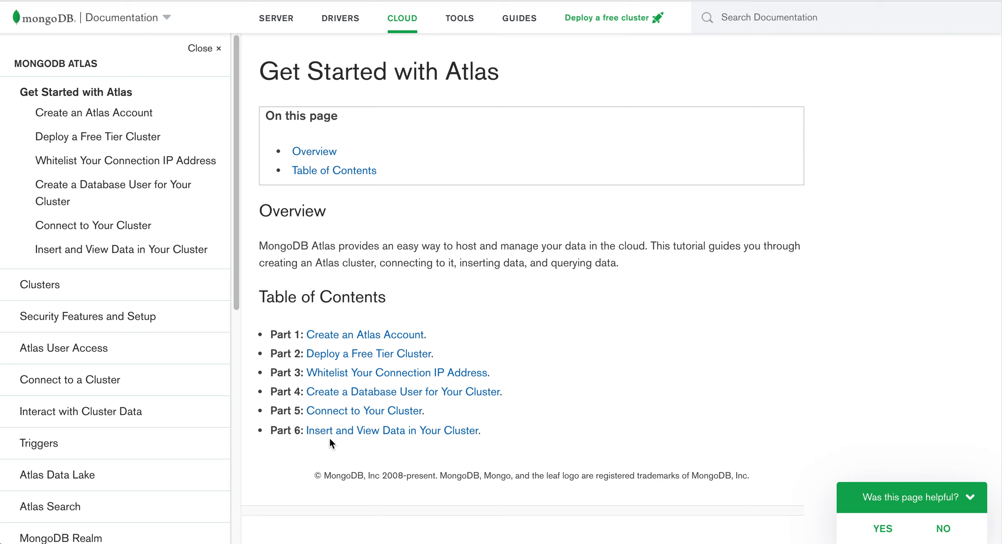
mouse_move(528, 427)
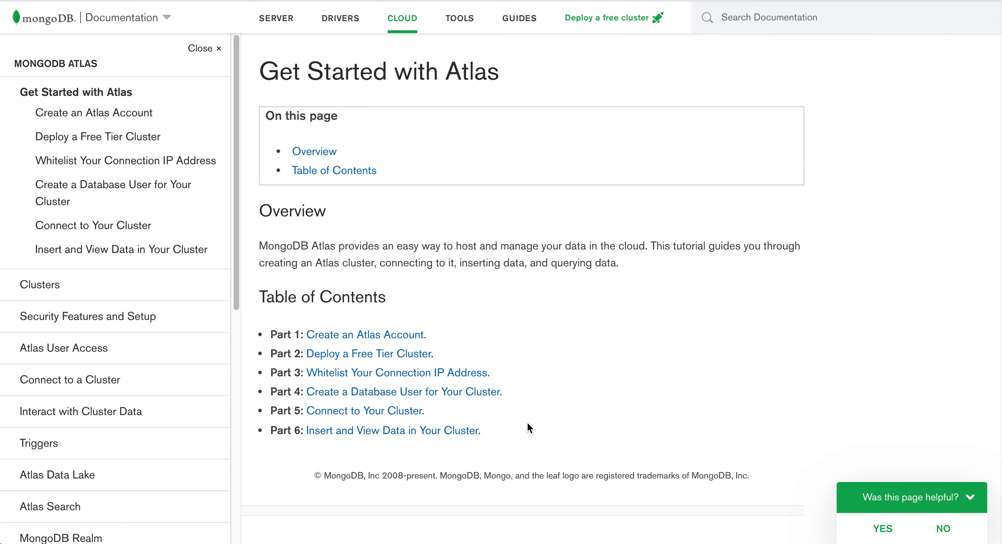
mouse_move(589, 430)
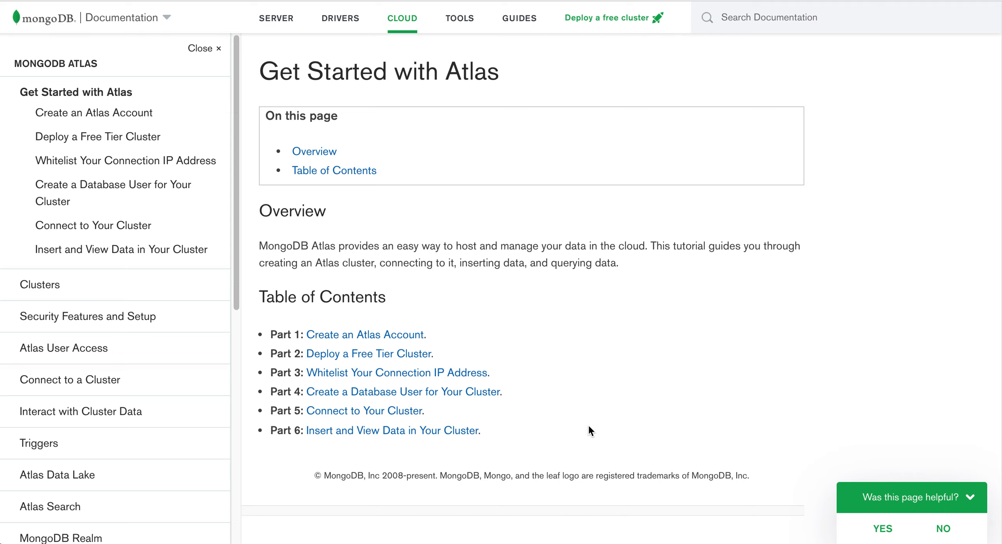
mouse_move(520, 434)
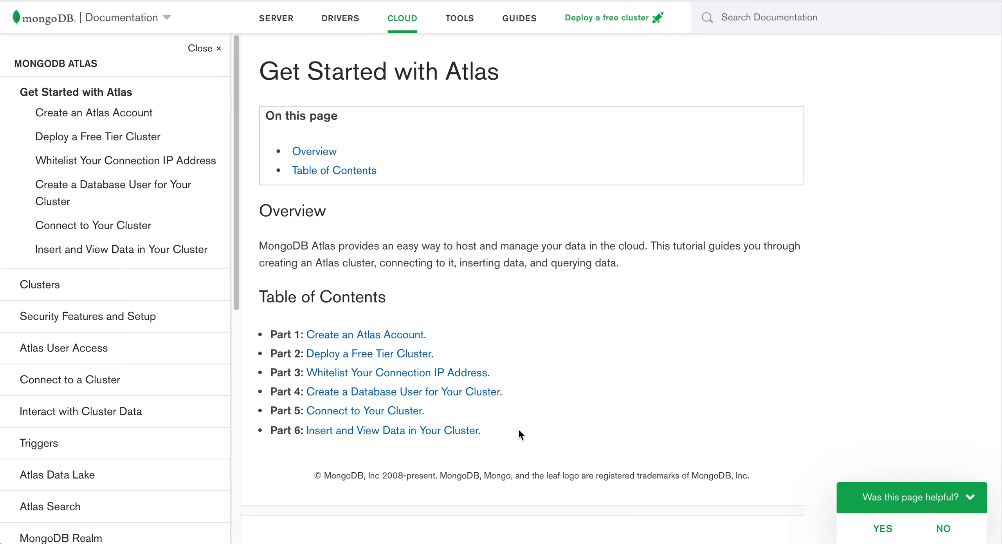
mouse_move(731, 377)
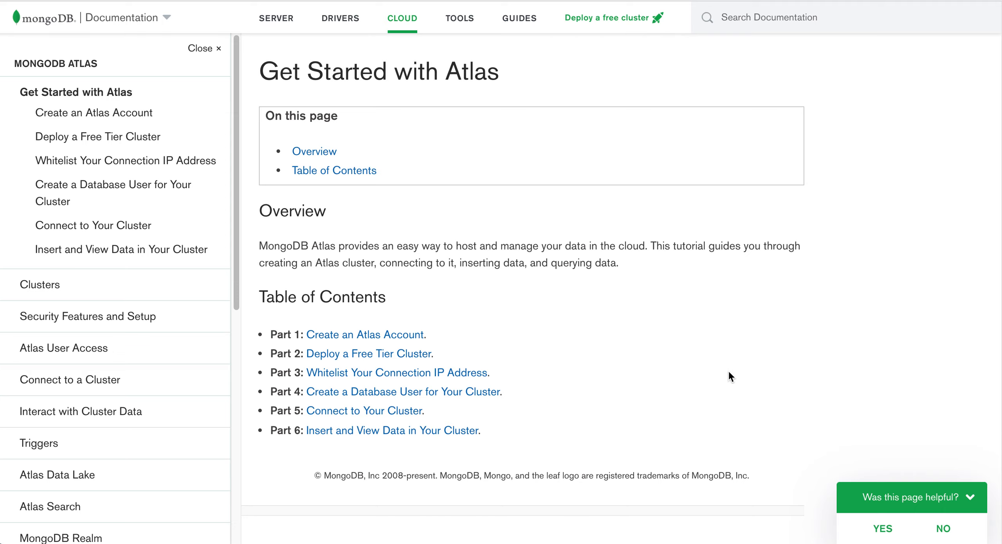
mouse_move(610, 401)
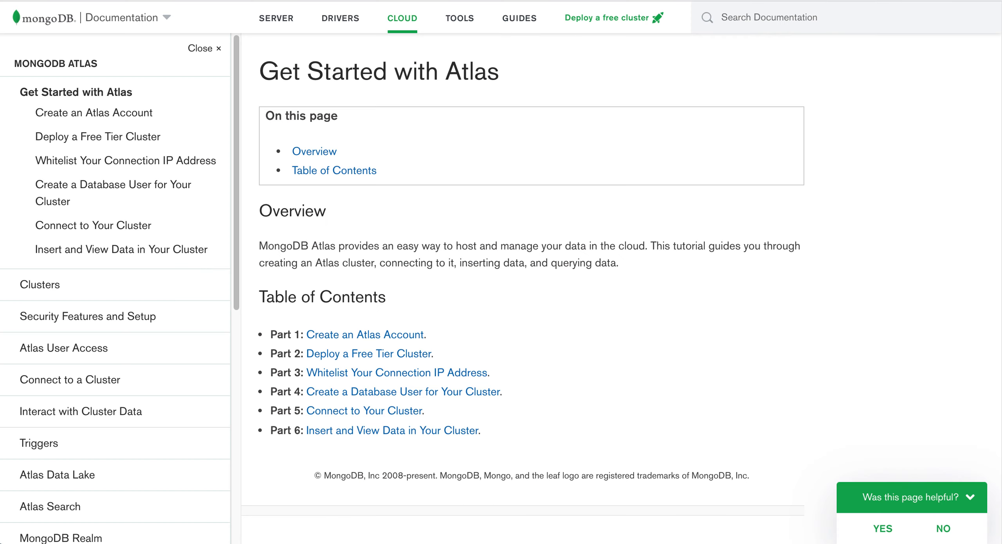
- Switch back to the Atlas tab showing the organization's empty Projects page
left_click(605, 18)
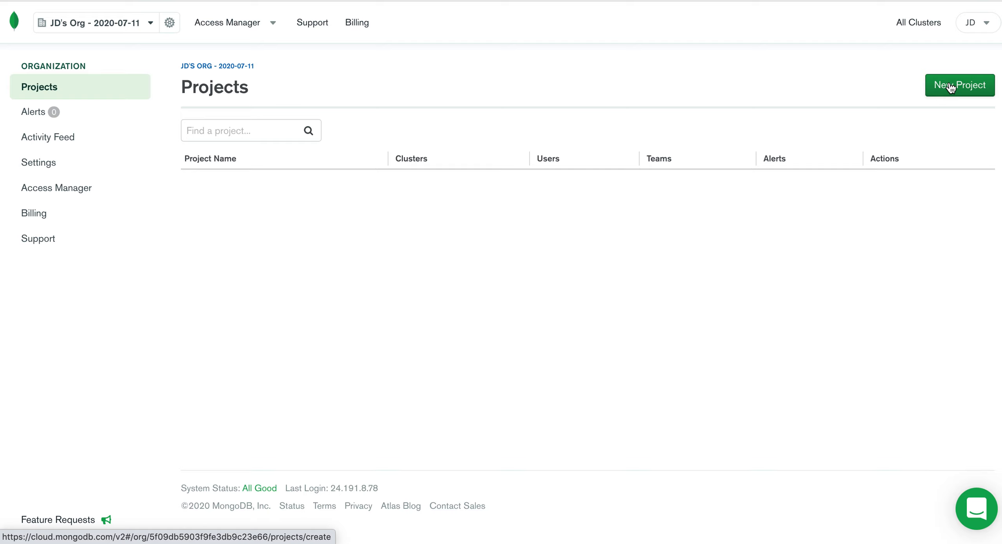
- Create project oshop2-deploy with yourself as the sole Project Owner
left_click(959, 85)
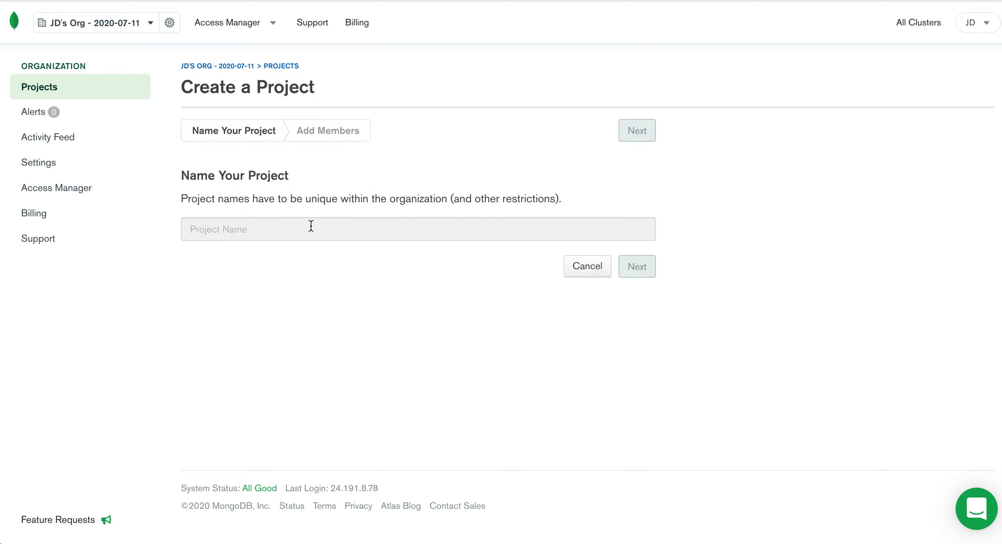
type("oshop2-de")
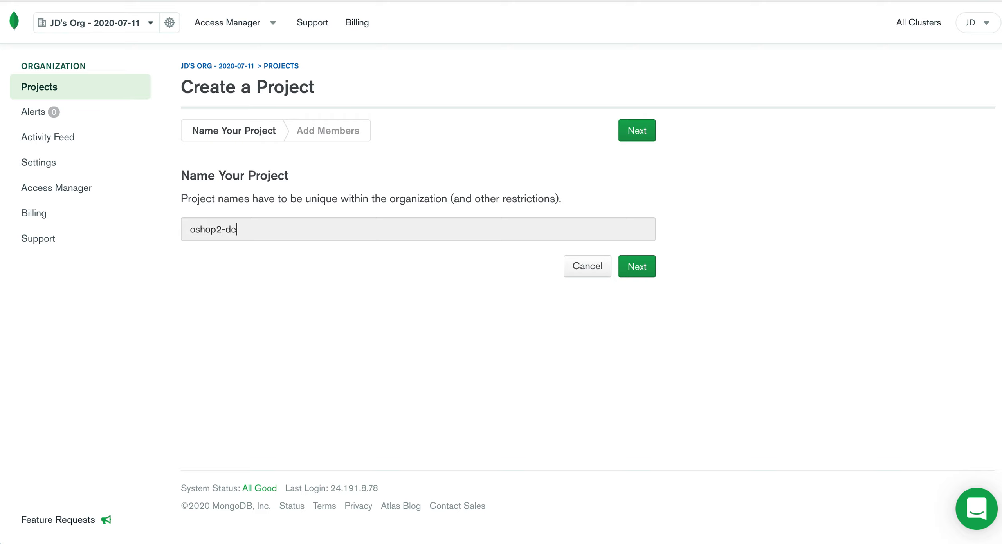
type("ploy")
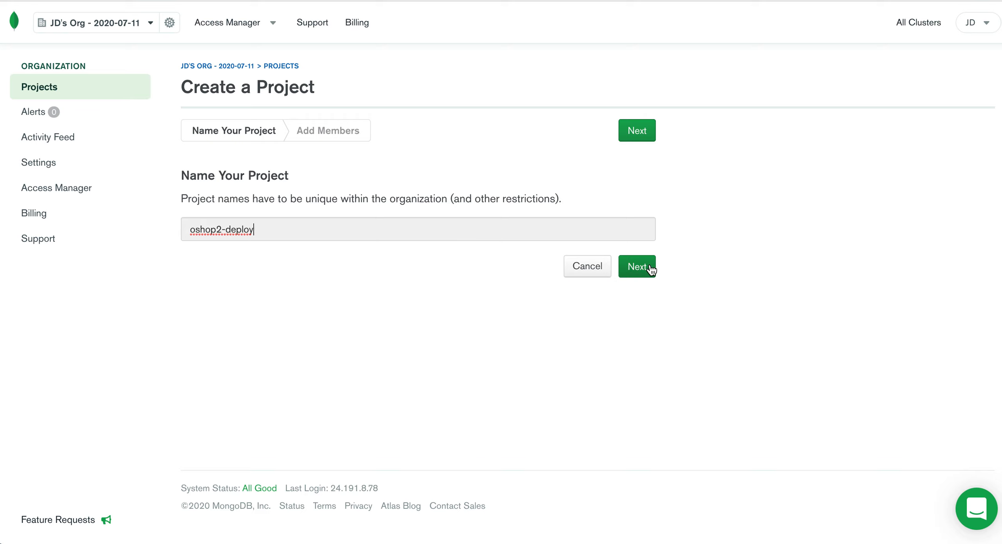
left_click(636, 265)
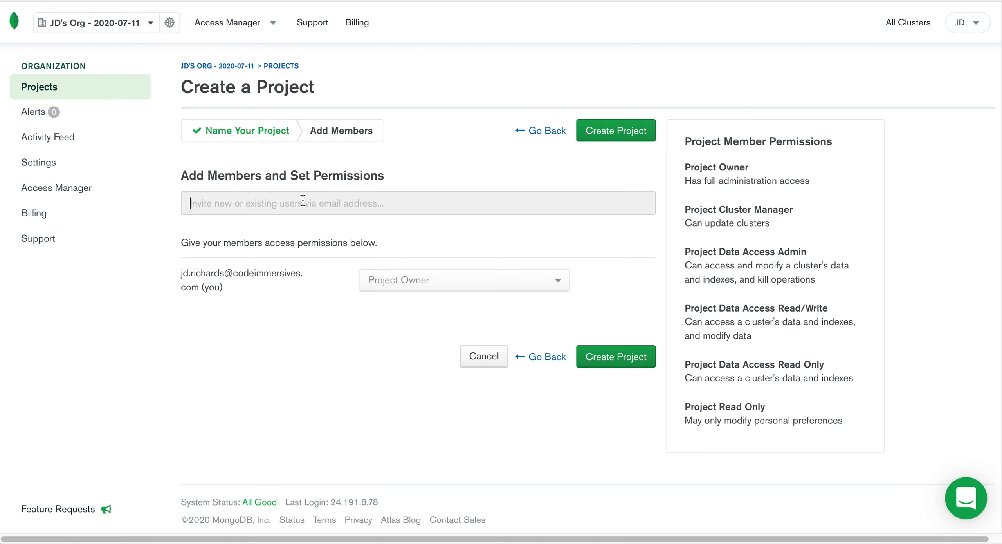
mouse_move(515, 239)
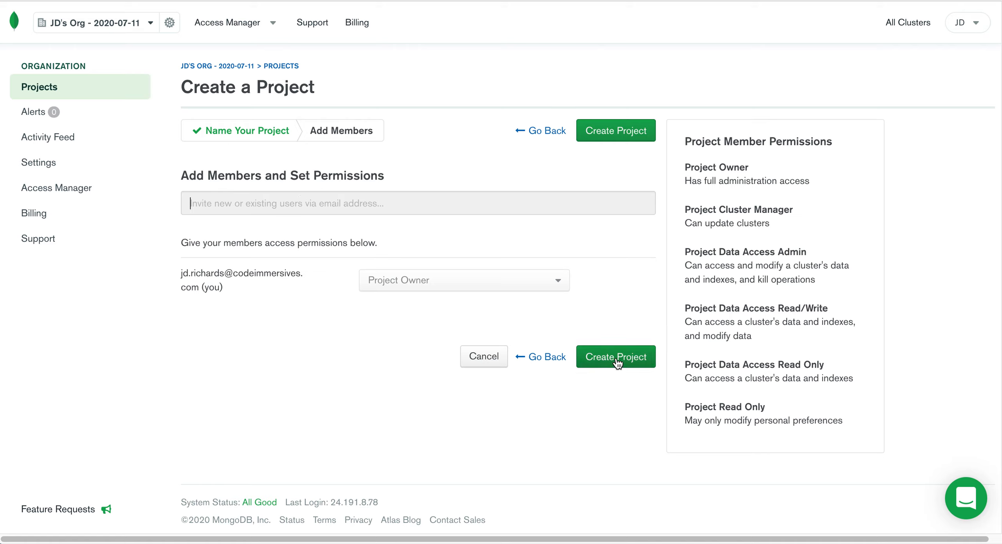
left_click(615, 356)
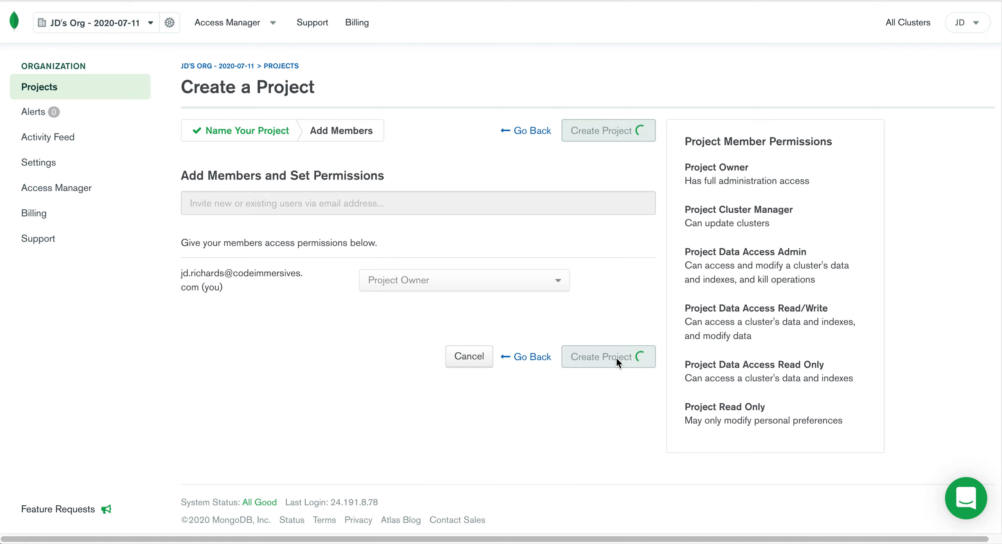
- Start building a cluster for oshop2-deploy and choose the free Shared Clusters path
left_click(608, 356)
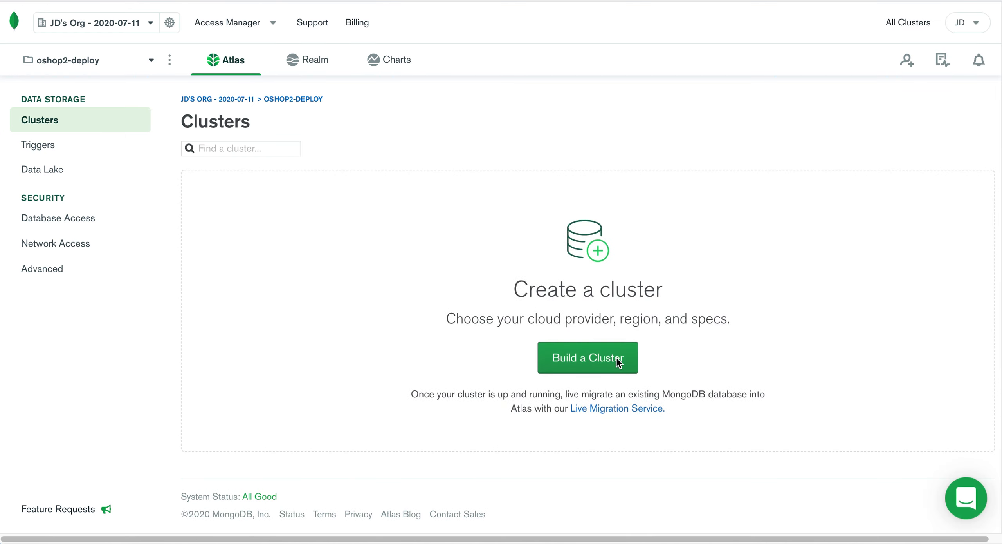
mouse_move(404, 235)
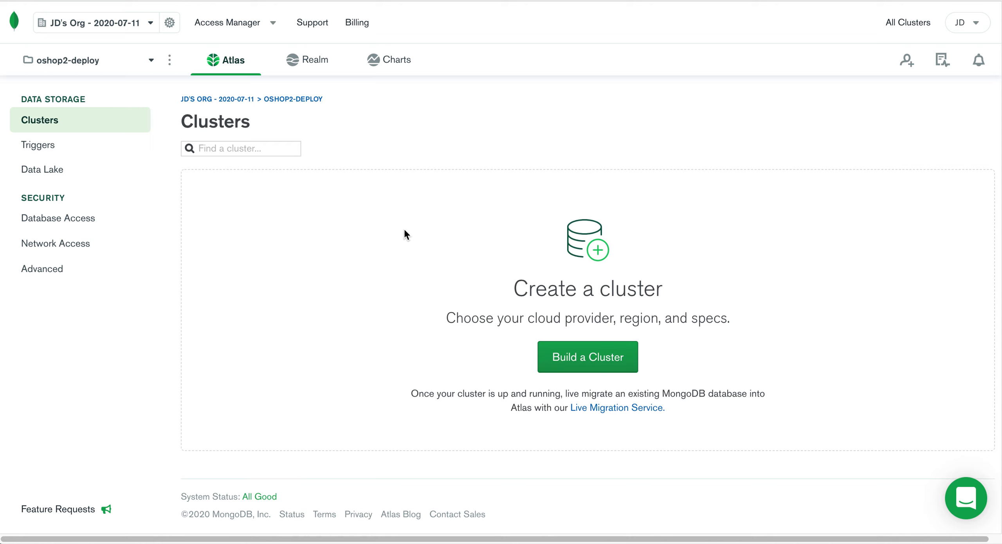
mouse_move(587, 356)
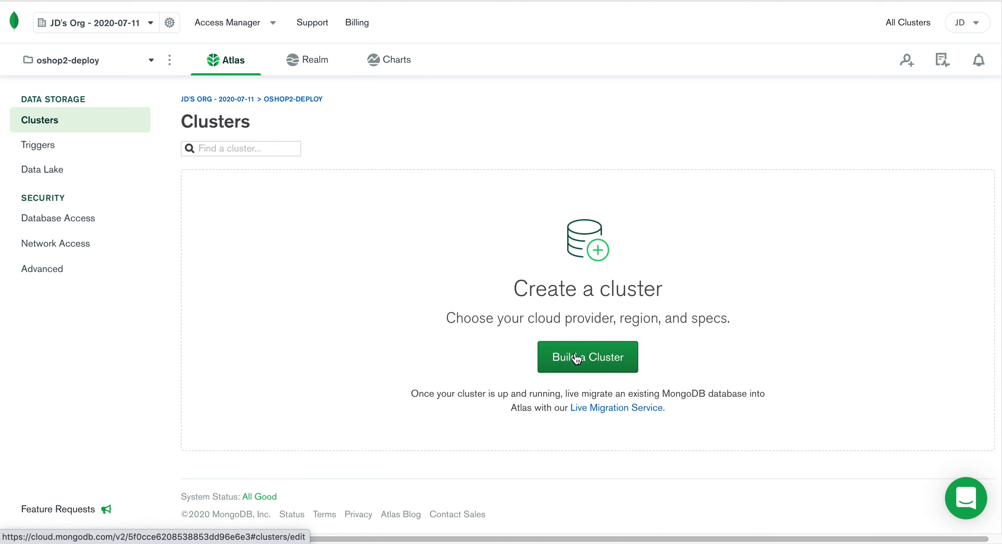
left_click(587, 357)
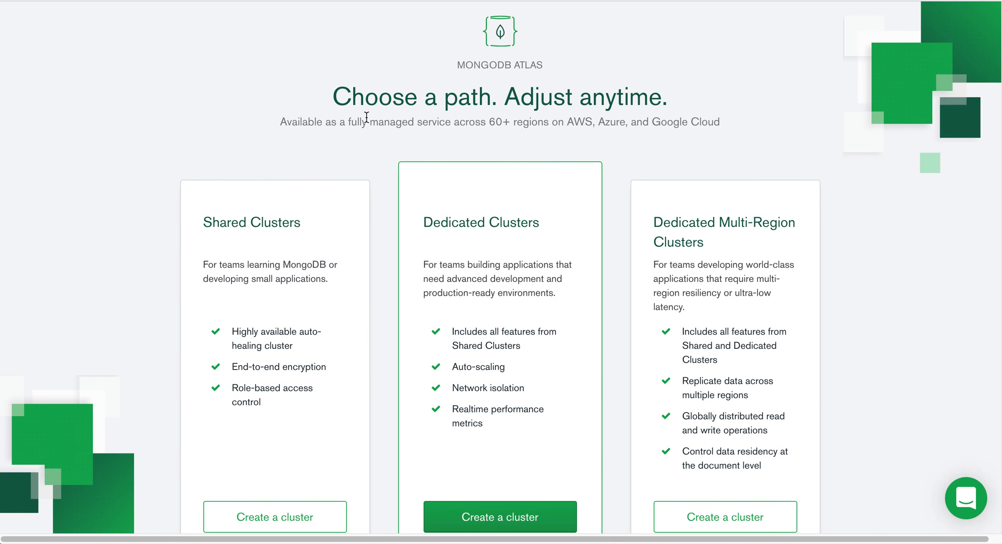
scroll("down", 3)
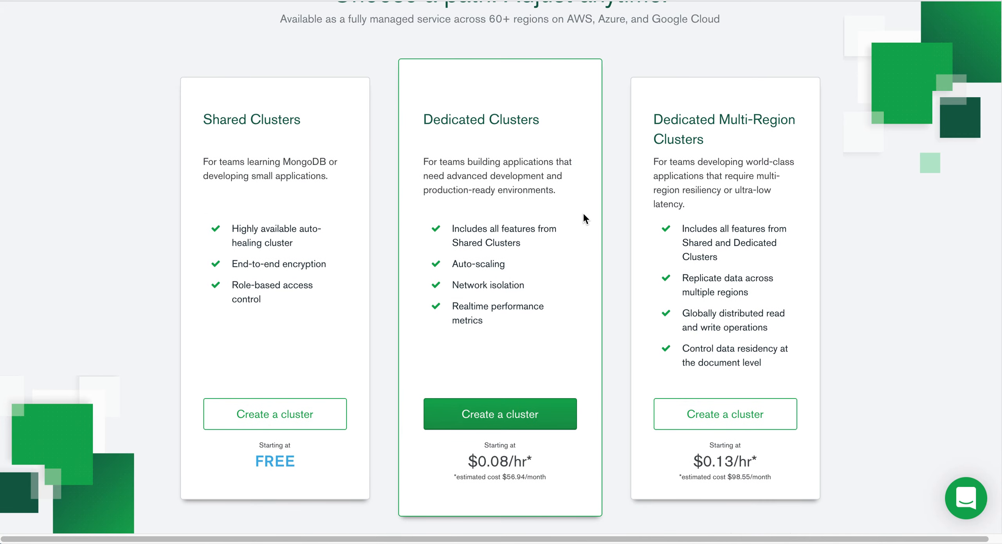
mouse_move(211, 113)
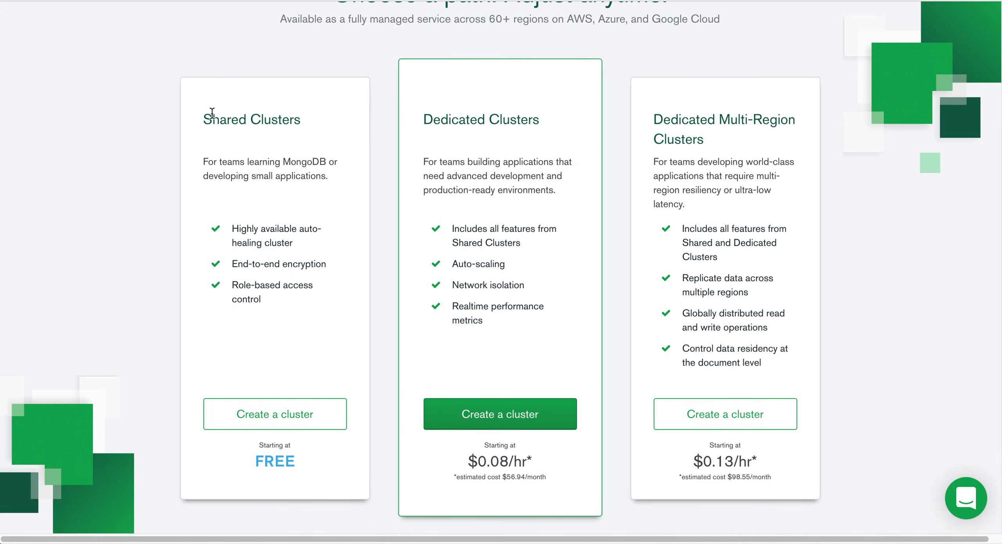
mouse_move(275, 214)
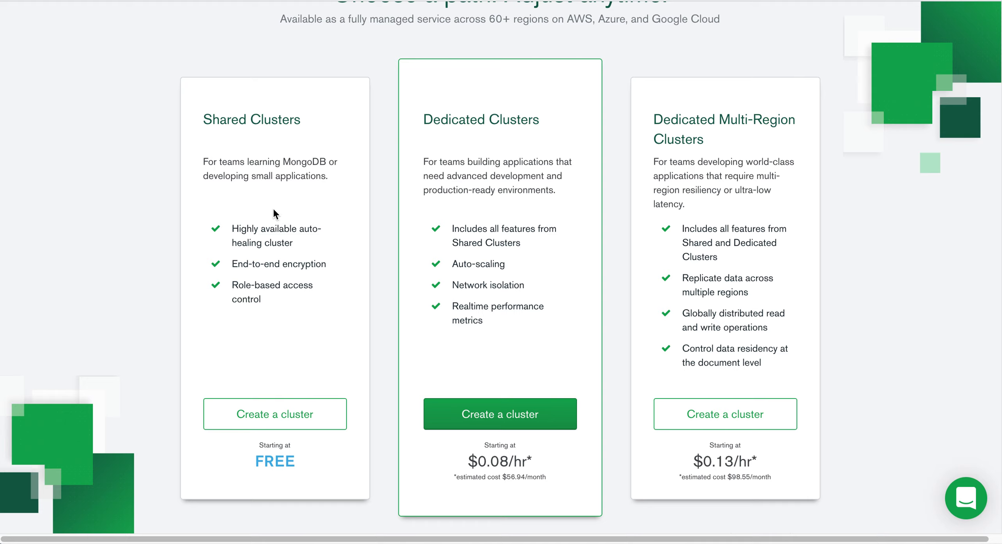
mouse_move(275, 414)
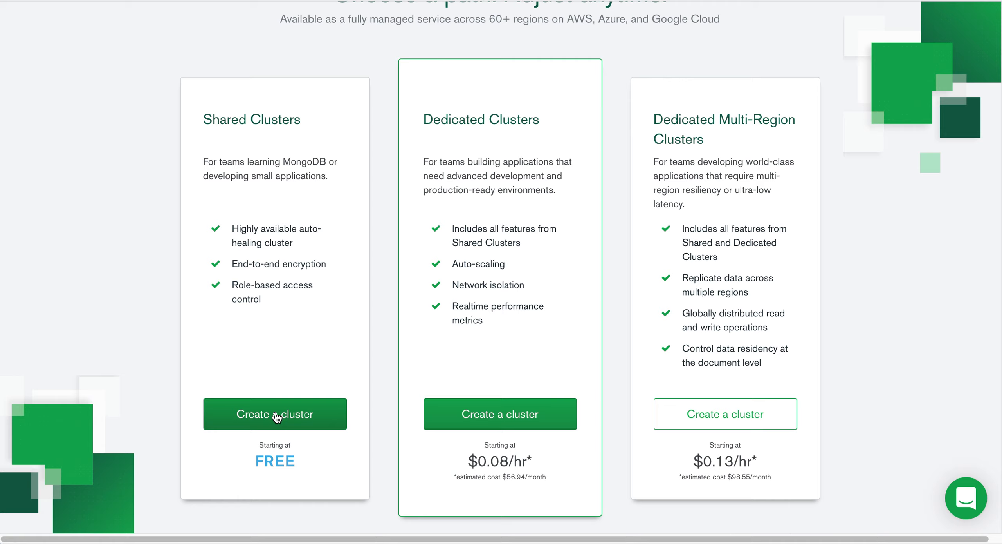
left_click(275, 413)
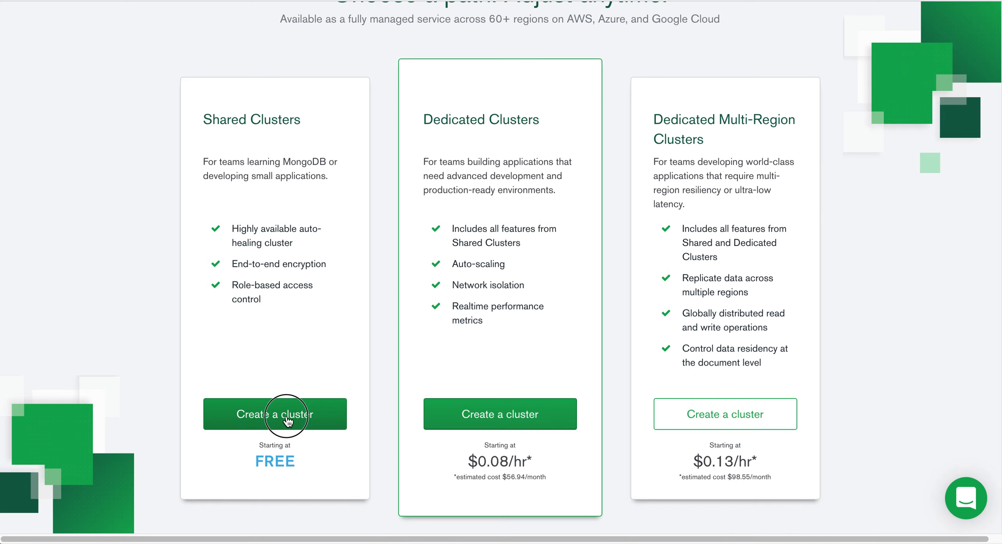
- Open the Create a Starter Cluster page, defaulting to AWS in N. Virginia
left_click(274, 413)
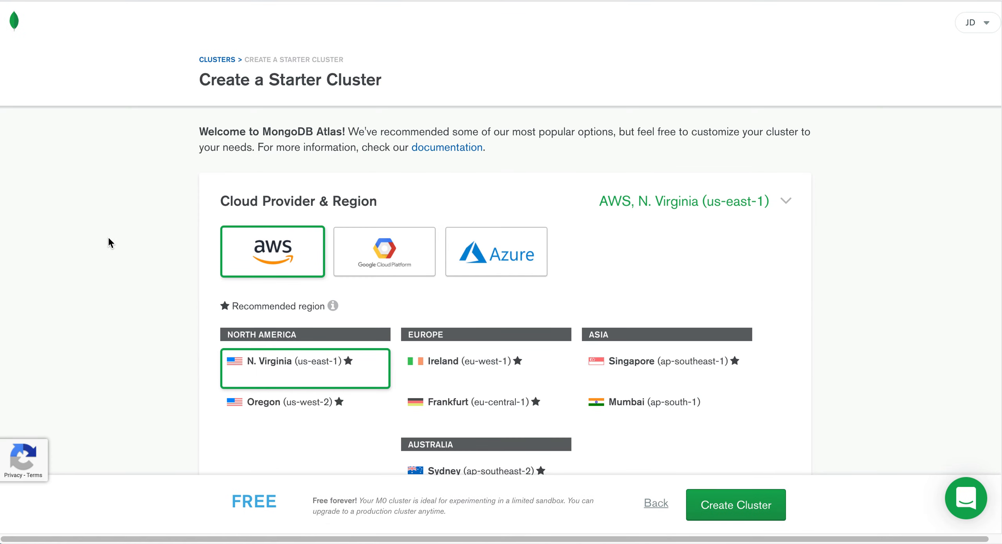
mouse_move(446, 180)
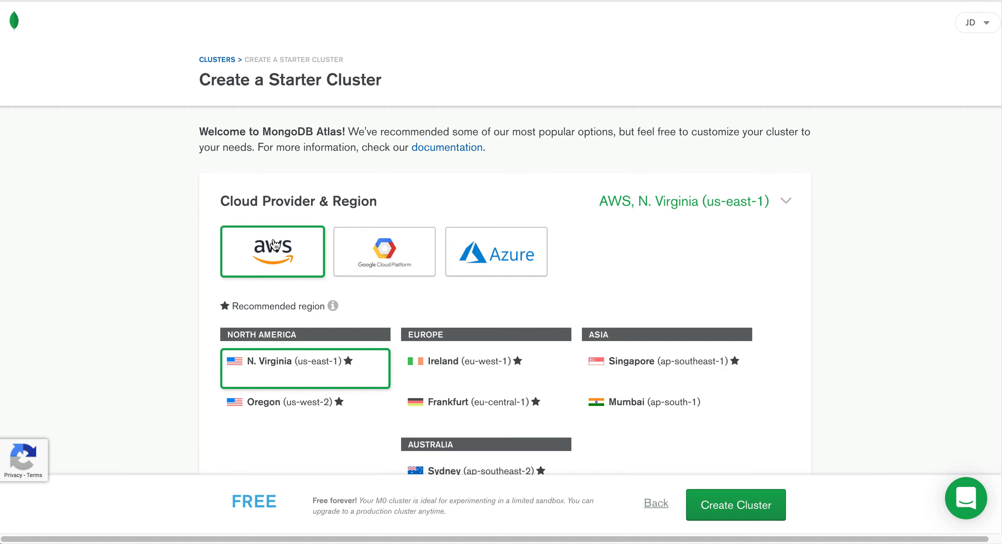
mouse_move(400, 245)
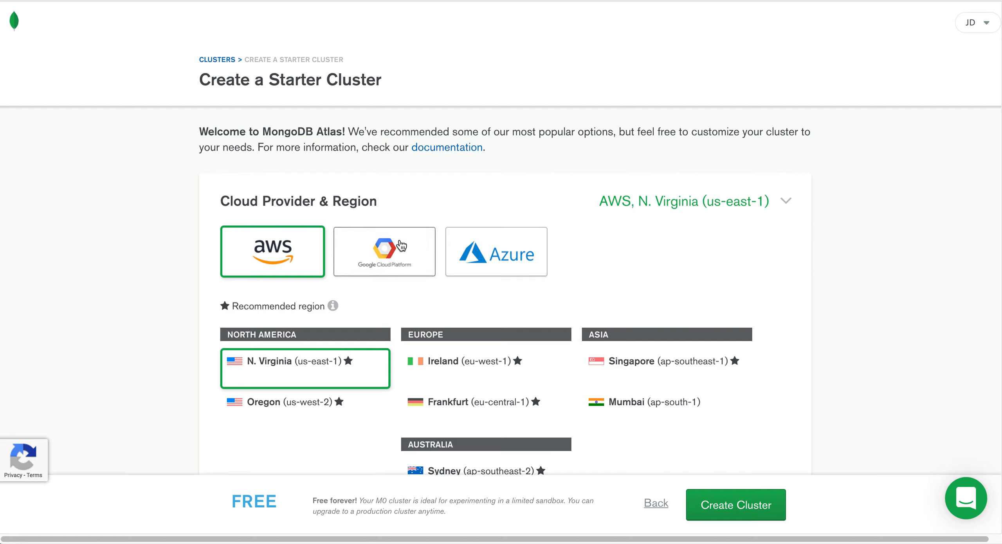
mouse_move(528, 213)
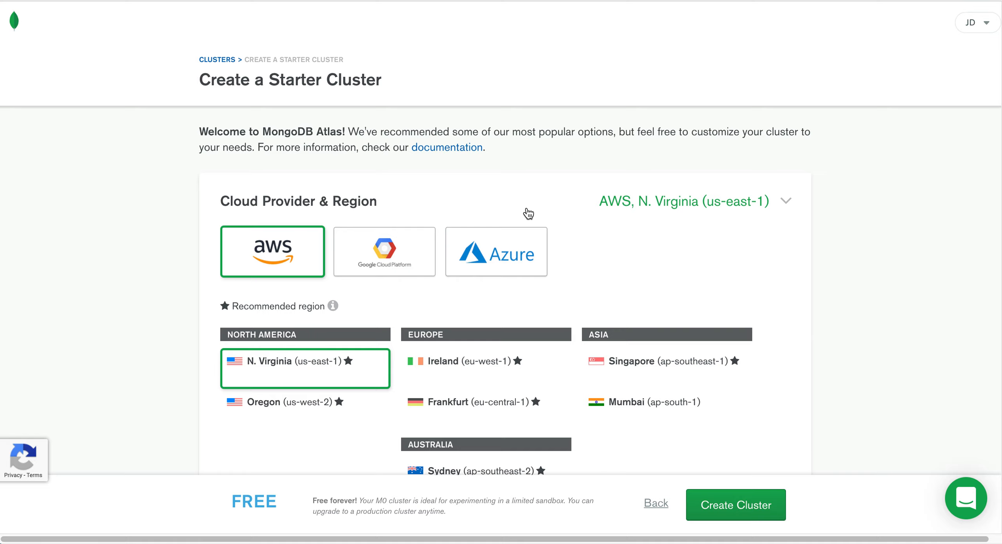
mouse_move(448, 171)
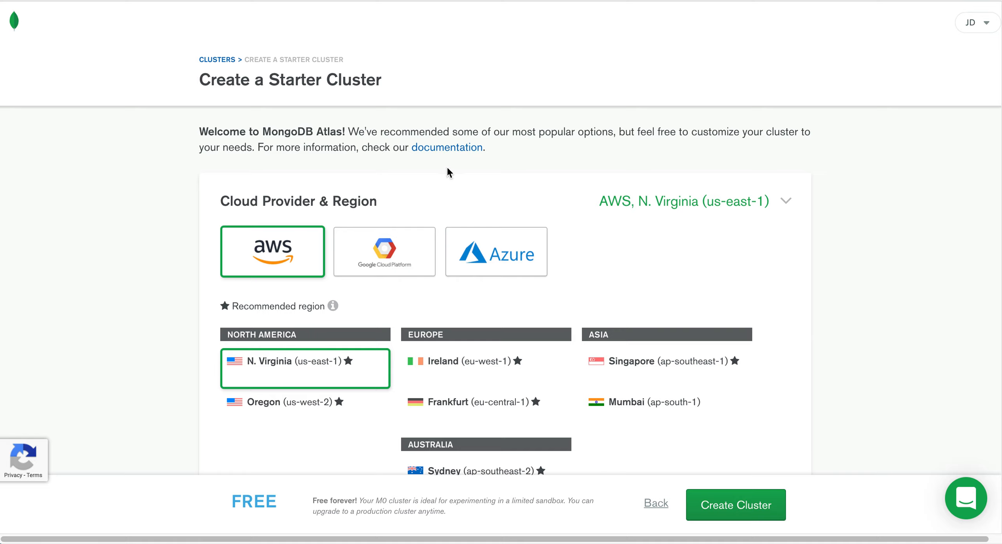
mouse_move(186, 348)
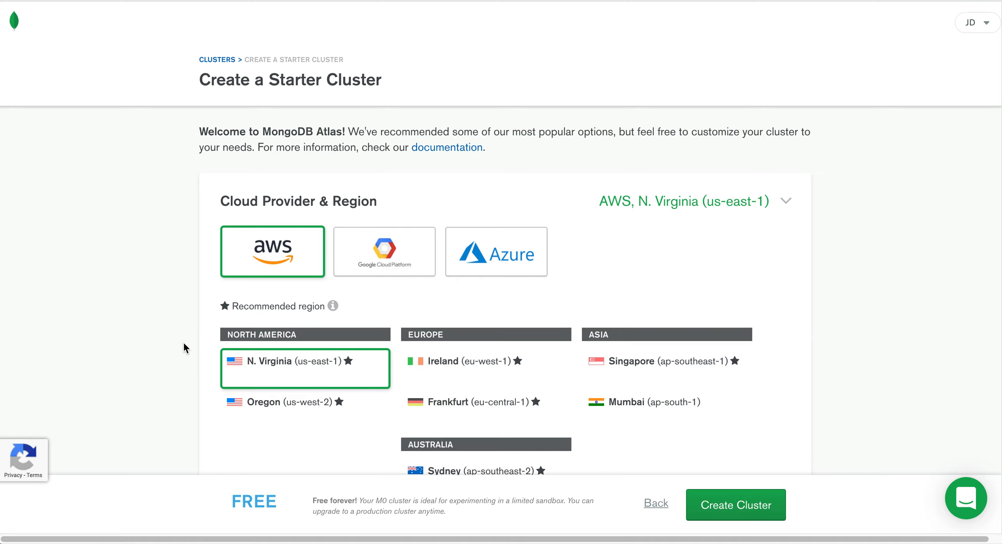
mouse_move(318, 371)
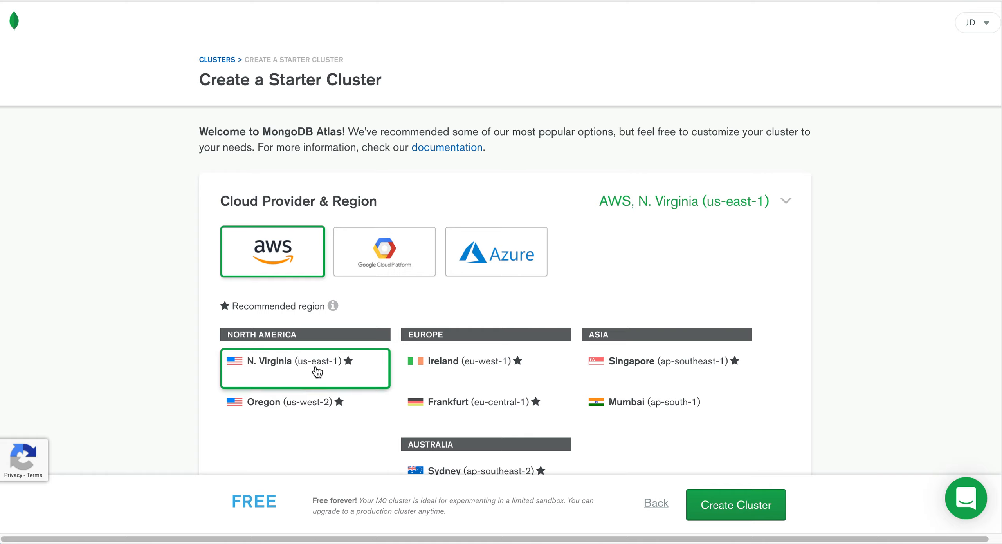
mouse_move(131, 227)
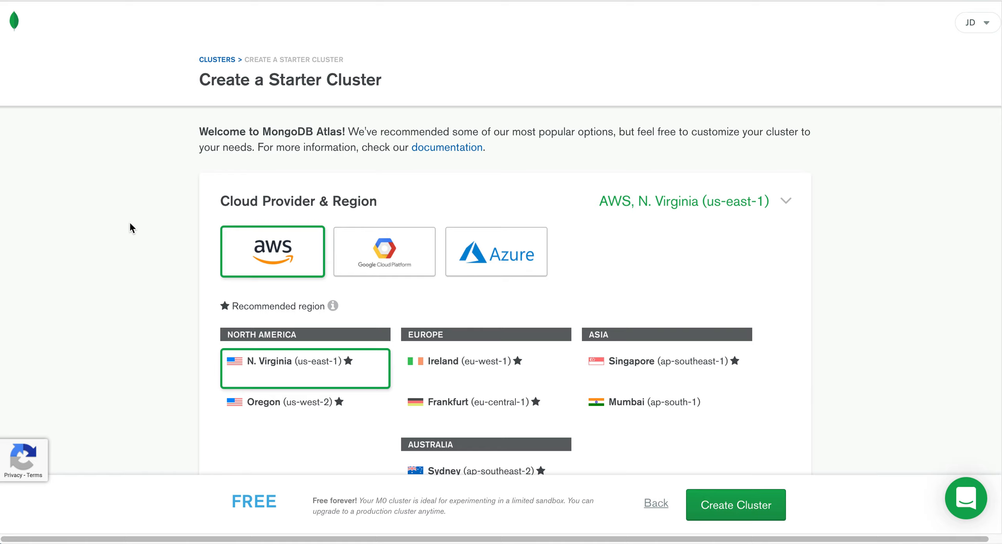
mouse_move(277, 319)
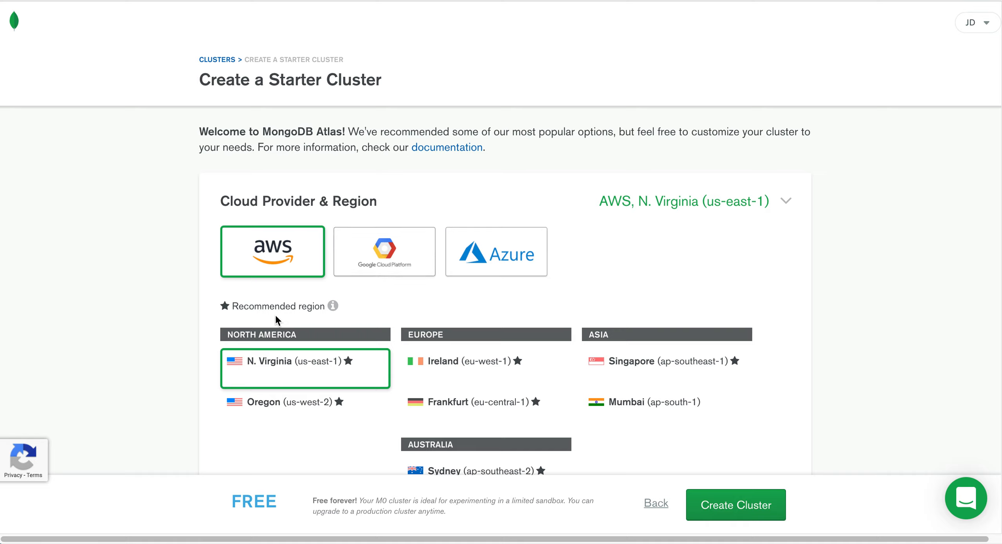
mouse_move(315, 372)
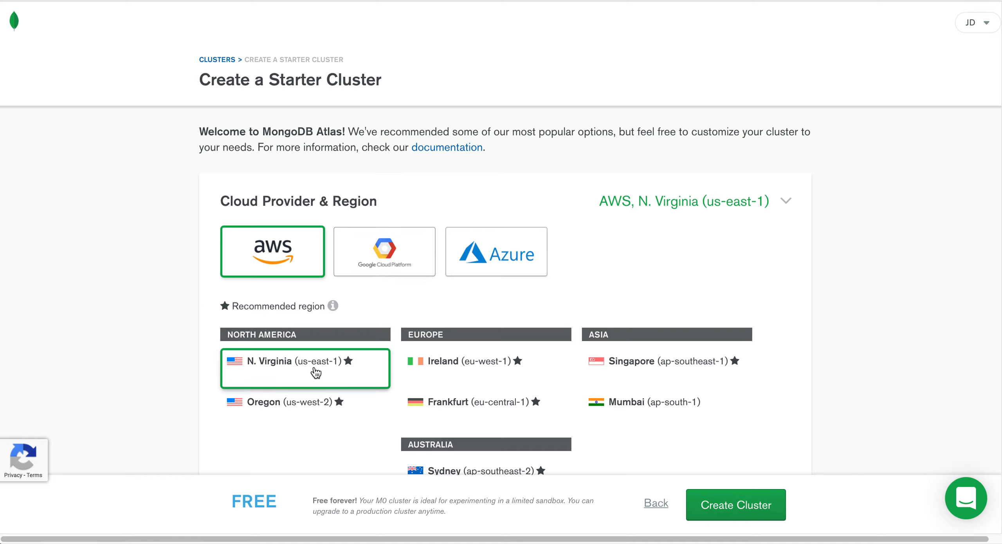
mouse_move(296, 370)
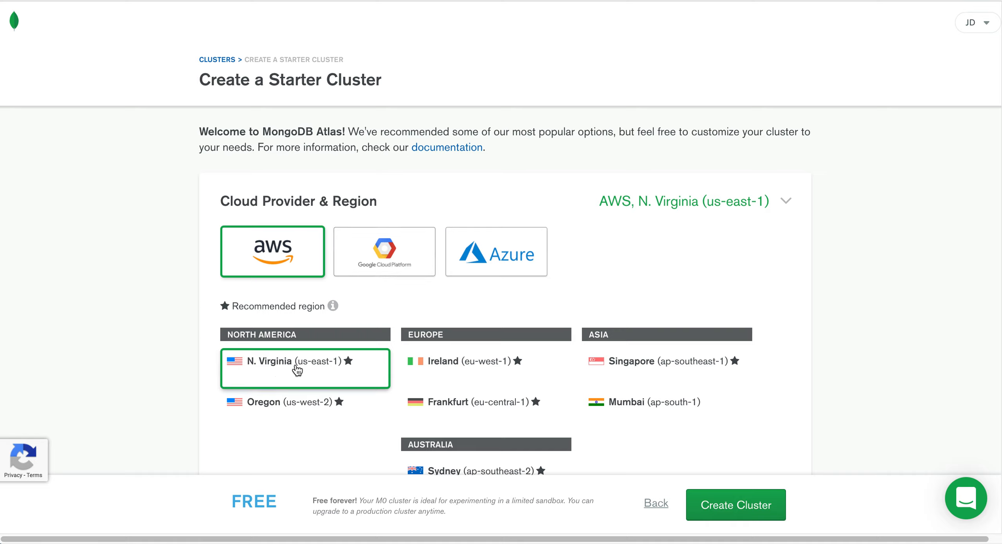
- Scroll down to the M0 Sandbox tier, MongoDB 4.2 and Cluster Name sections
scroll("down", 3)
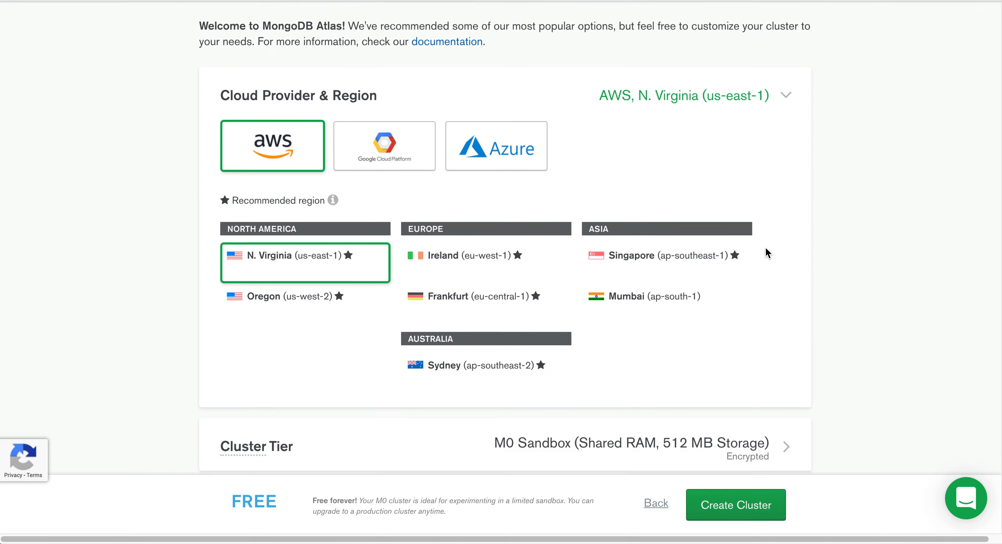
scroll("down", 3)
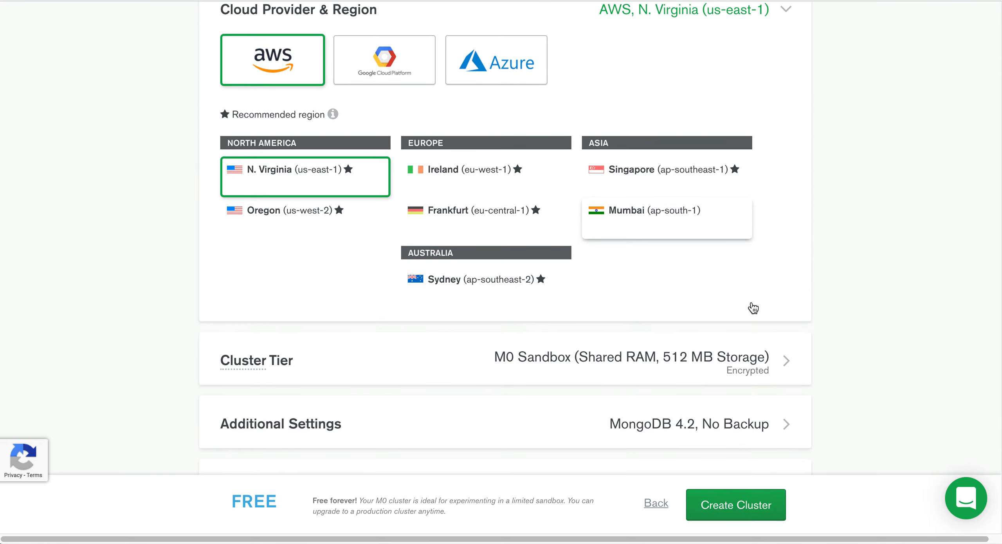
scroll("down", 3)
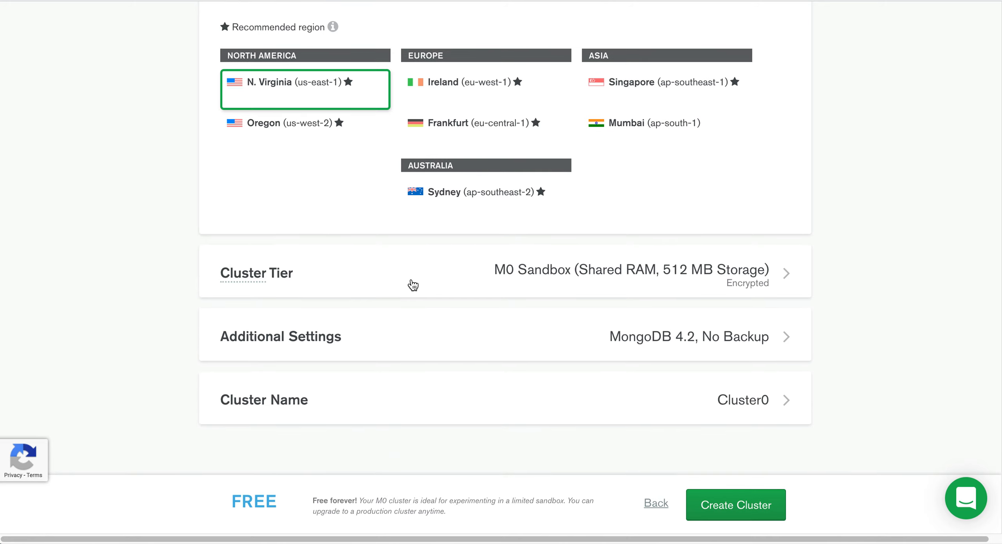
mouse_move(506, 331)
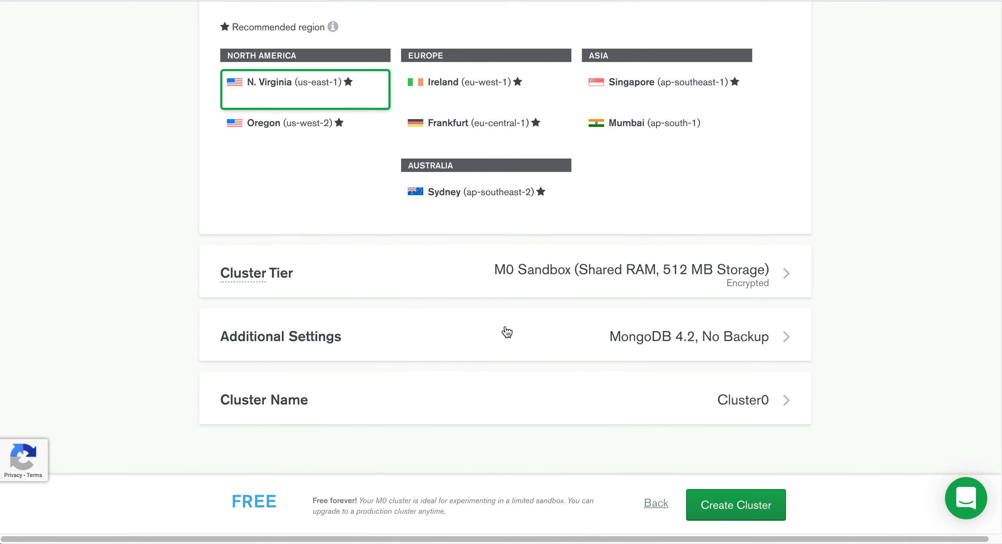
mouse_move(636, 396)
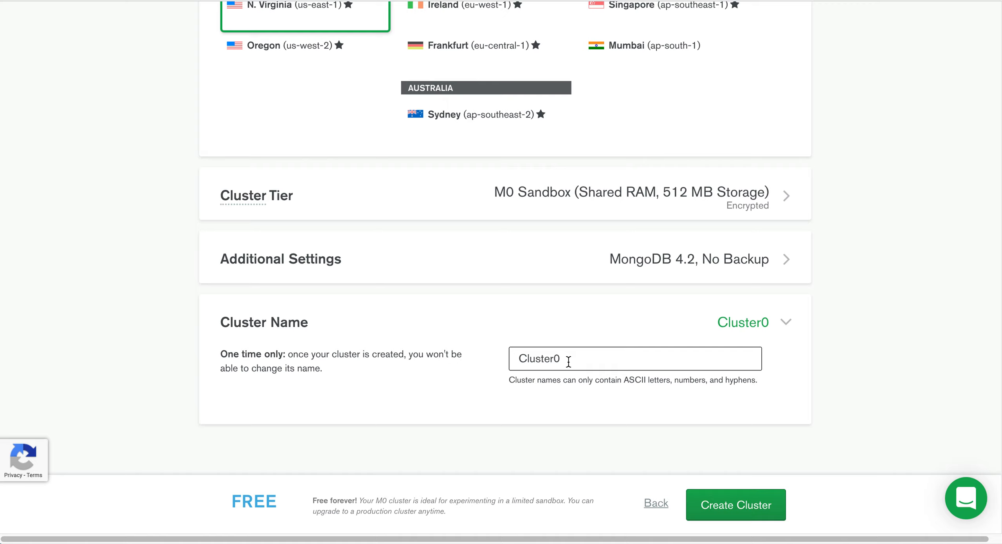
- Replace the default cluster name Cluster0 with Oshop-Cluster
double_click(541, 358)
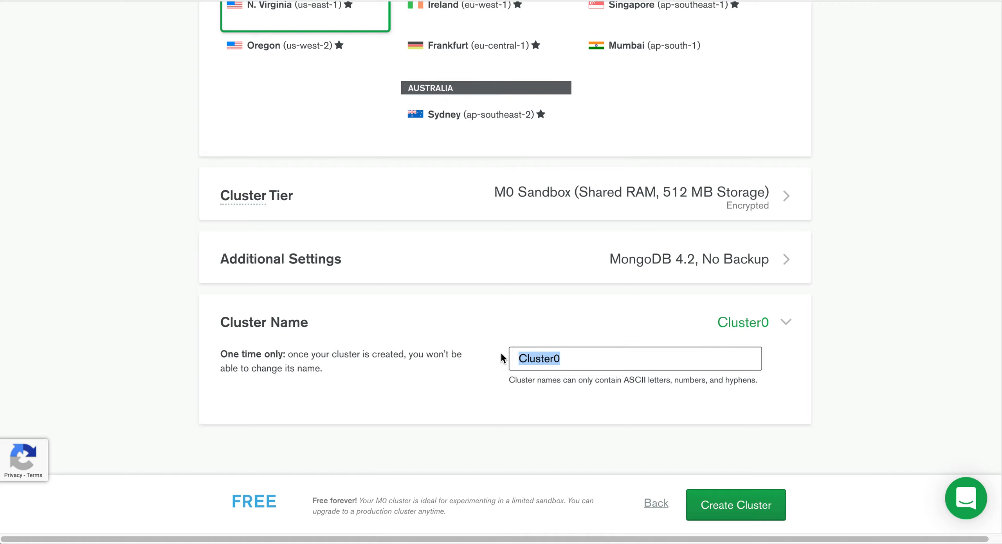
type("Oshop")
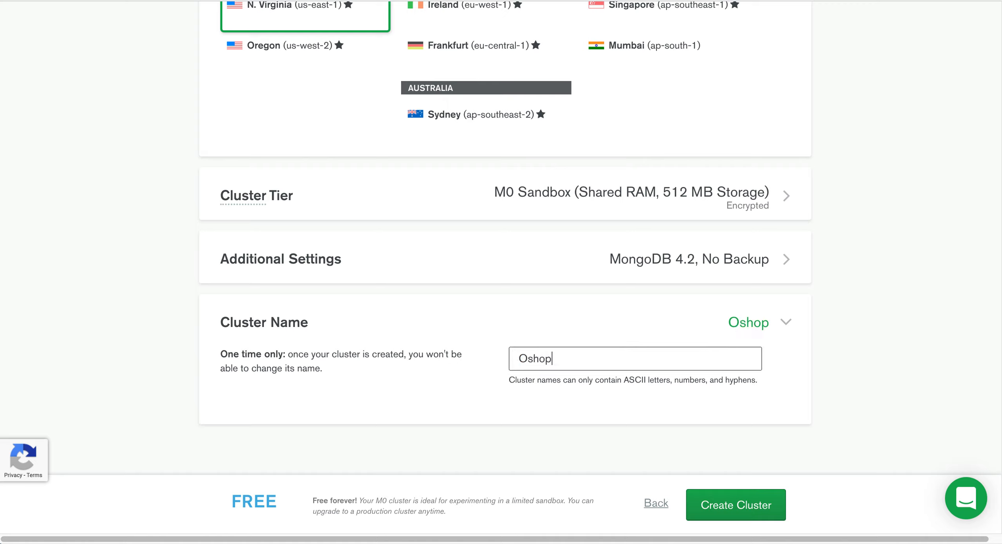
type("-Clus")
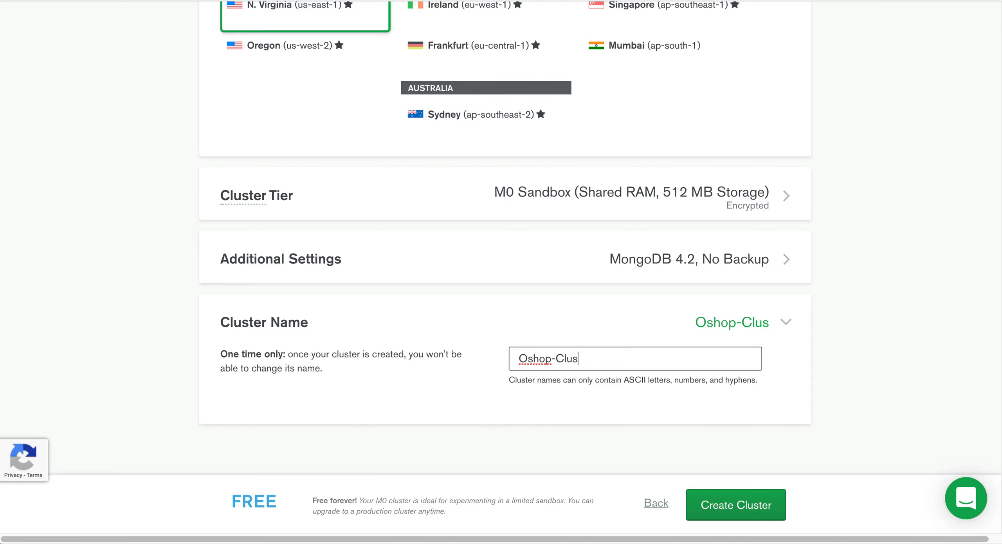
type("ter")
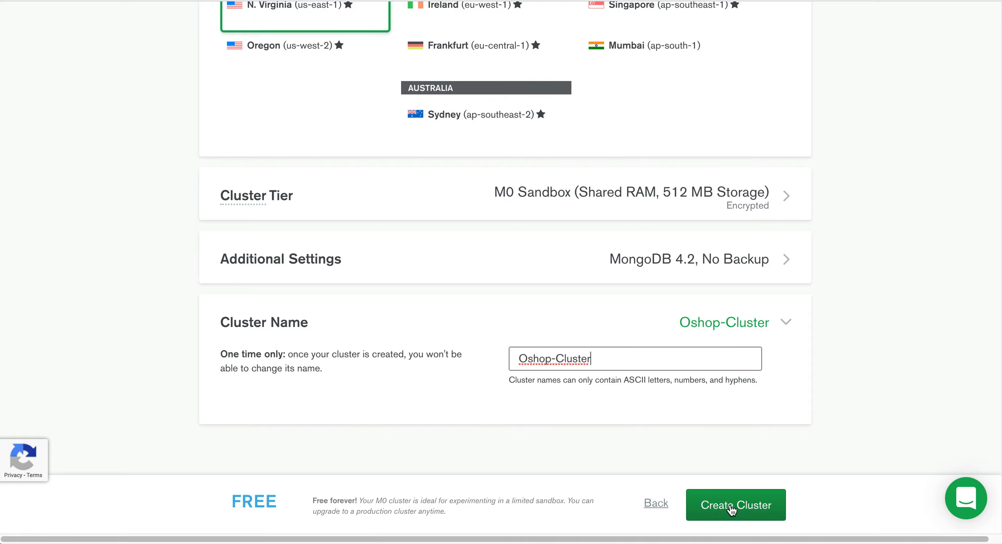
- Submit Oshop-Cluster creation and pass the reCAPTCHA car and bridge image challenges
left_click(735, 505)
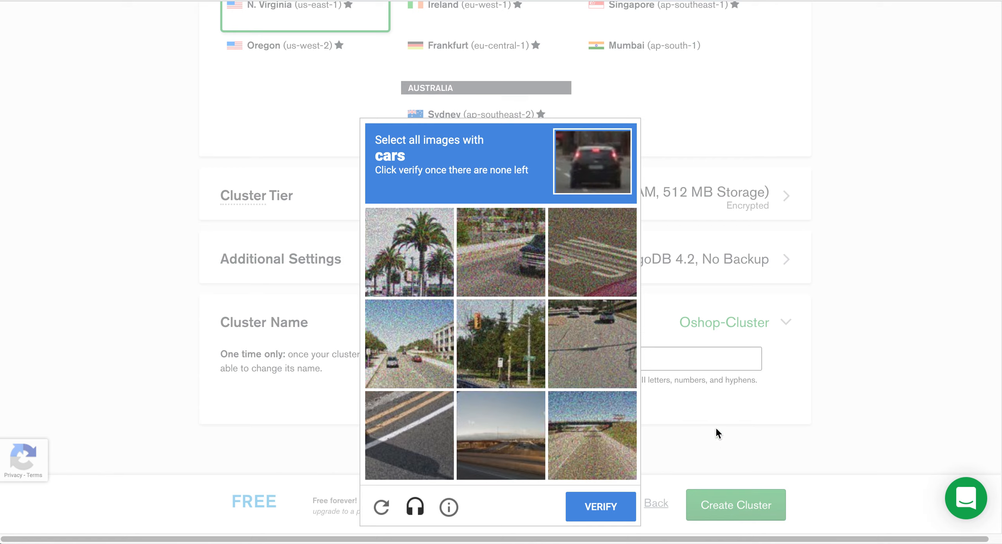
left_click(501, 252)
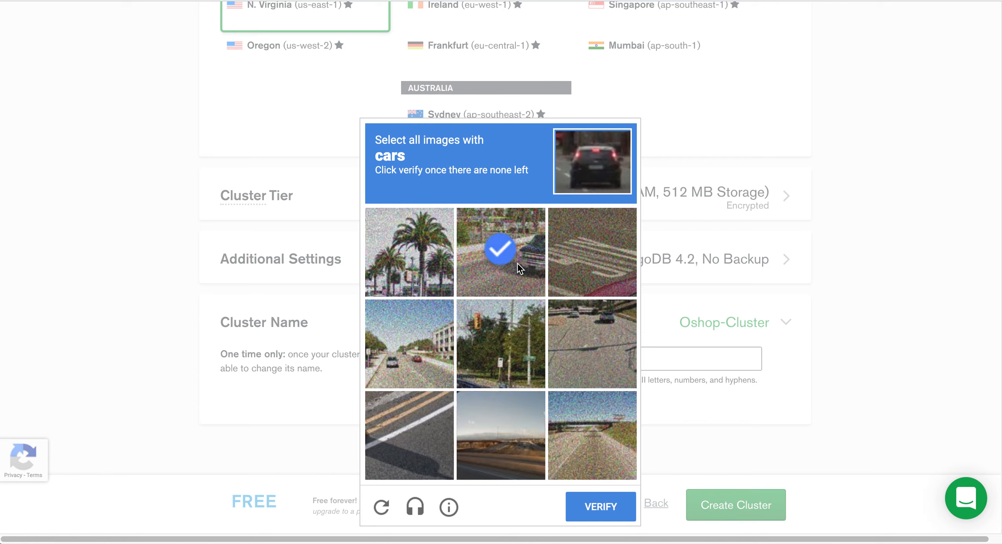
left_click(500, 251)
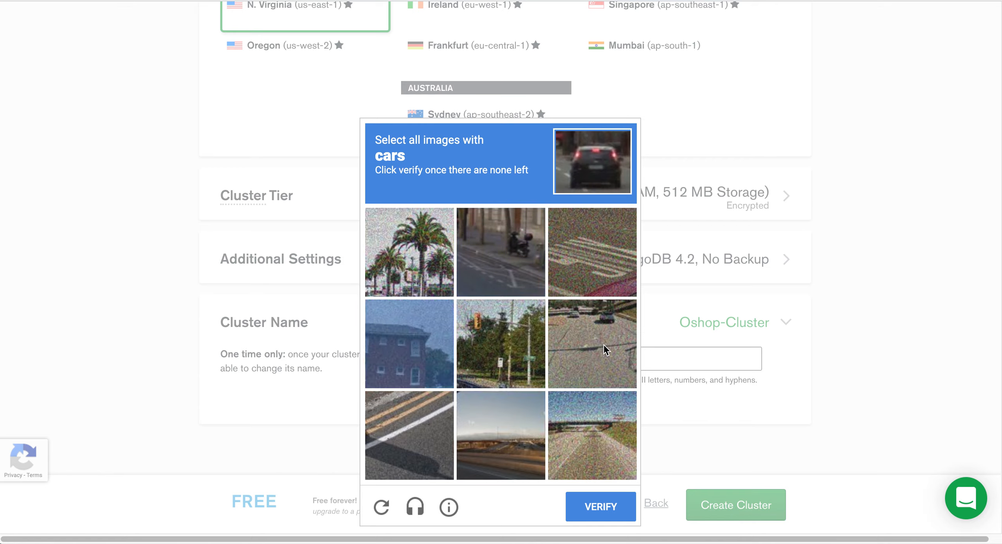
left_click(592, 343)
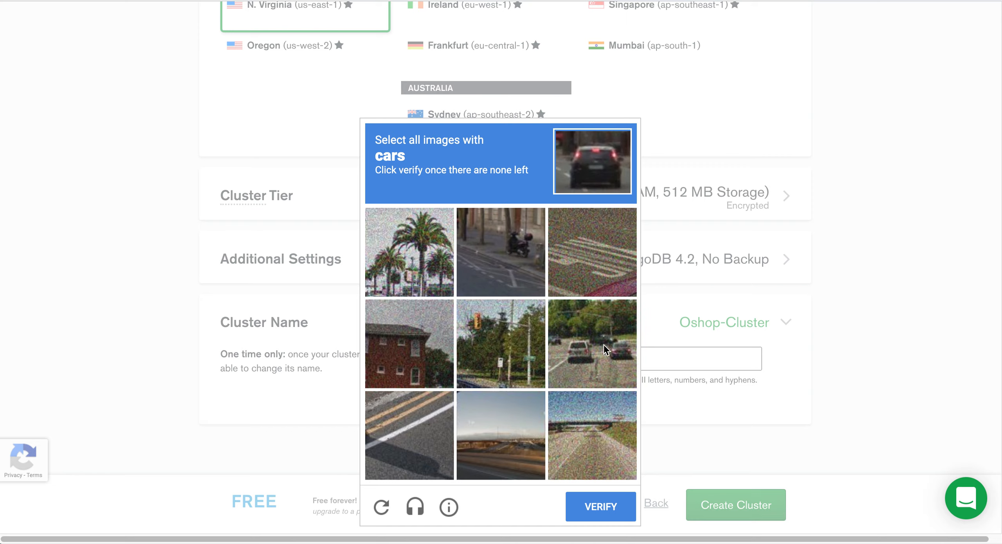
left_click(592, 343)
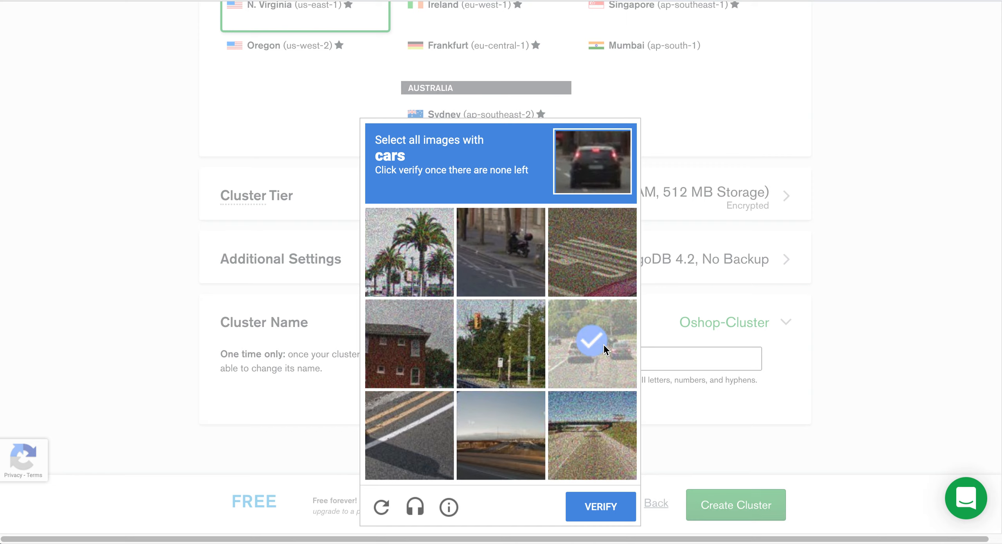
left_click(591, 343)
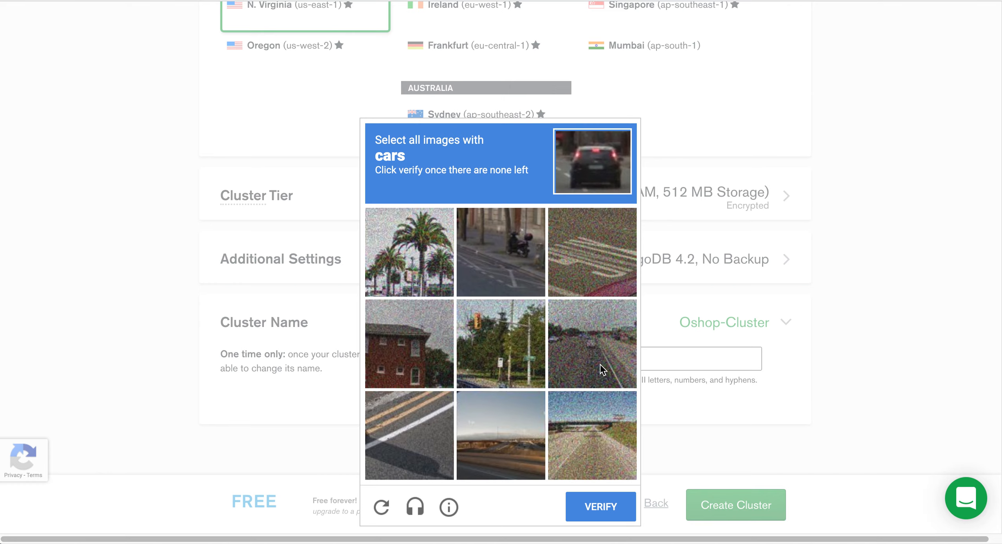
left_click(599, 506)
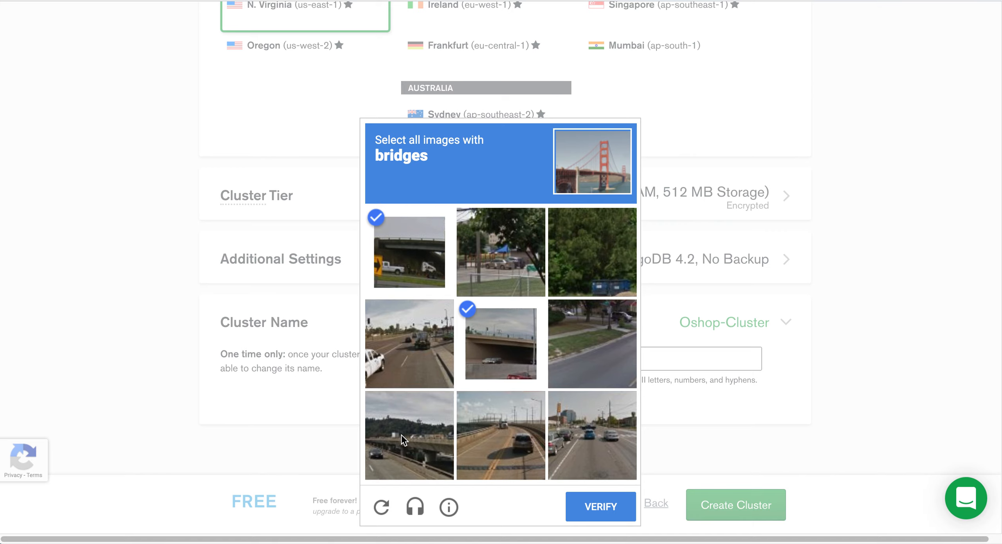
left_click(409, 435)
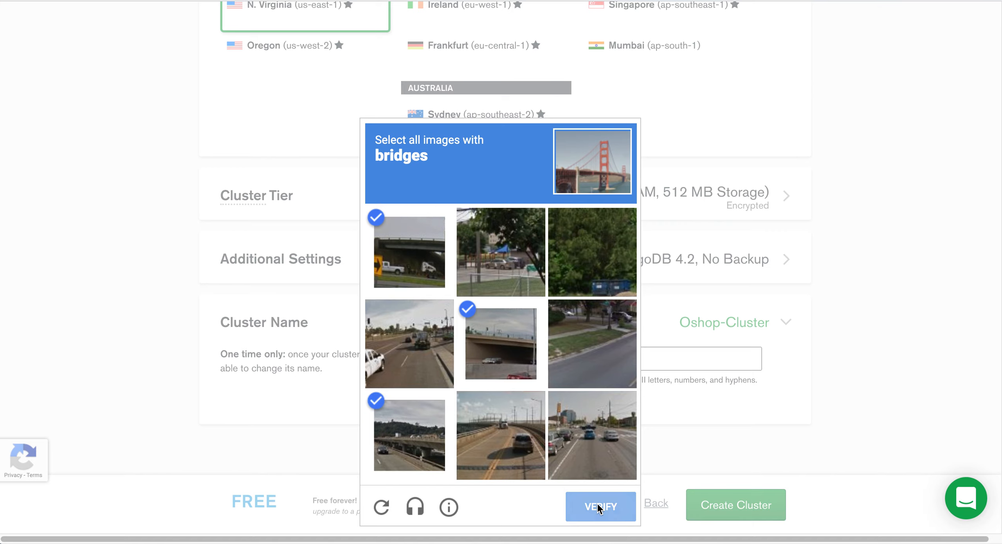
left_click(600, 506)
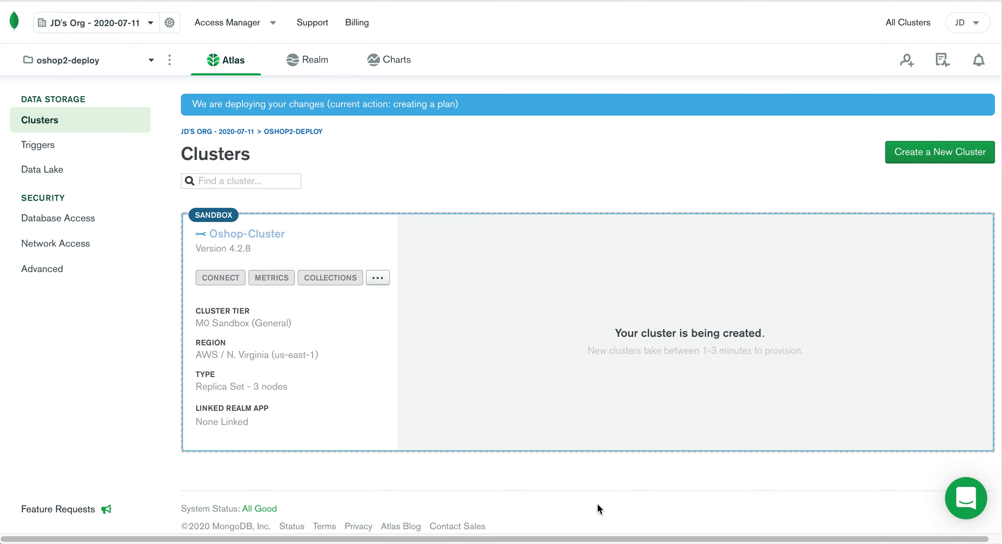
mouse_move(535, 318)
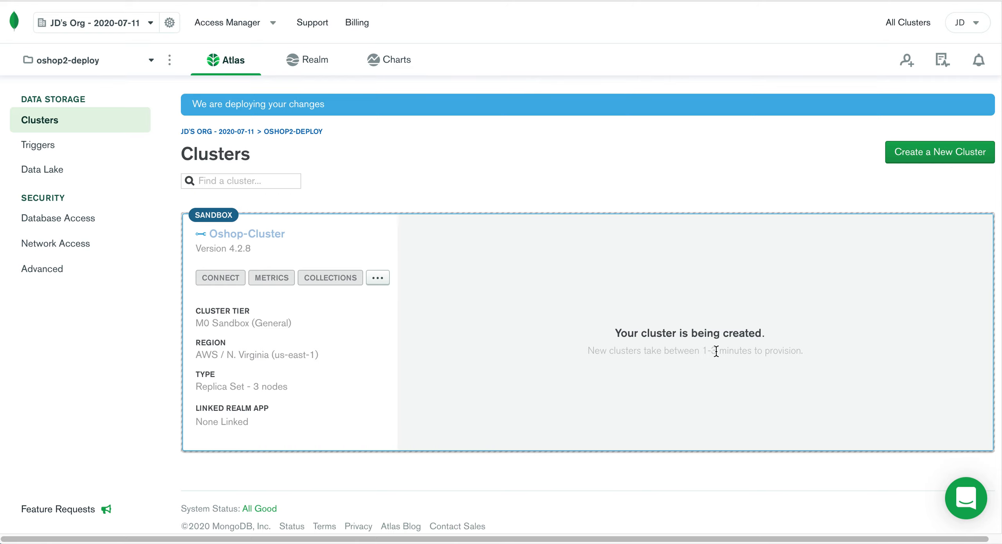
mouse_move(736, 364)
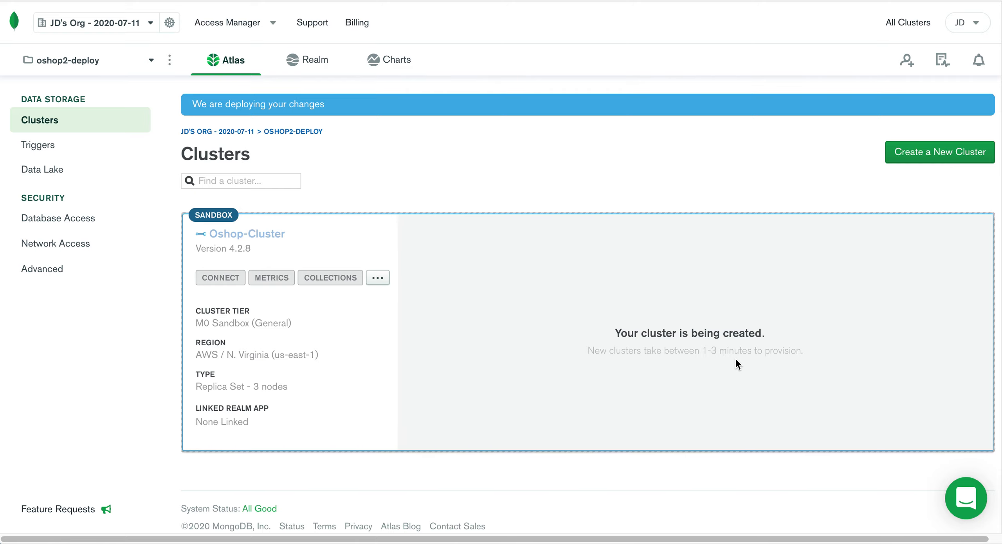
mouse_move(642, 18)
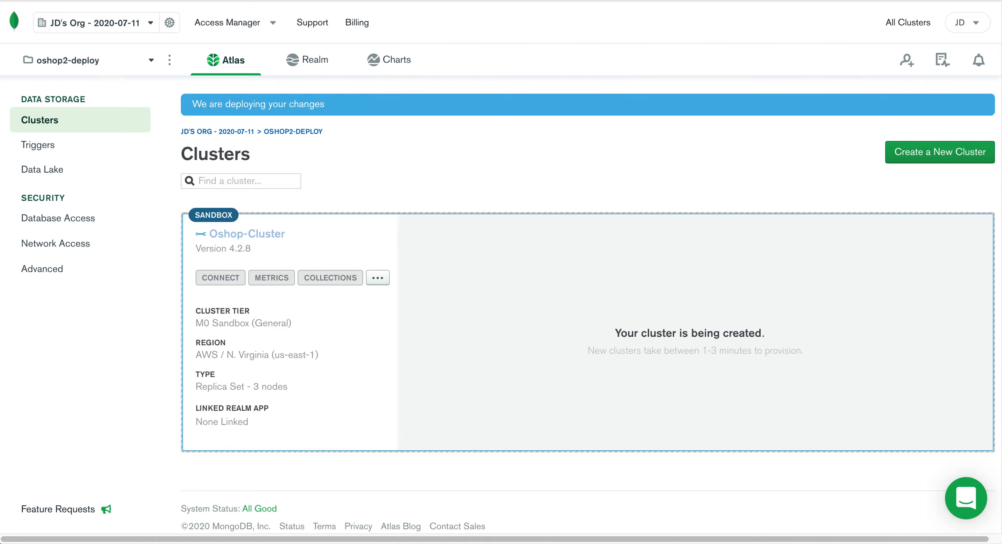
mouse_move(498, 158)
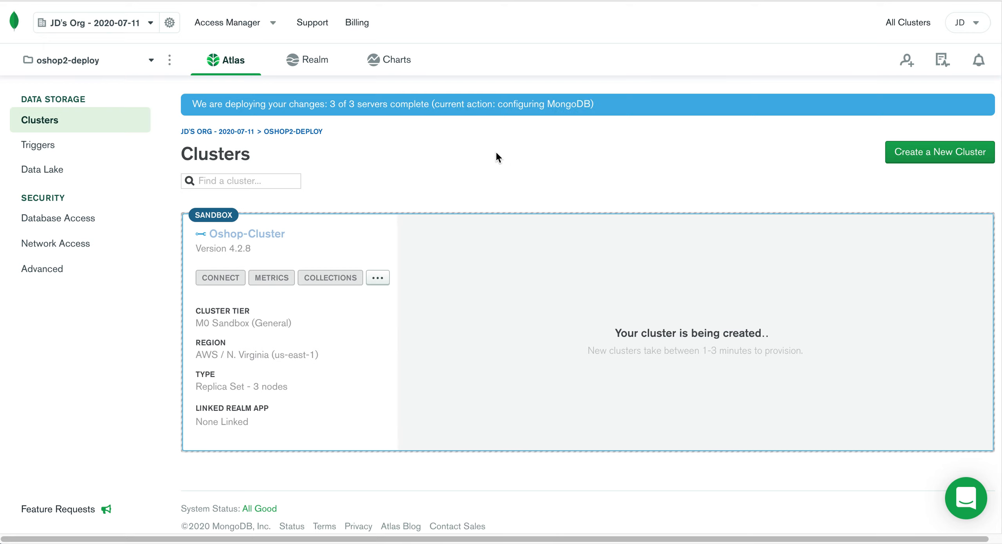
mouse_move(309, 101)
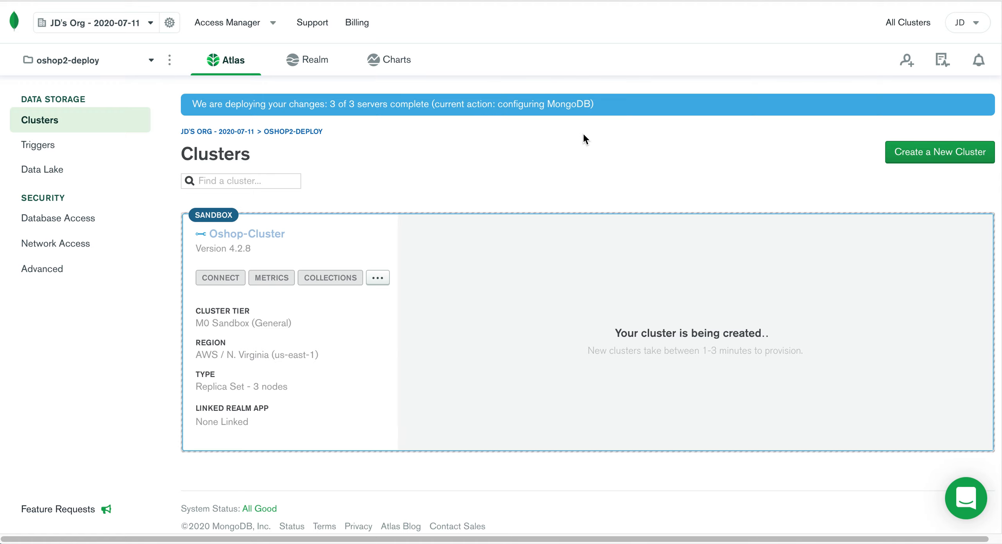
mouse_move(516, 177)
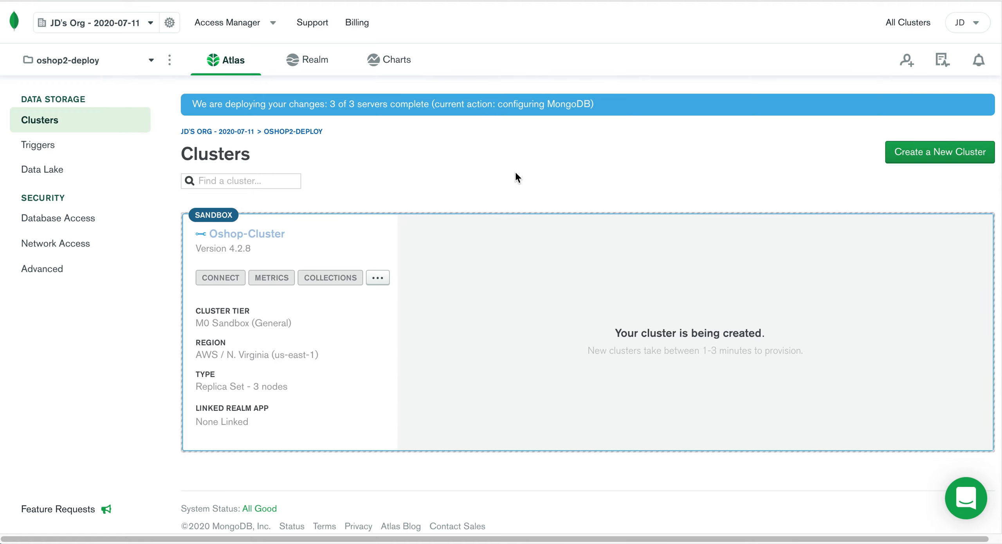
mouse_move(289, 228)
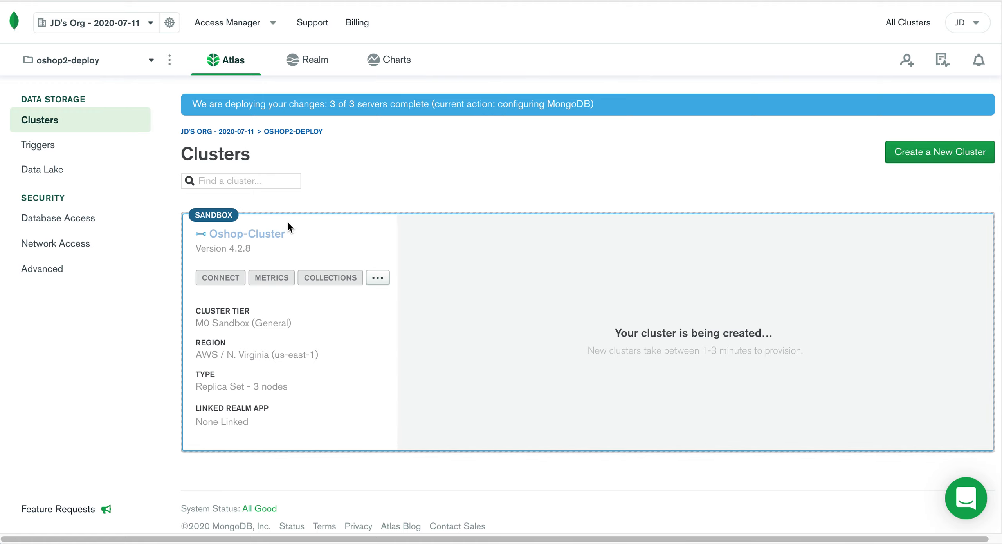
mouse_move(481, 307)
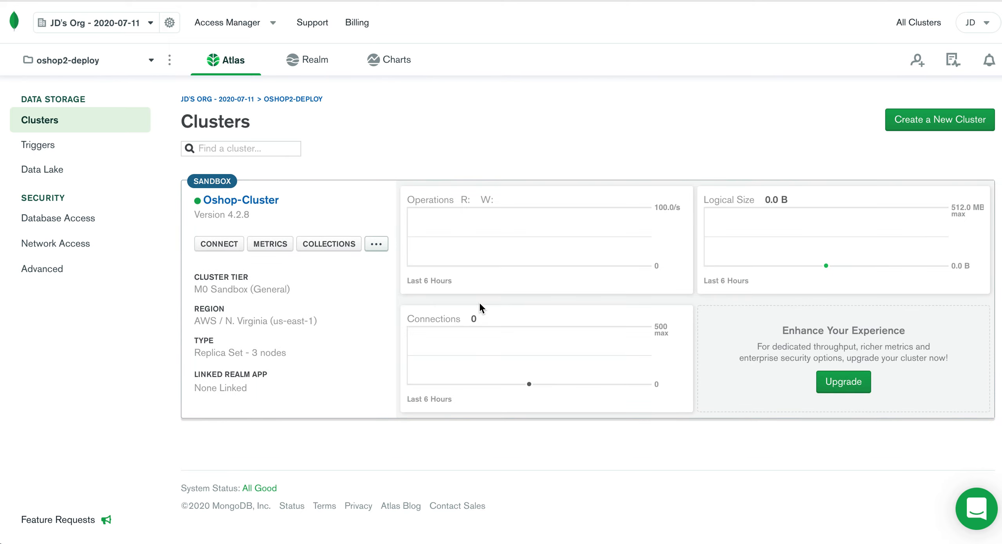
mouse_move(369, 154)
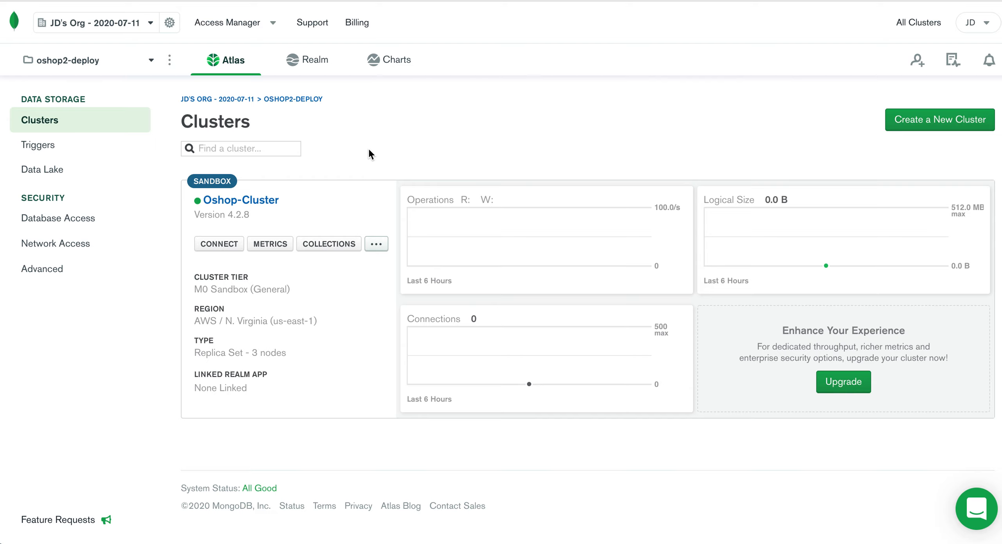
mouse_move(377, 160)
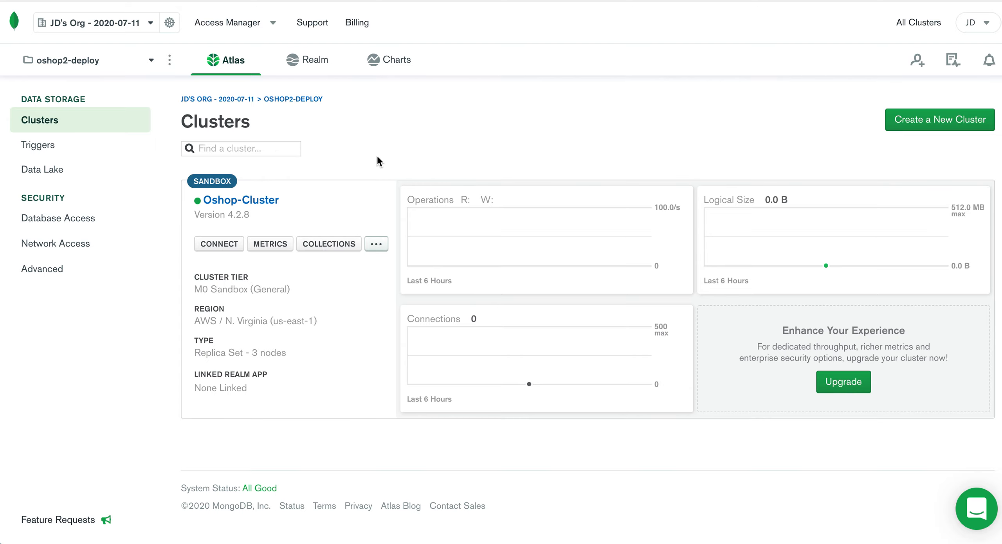
mouse_move(284, 222)
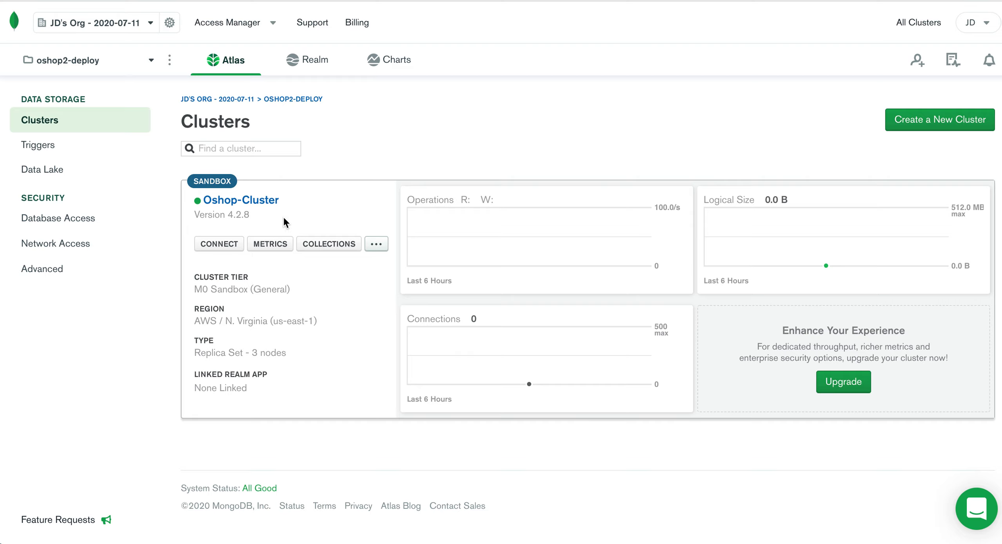
mouse_move(246, 231)
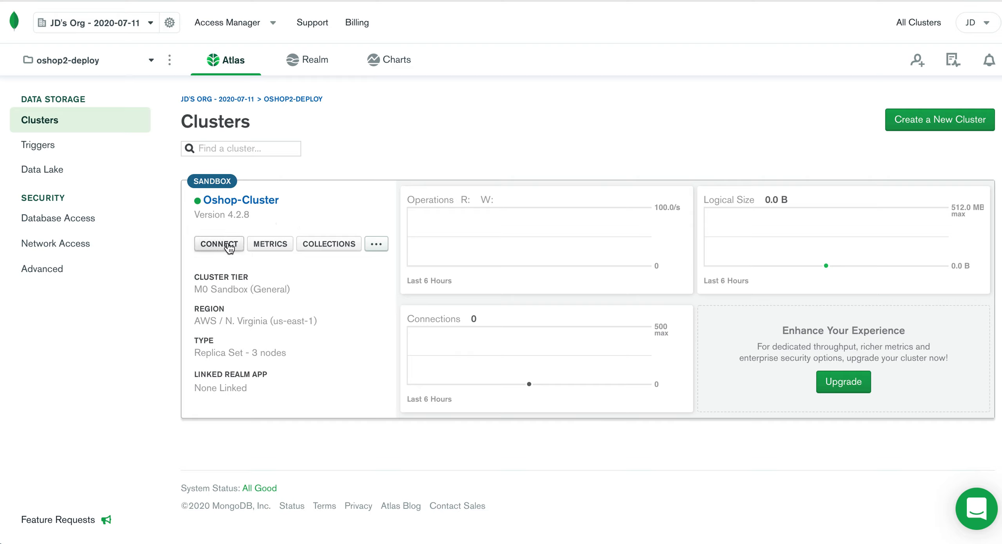
- Open Oshop-Cluster's connect dialog and whitelist the current IP address
left_click(218, 243)
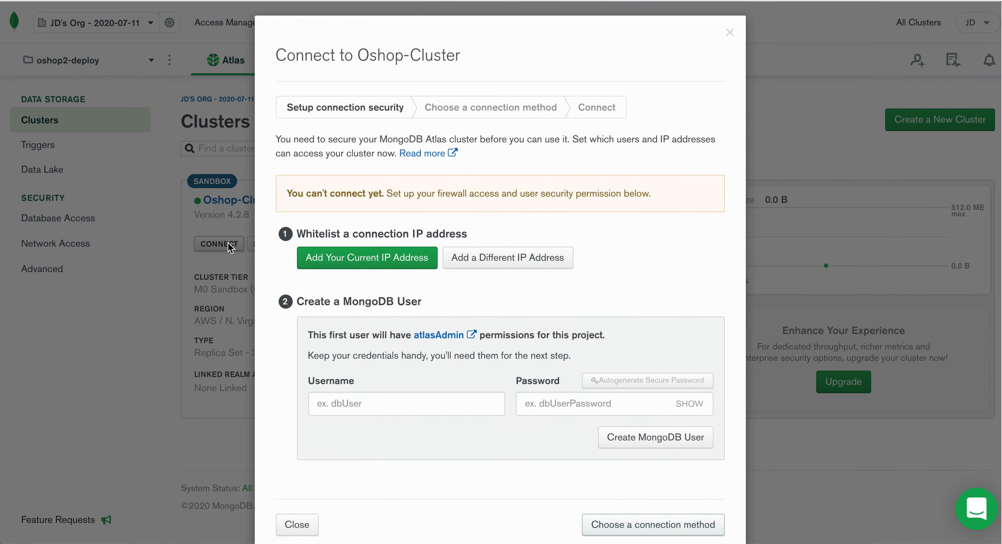
mouse_move(367, 256)
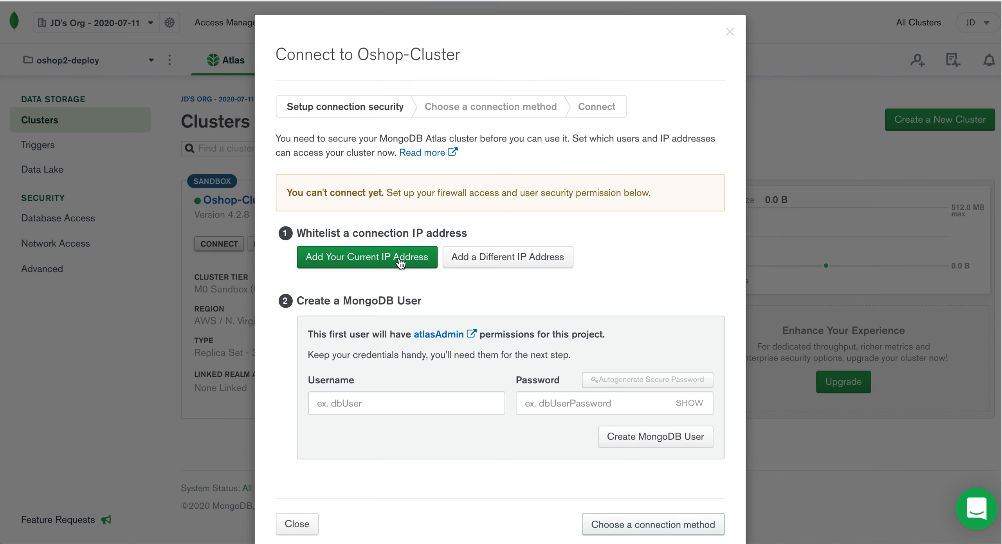
left_click(366, 257)
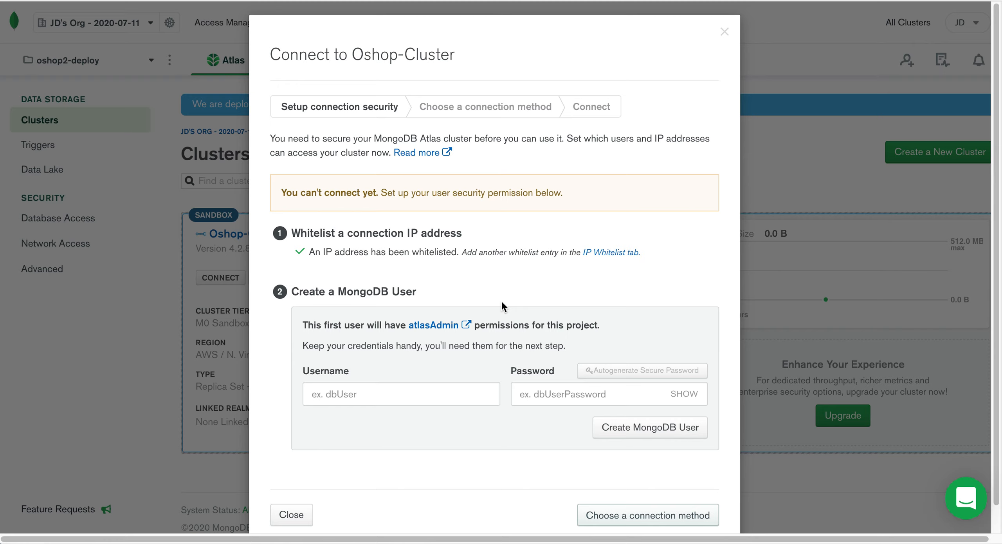
- Create the database user jd with a password in the connect dialog
left_click(401, 393)
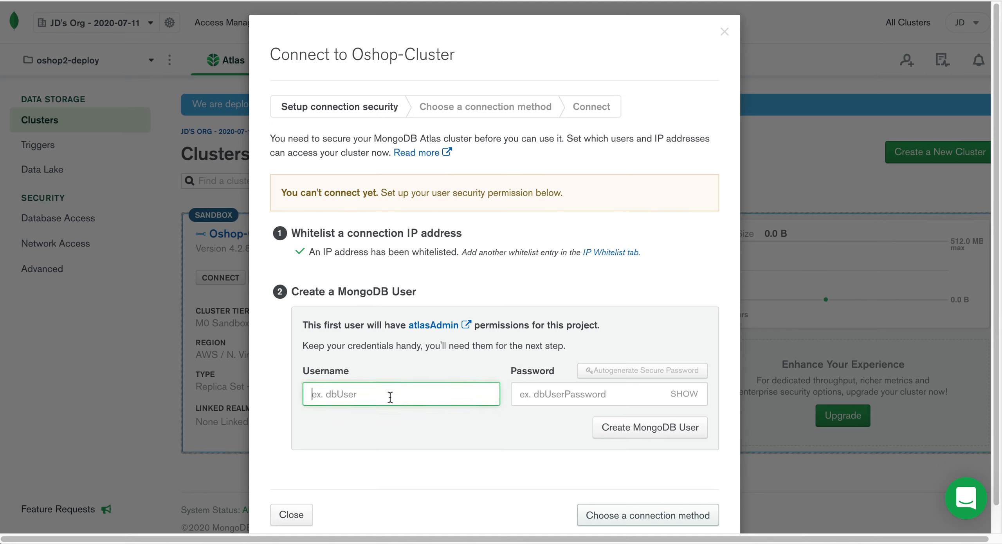
type("jd")
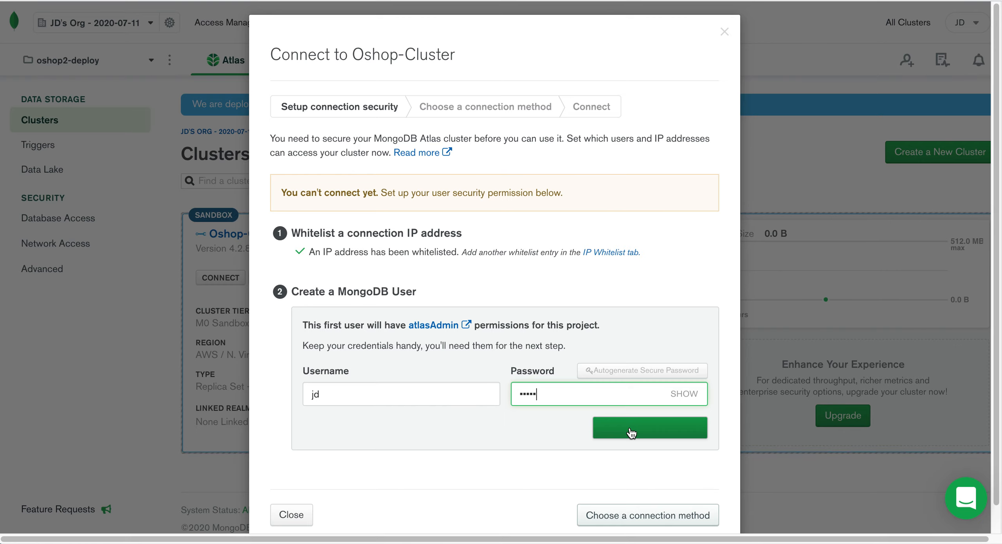
left_click(650, 427)
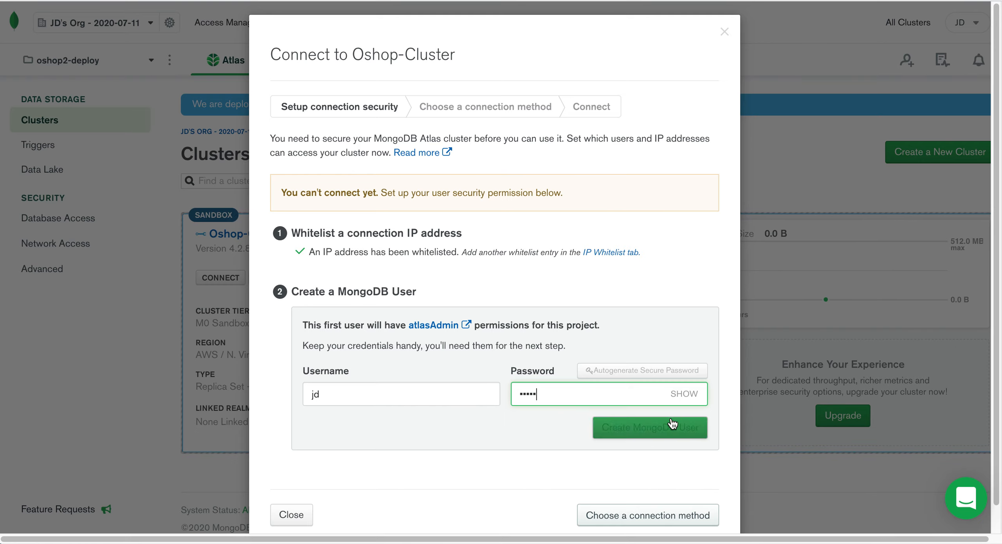
left_click(650, 427)
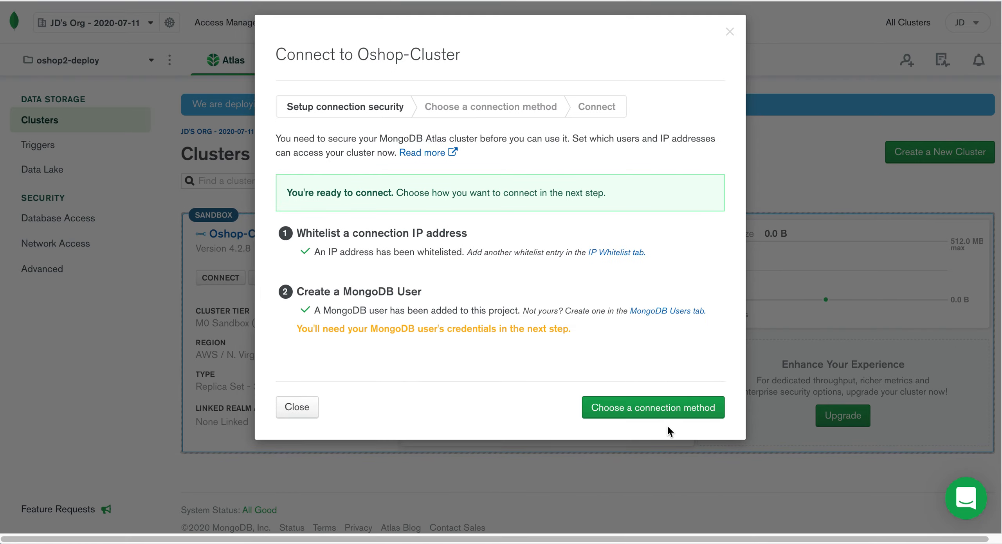
mouse_move(368, 344)
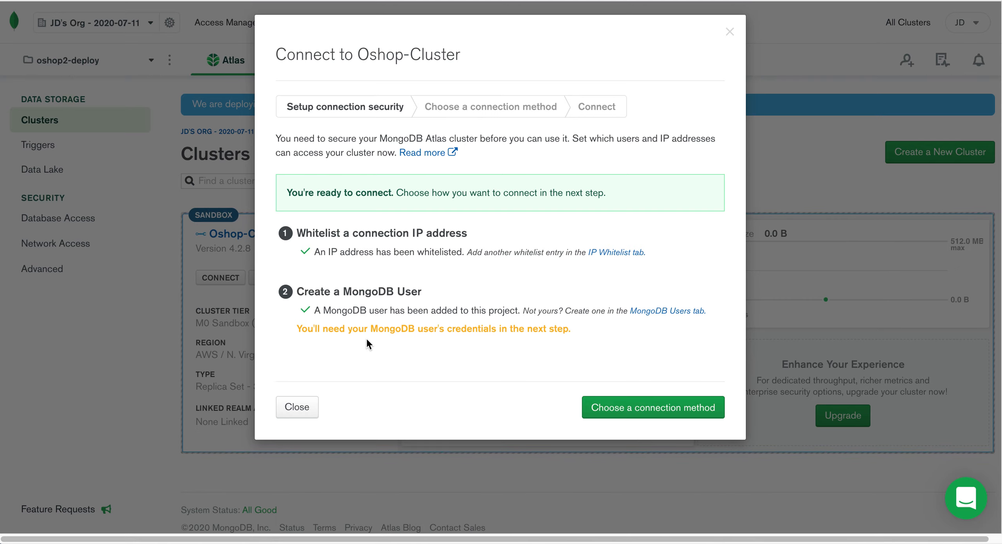
mouse_move(647, 408)
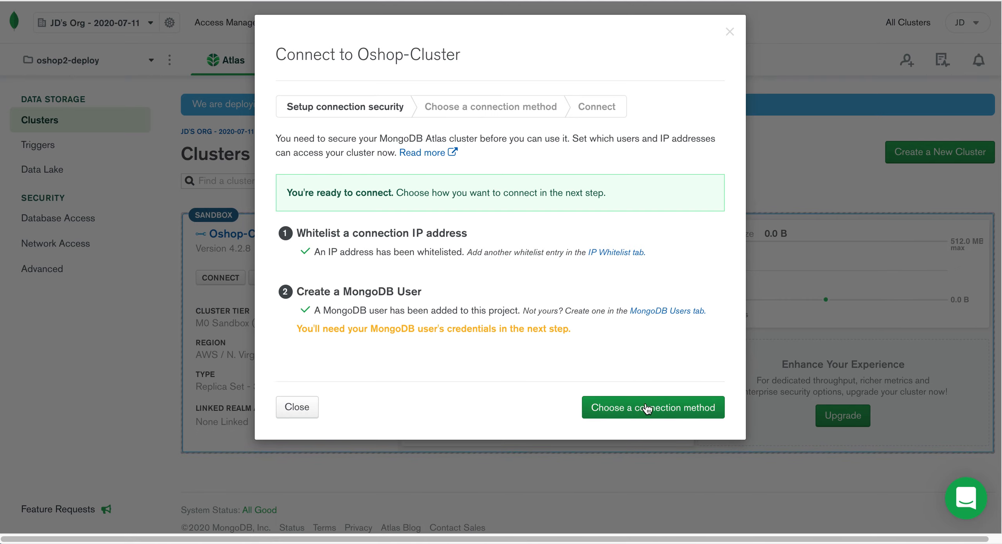
mouse_move(659, 410)
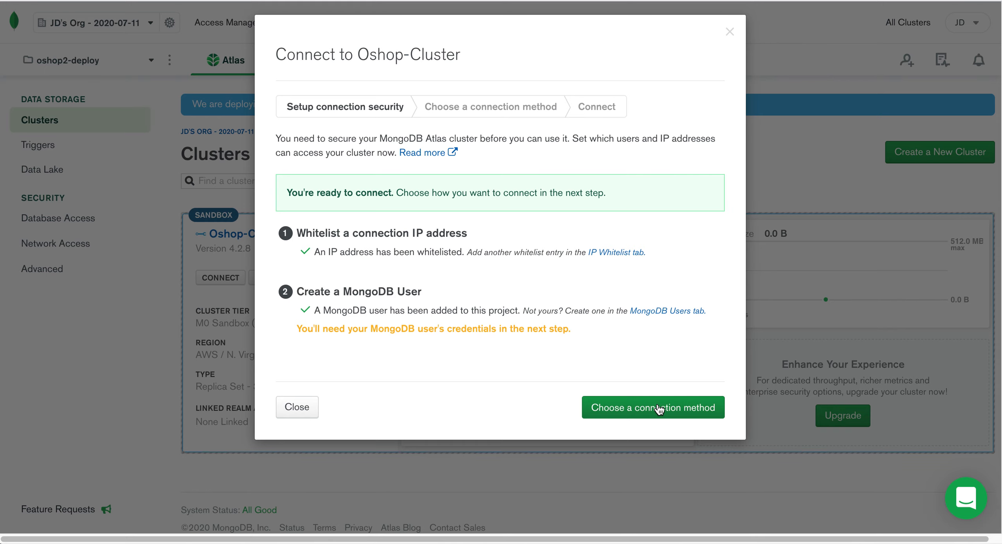
- Copy Oshop-Cluster's Node.js connection string for user jd via 'Connect your application'
left_click(652, 407)
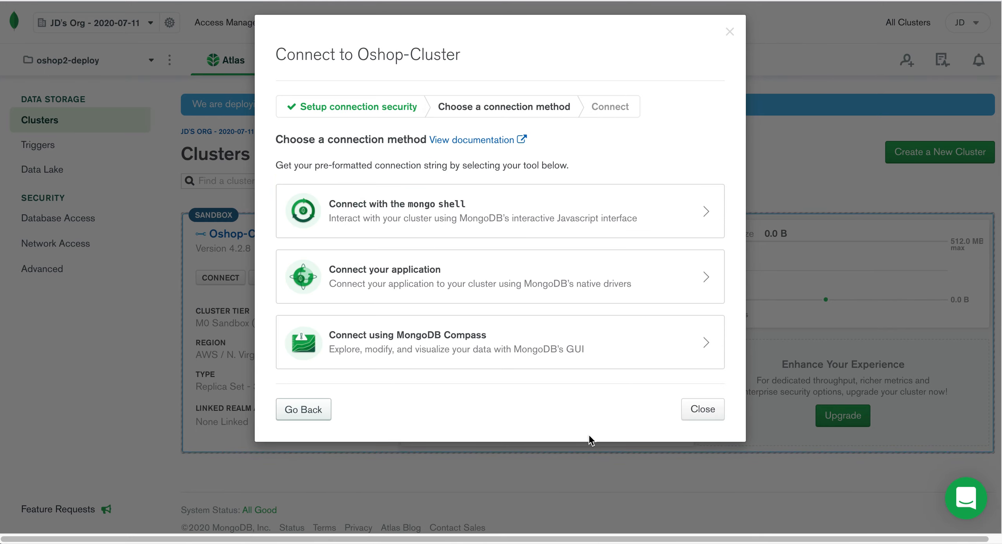
mouse_move(457, 358)
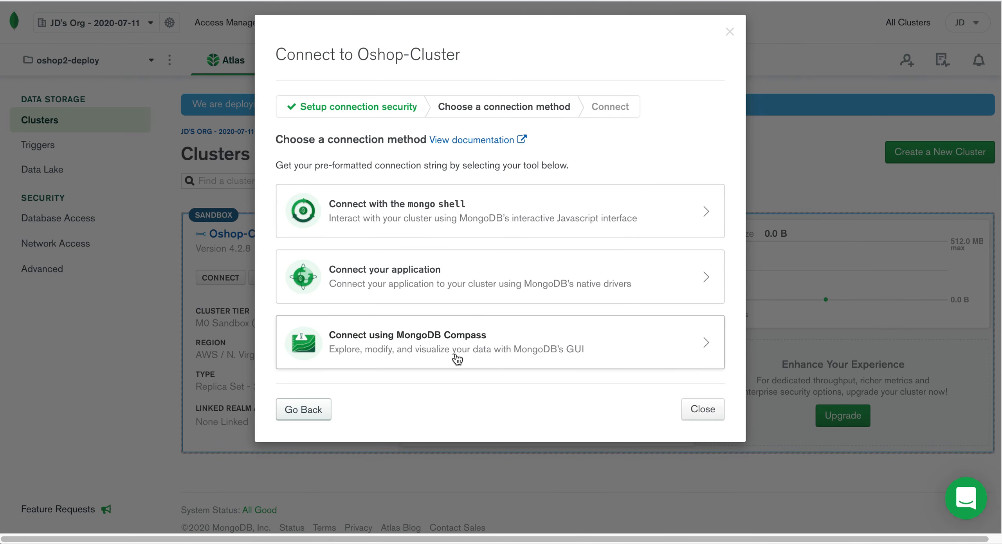
mouse_move(479, 288)
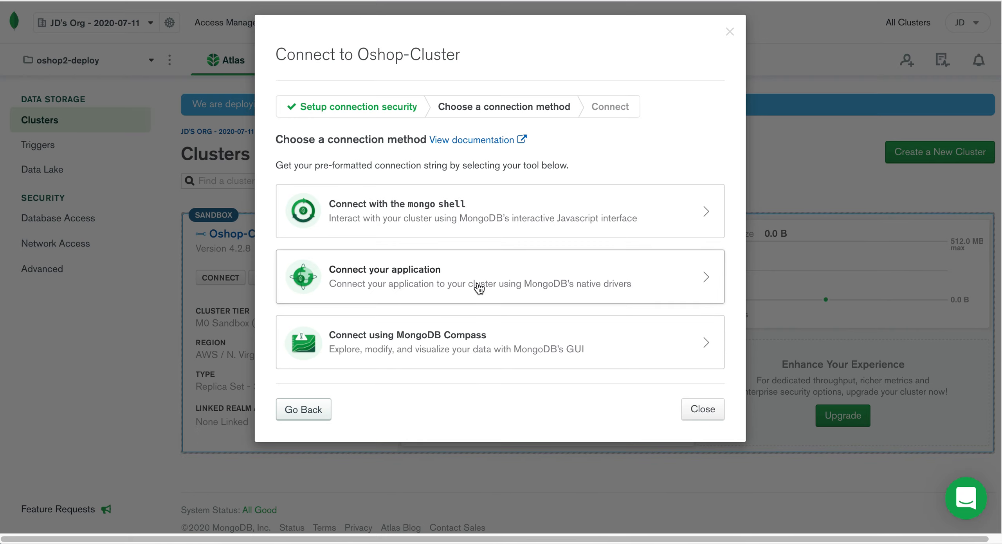
mouse_move(478, 286)
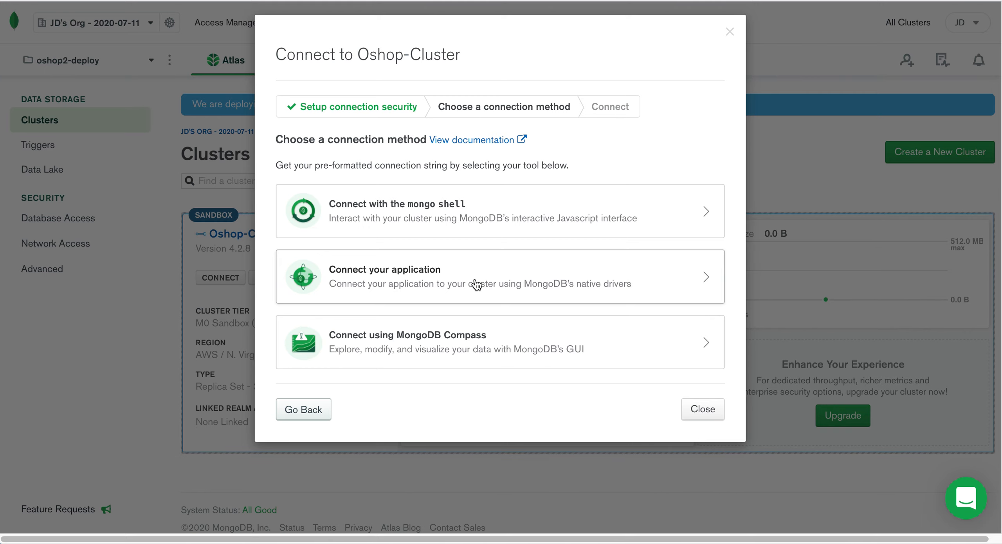
left_click(499, 276)
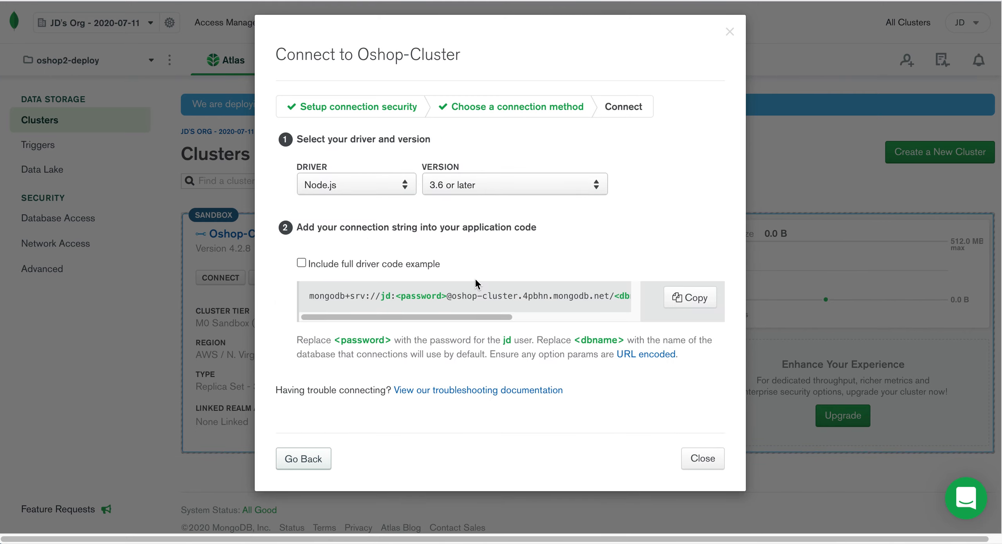
mouse_move(431, 194)
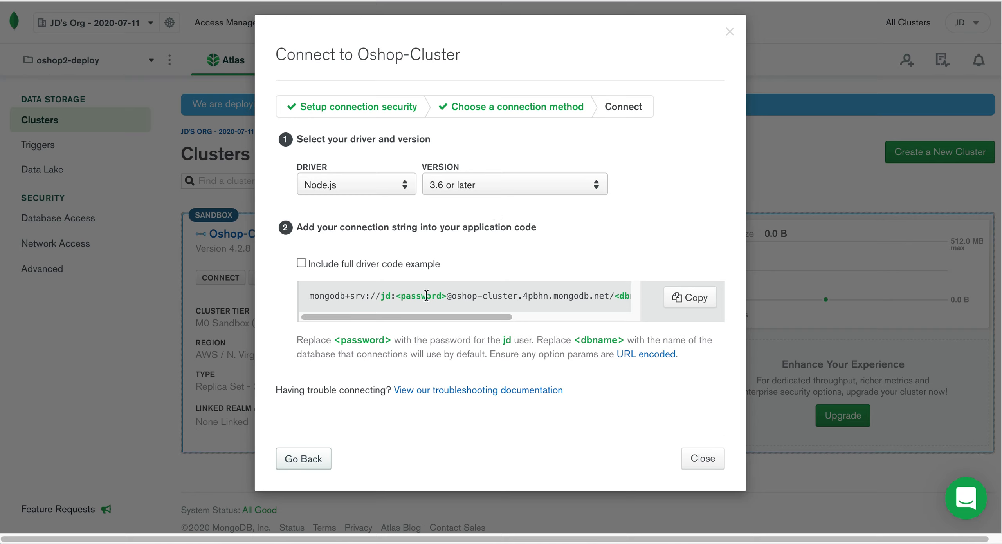
mouse_move(582, 302)
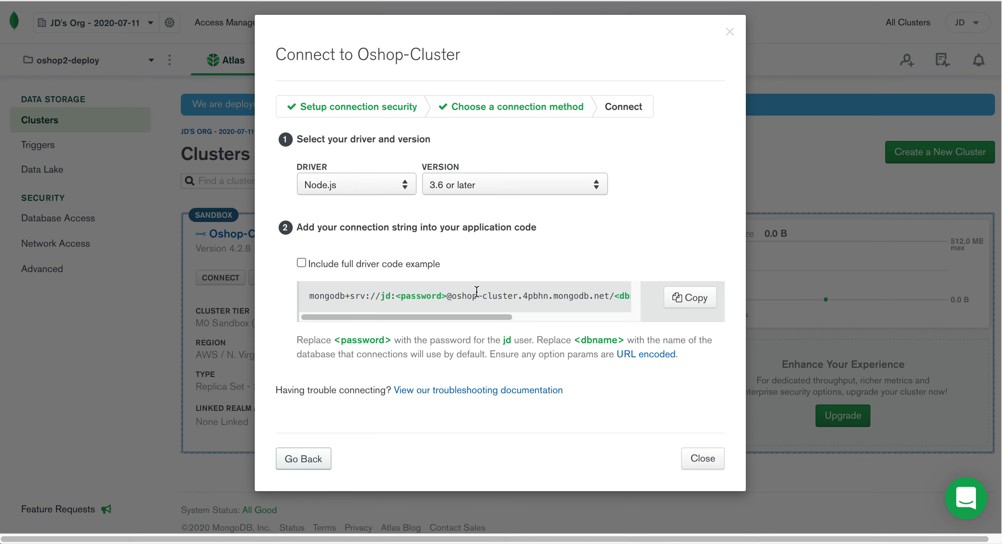
mouse_move(690, 296)
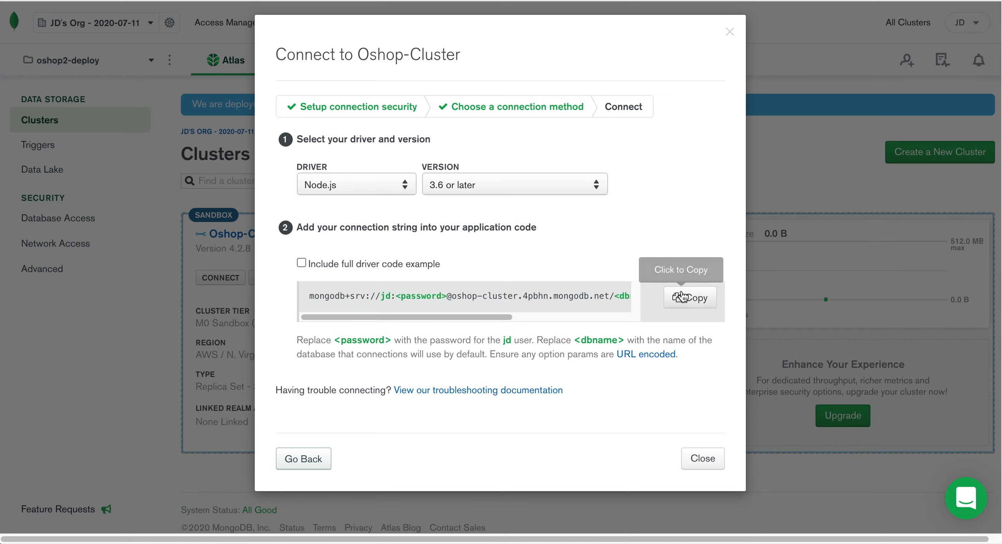
left_click(690, 297)
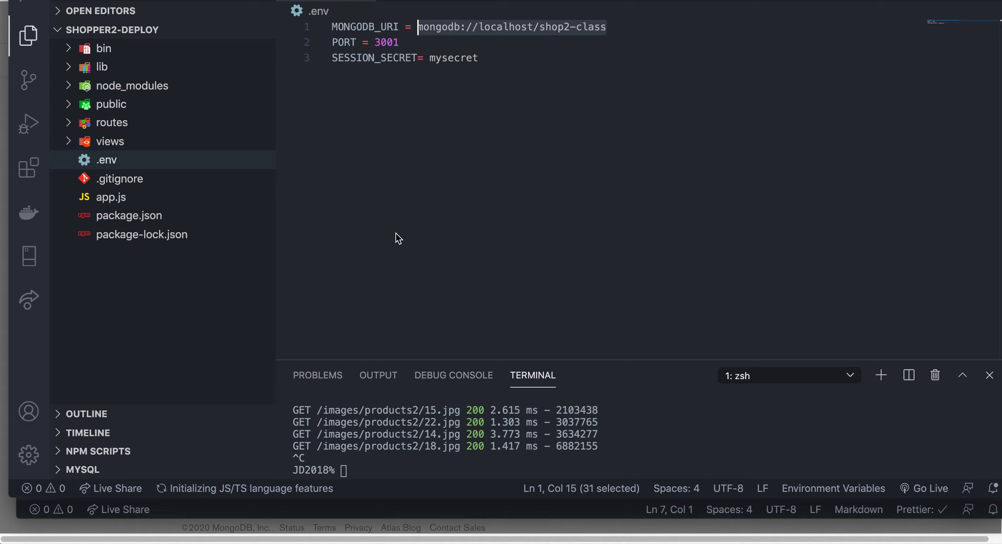
mouse_move(556, 42)
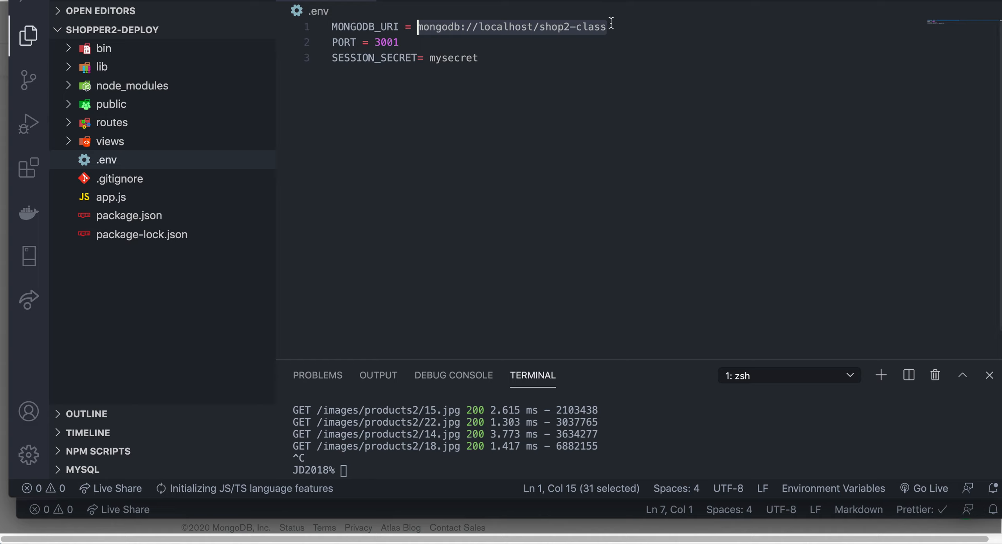
left_click(606, 27)
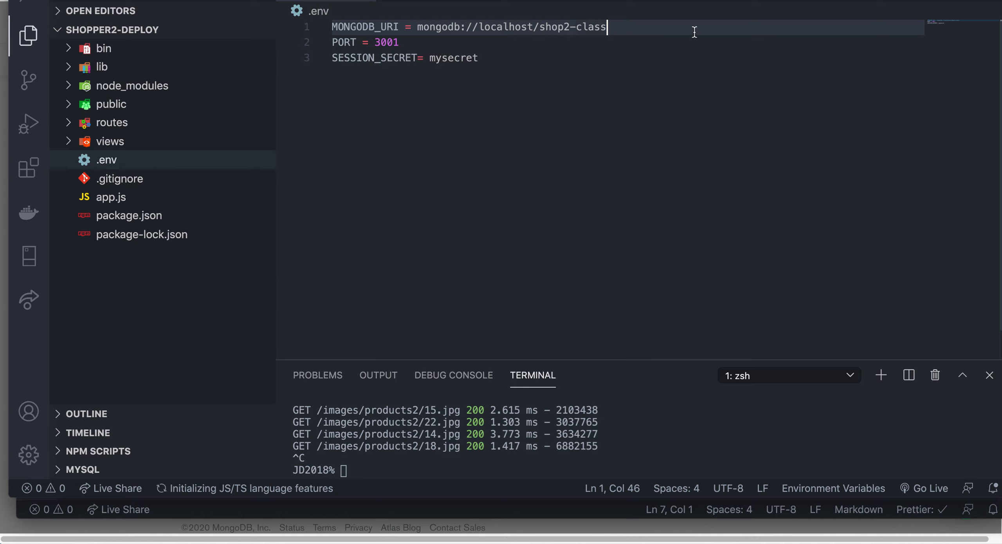
left_click_drag(416, 27, 606, 27)
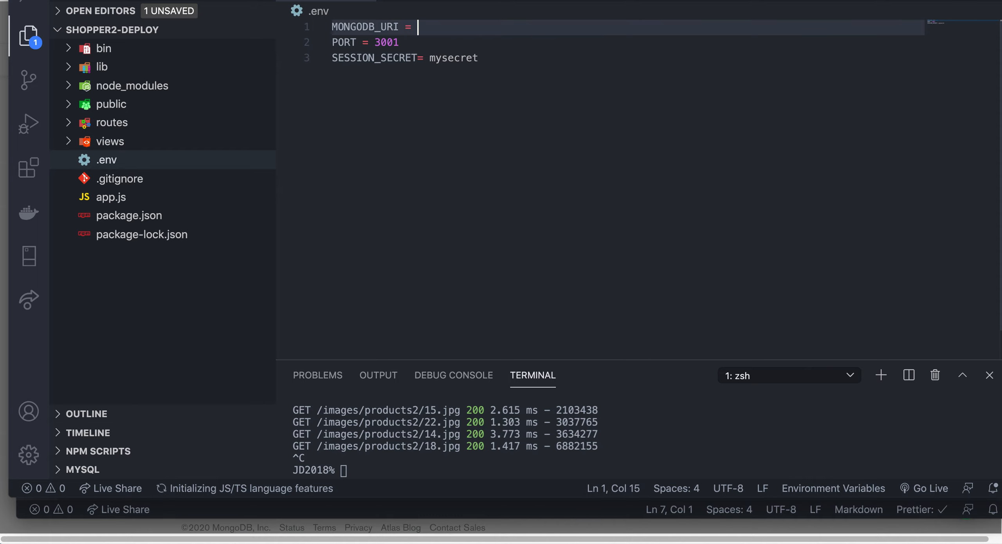
type("mongodb+srv://jd:<password>@oshop-cluster.4pbhn.mongodb.net/<dbname>?retryWrites=true")
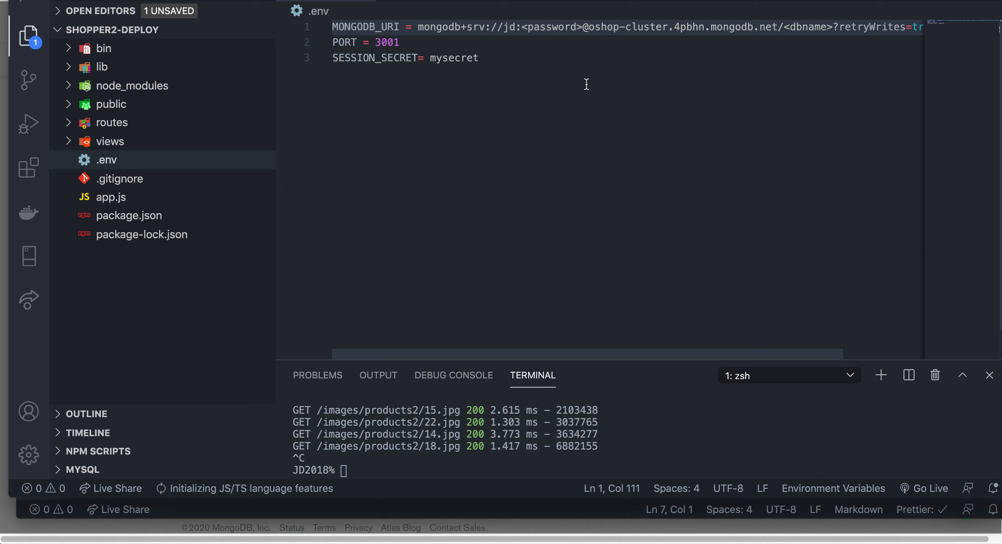
scroll("right", 3)
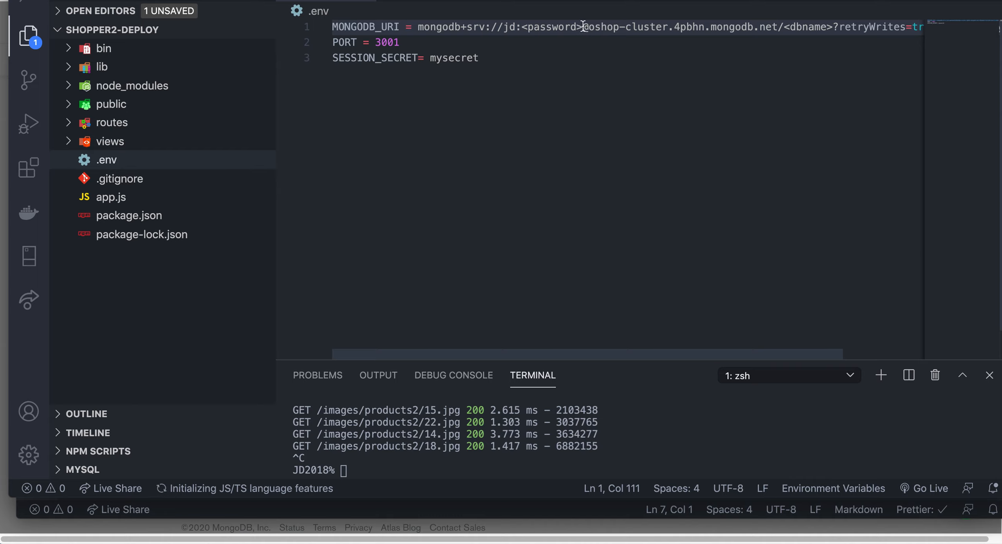
double_click(551, 27)
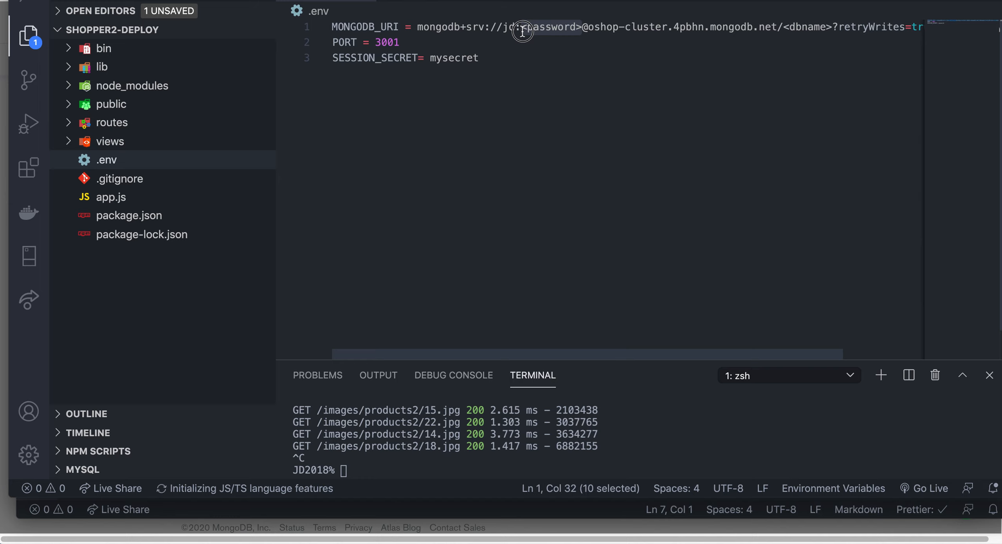
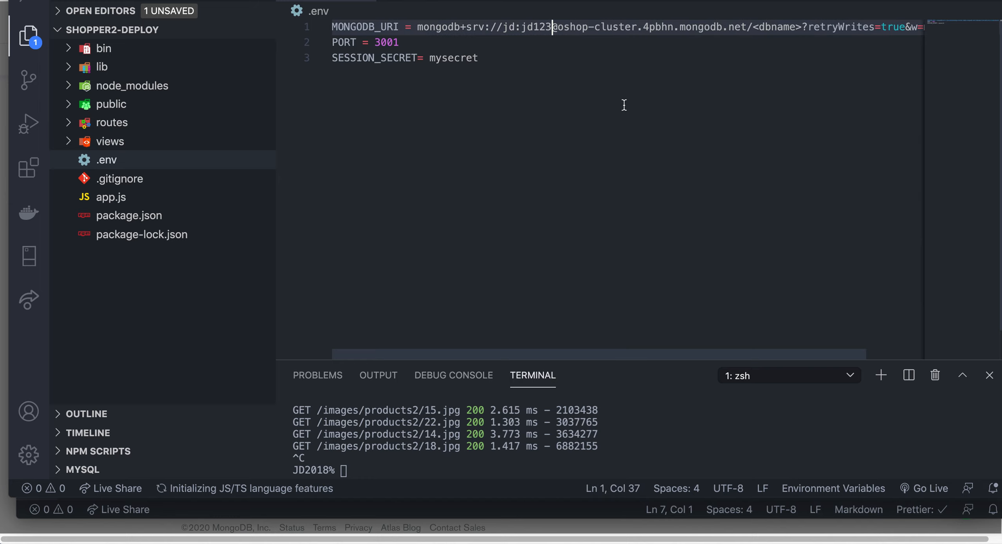
mouse_move(612, 153)
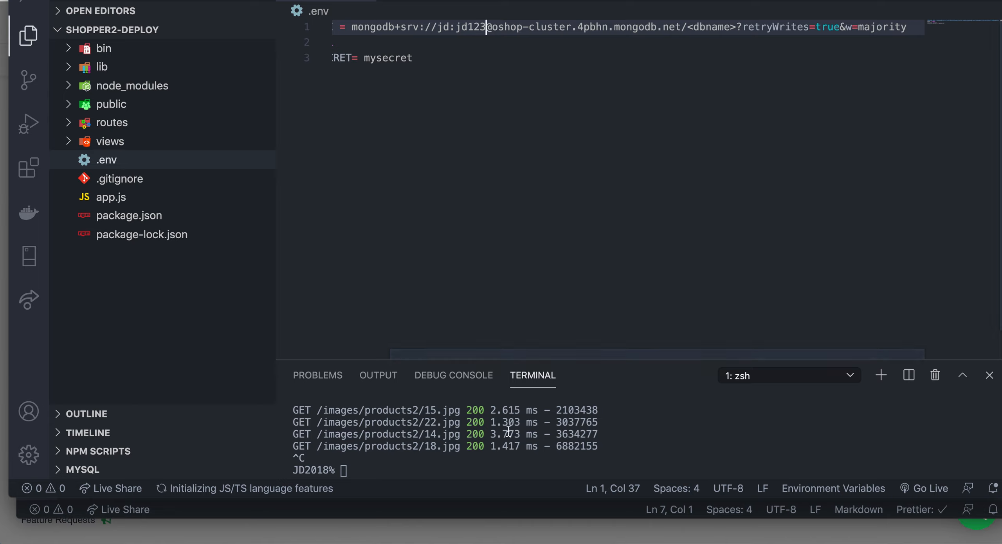
- Start the server with npm run dev on port 3001, MongoDB connected, then switch to the browser
type("n")
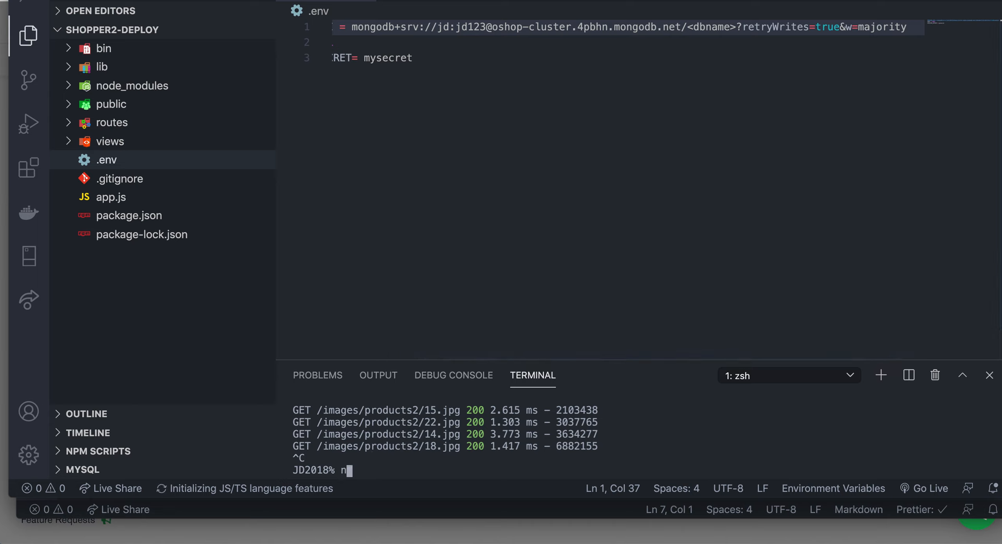
type("pm run dev")
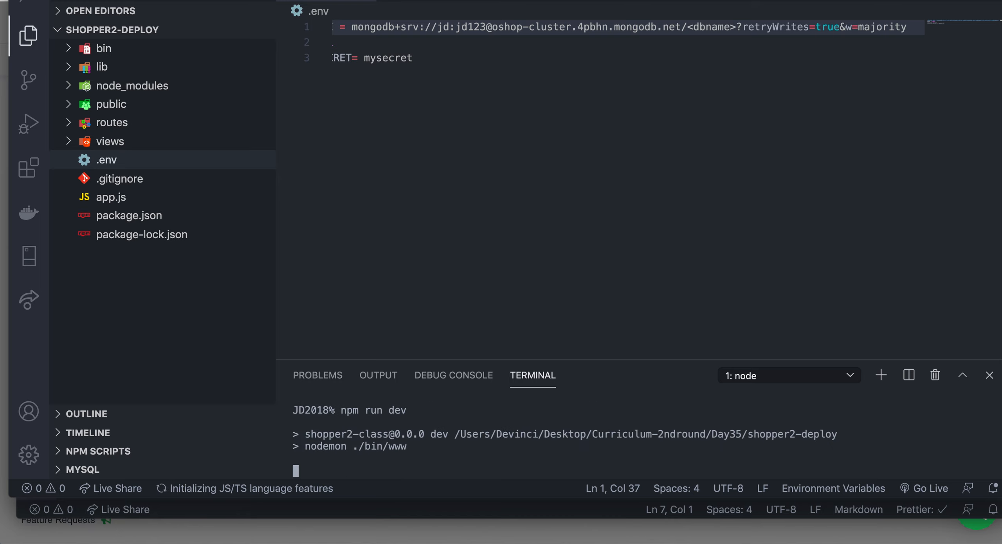
left_click_drag(560, 374, 560, 281)
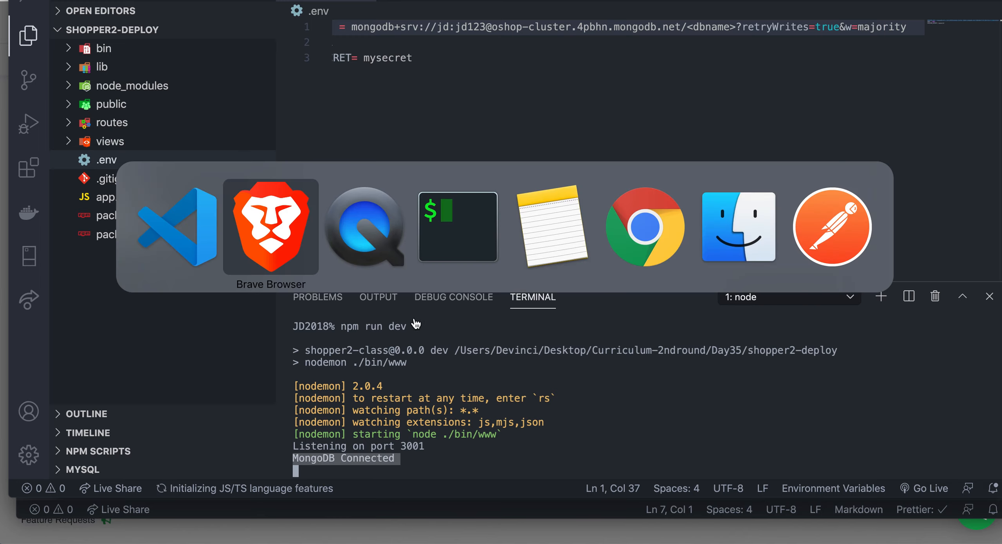
mouse_move(285, 246)
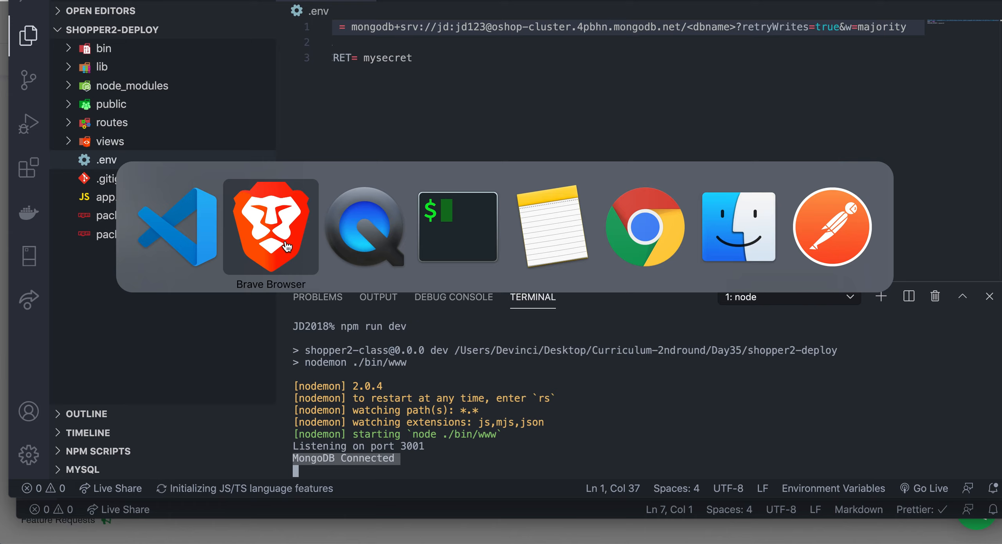
left_click(270, 225)
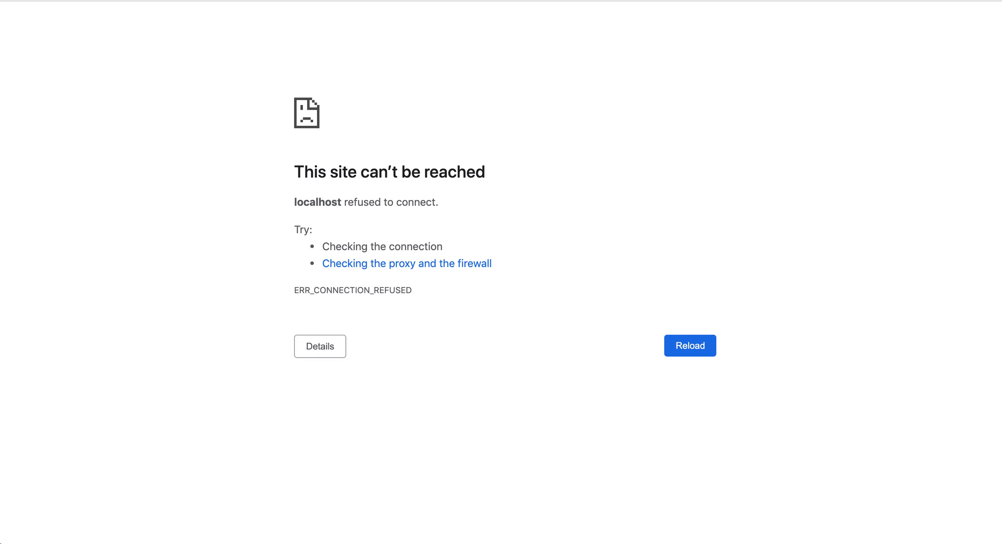
- Reload the localhost shop and register new user JDR, landing logged in on the home page
left_click(690, 345)
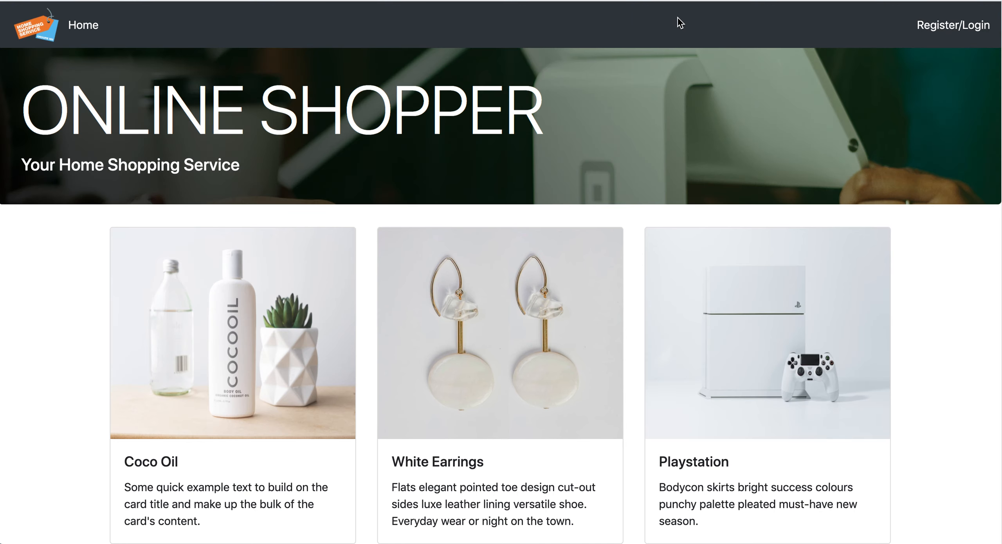
left_click(953, 25)
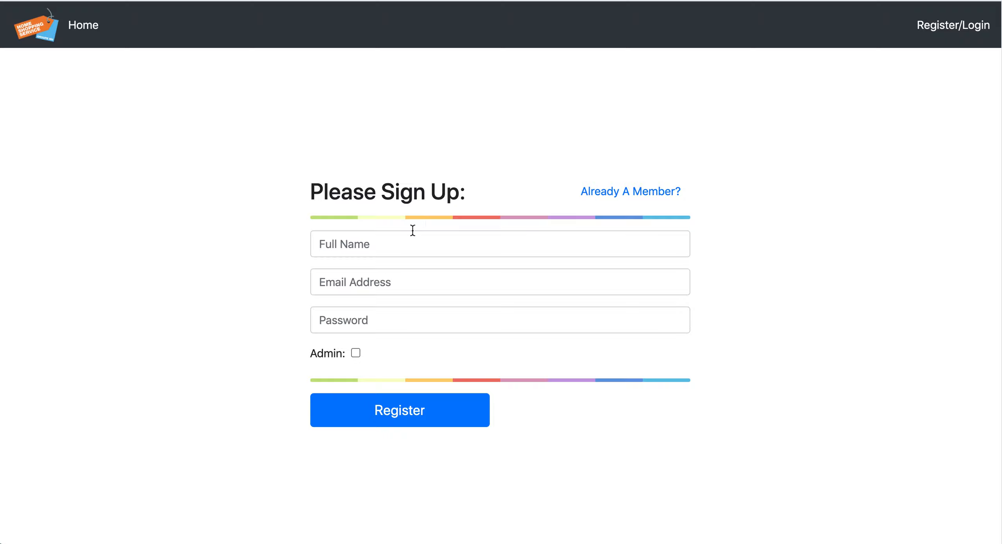
type("jd")
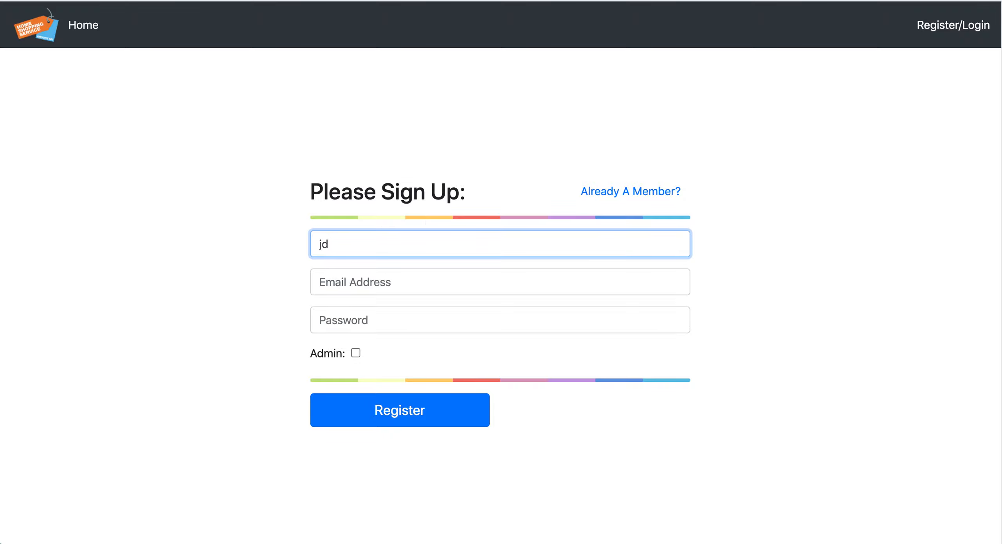
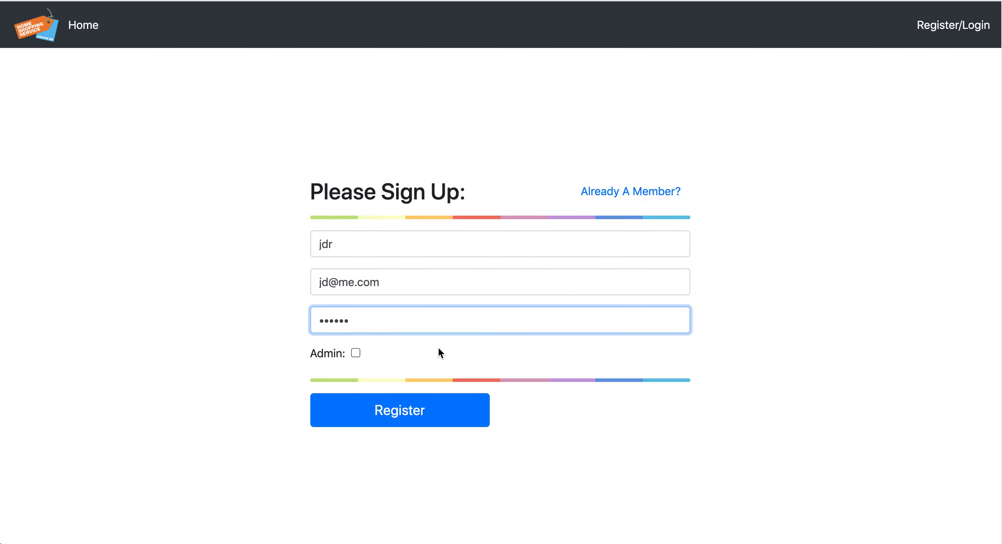
left_click(399, 409)
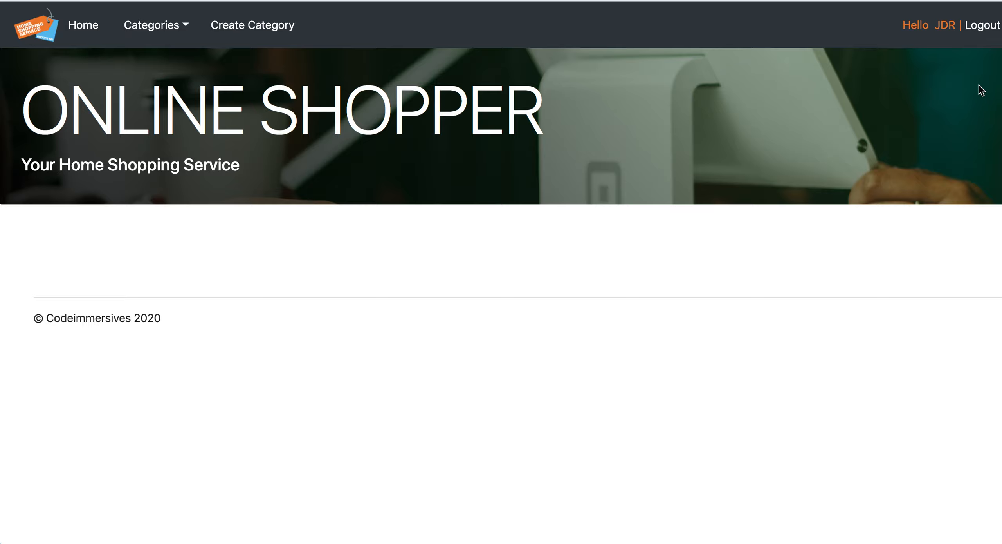
mouse_move(245, 46)
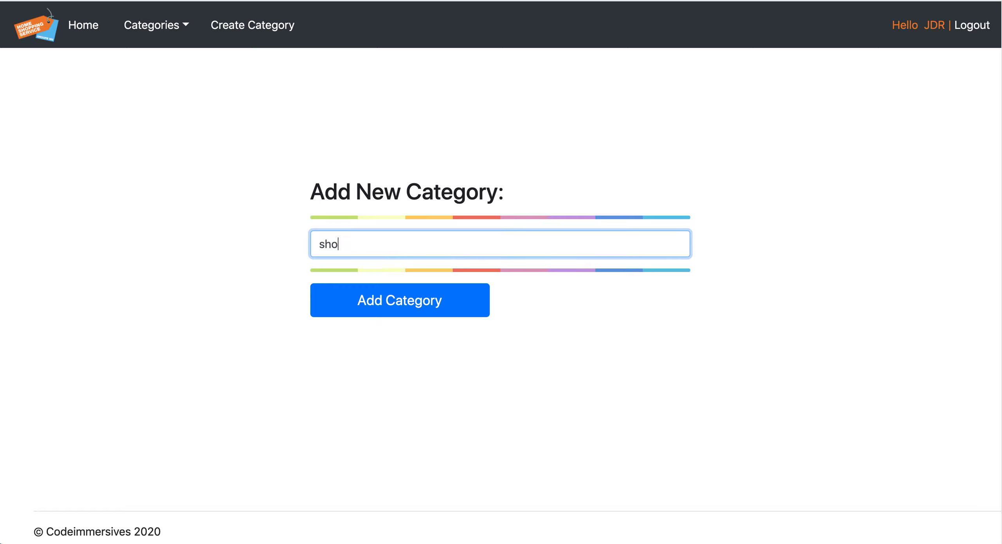
- Create the 'shoes' category and browse its 24-product listing from the Categories dropdown
type("es")
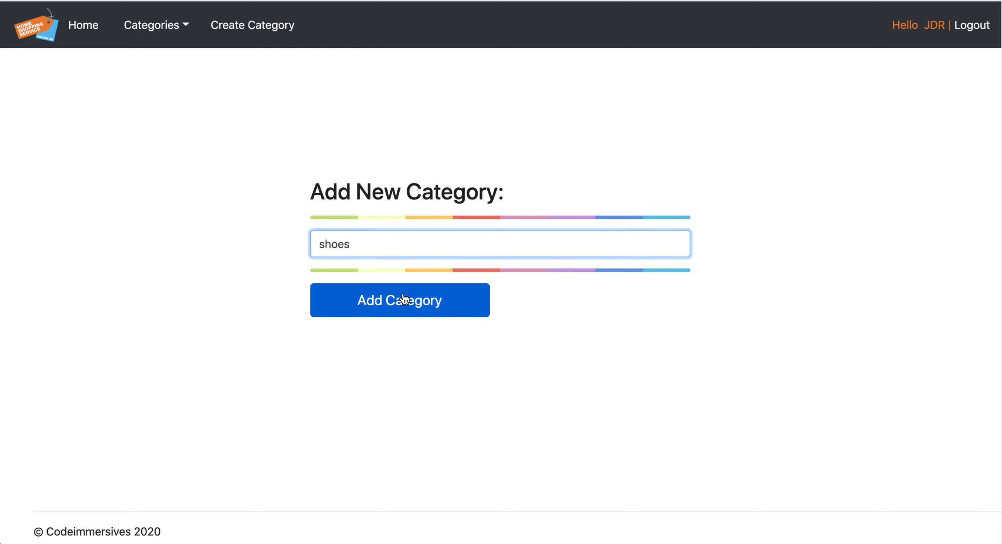
left_click(400, 299)
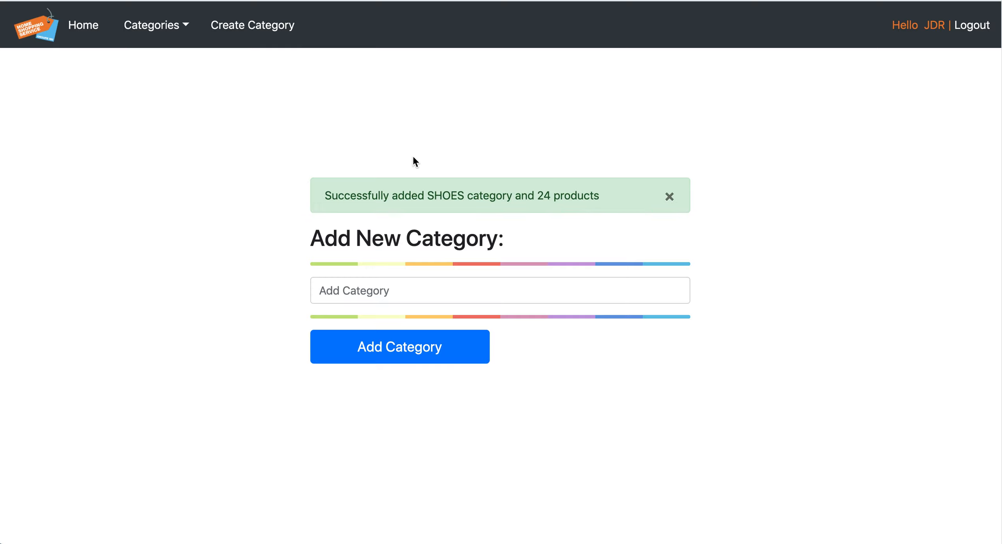
left_click(152, 25)
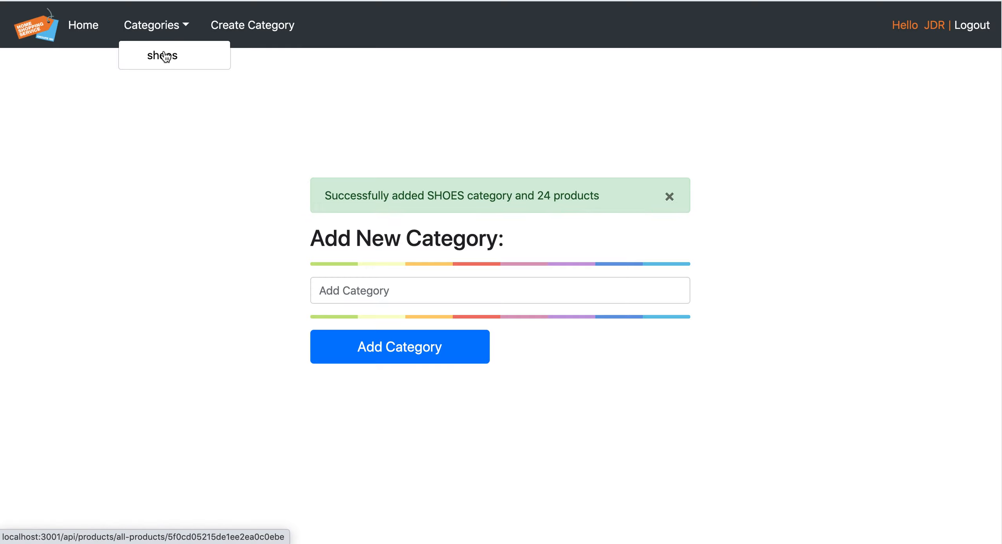
left_click(162, 56)
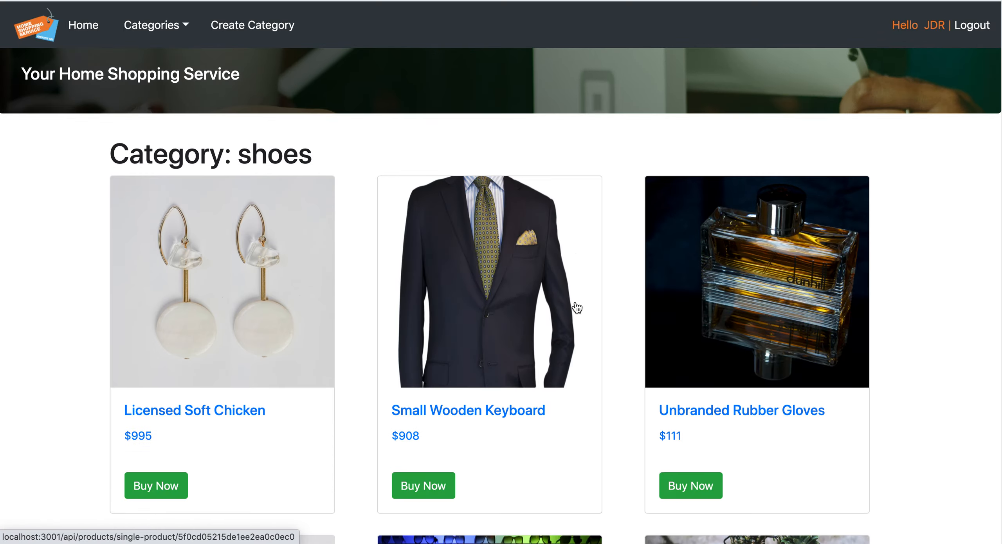
scroll("down", 3)
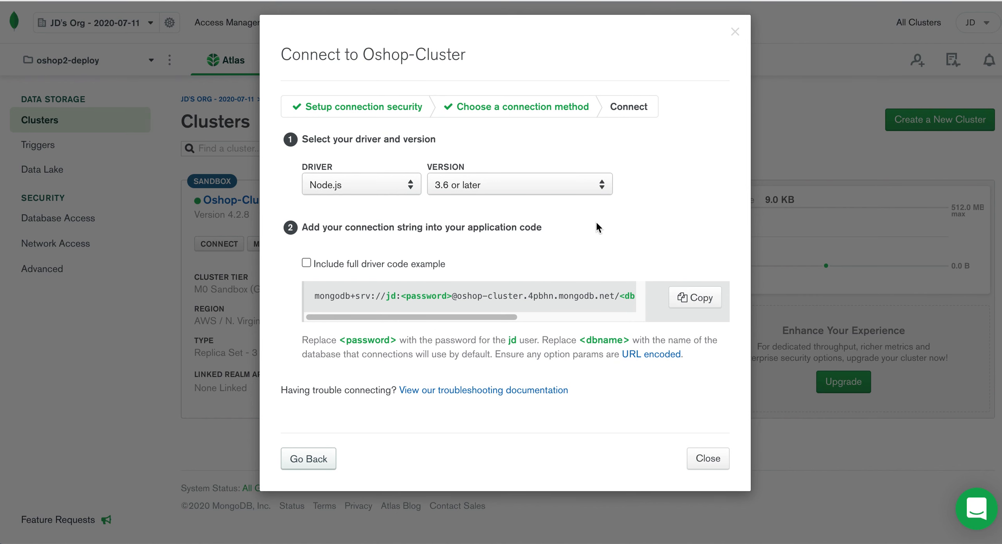
- Close the Connect dialog and open Oshop-Cluster's Collections showing the shoes category document
left_click(707, 458)
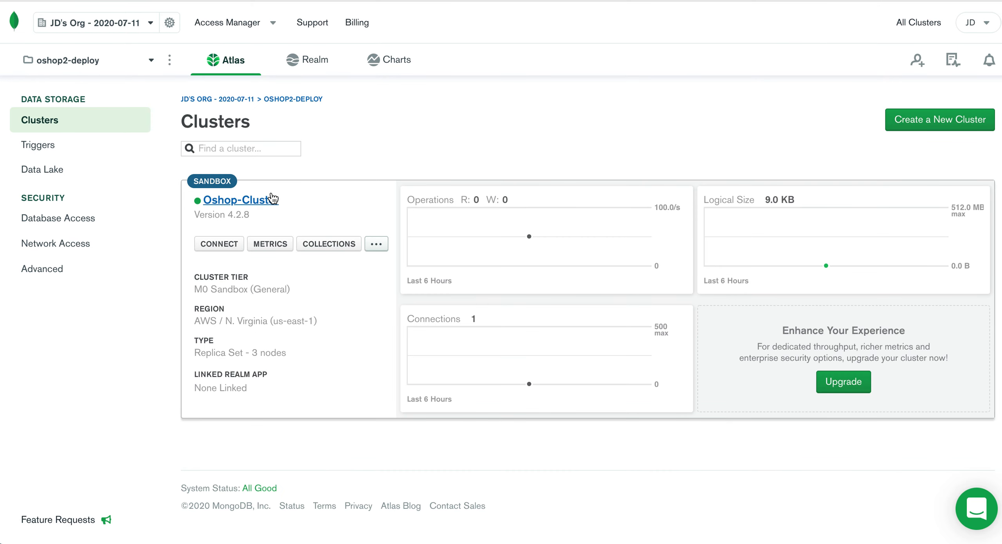
mouse_move(232, 237)
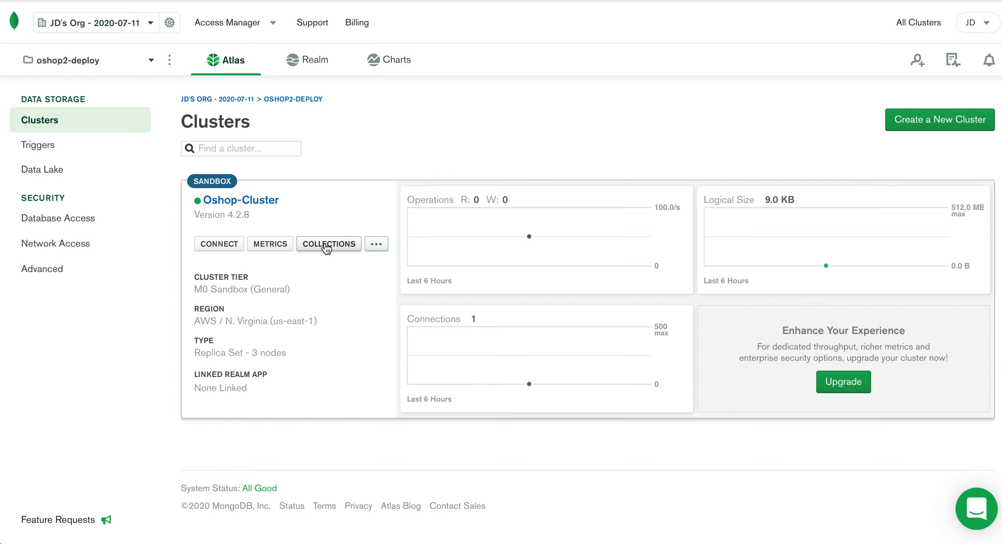
left_click(328, 243)
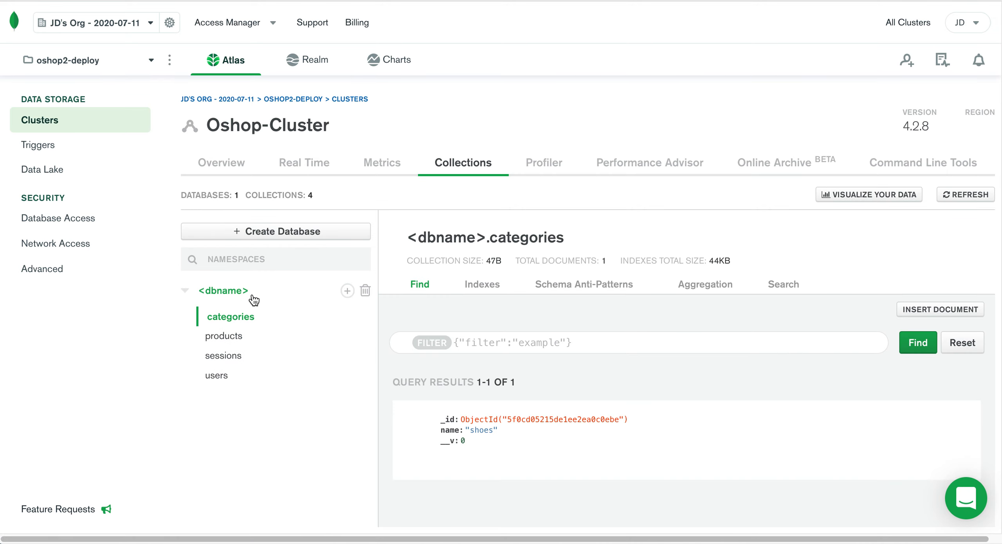
mouse_move(233, 322)
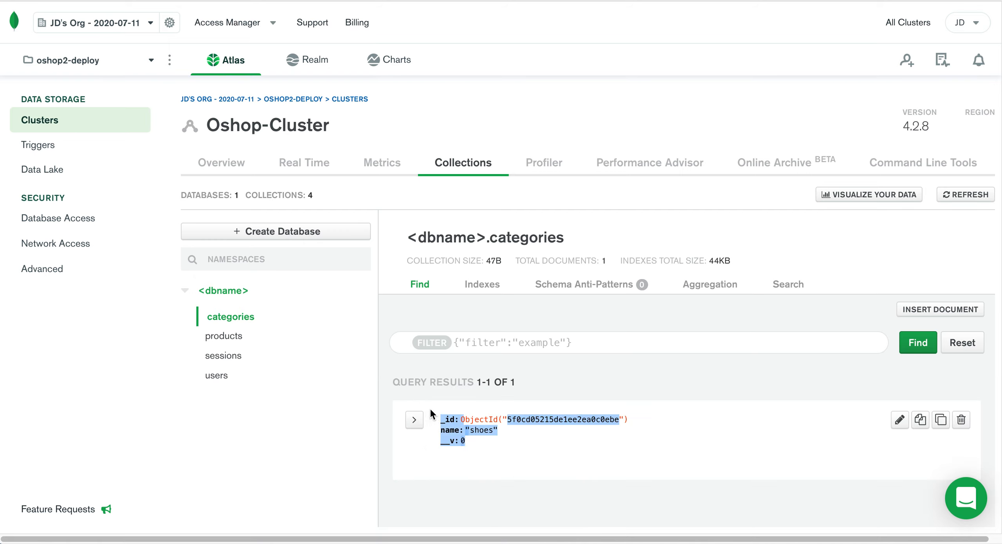
mouse_move(531, 452)
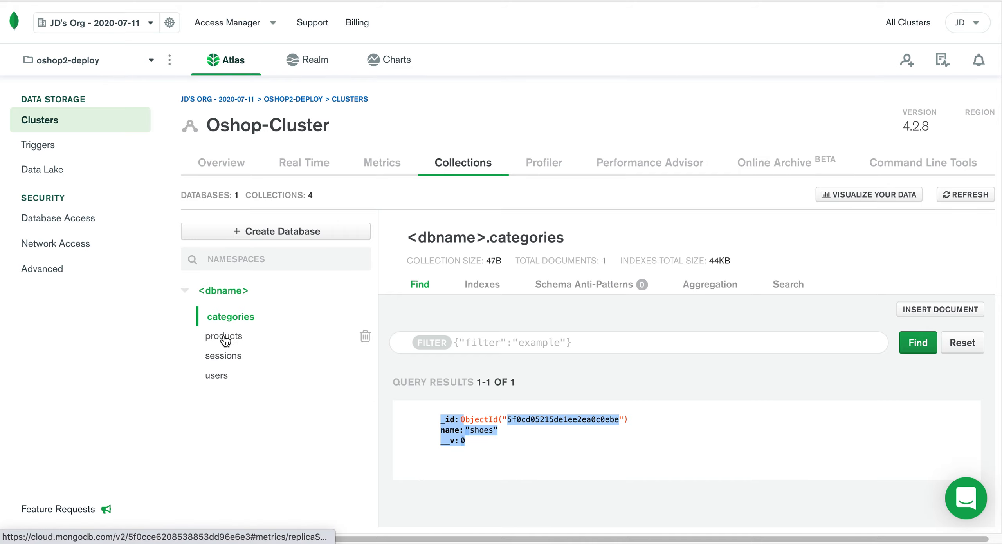
- Browse the 24 documents in products, then the single registered user in users
left_click(223, 336)
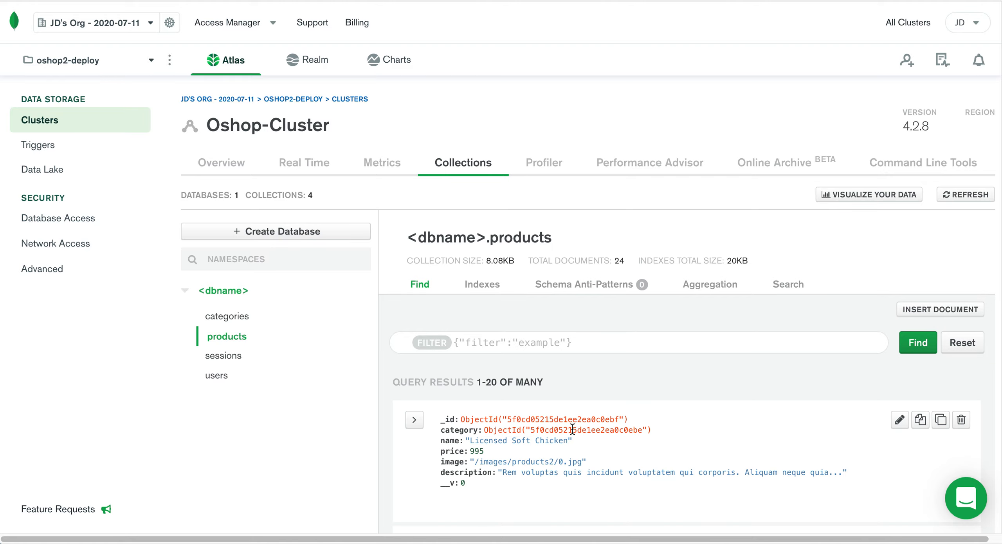
scroll("down", 3)
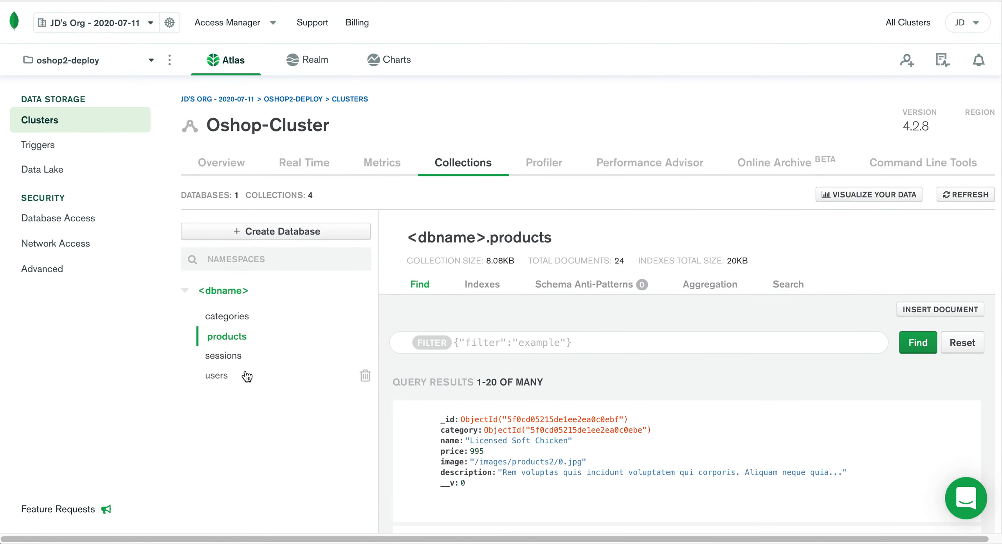
left_click(220, 375)
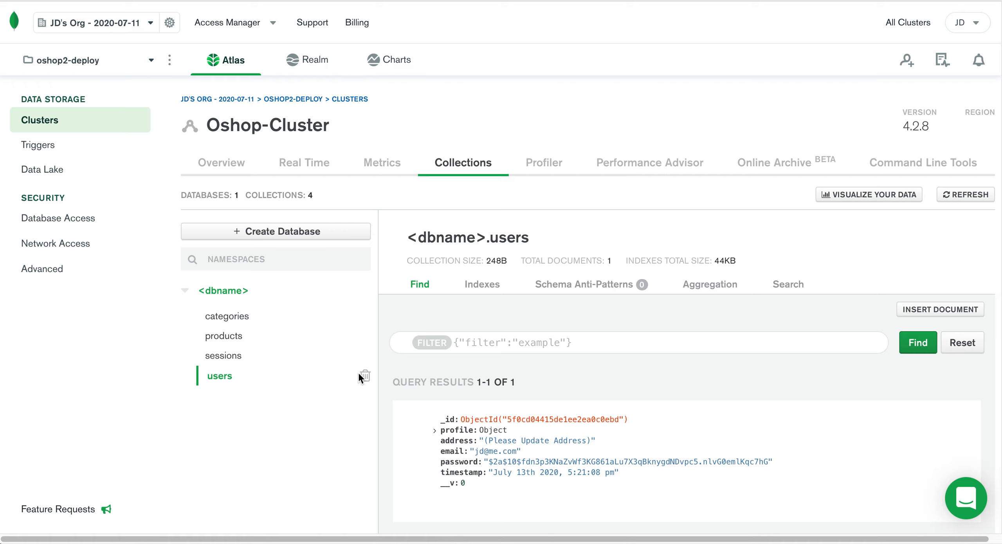
mouse_move(167, 365)
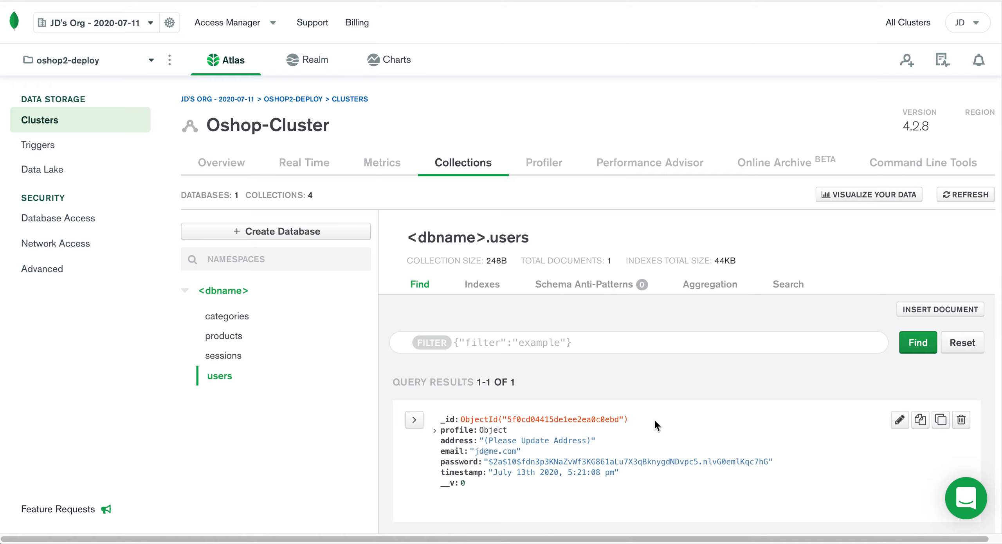
mouse_move(687, 429)
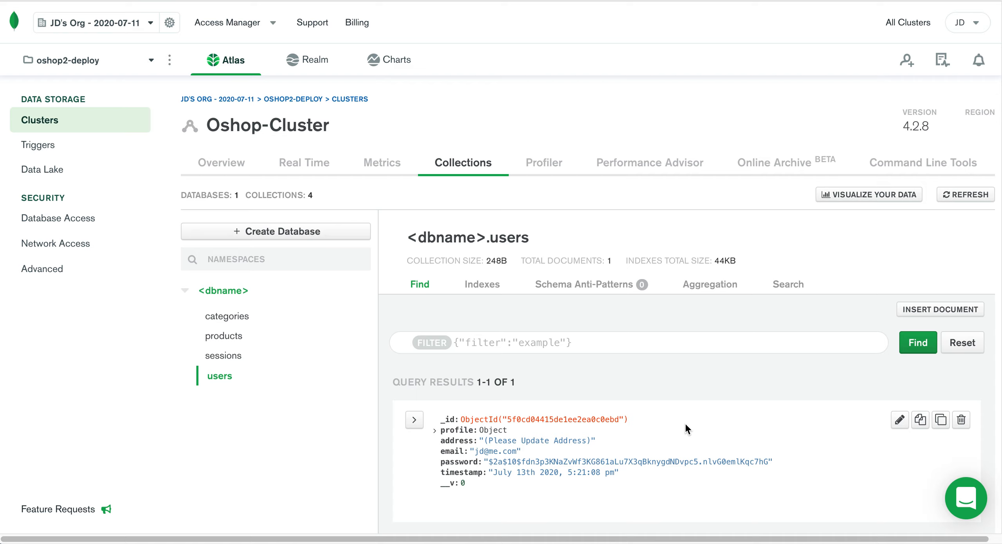